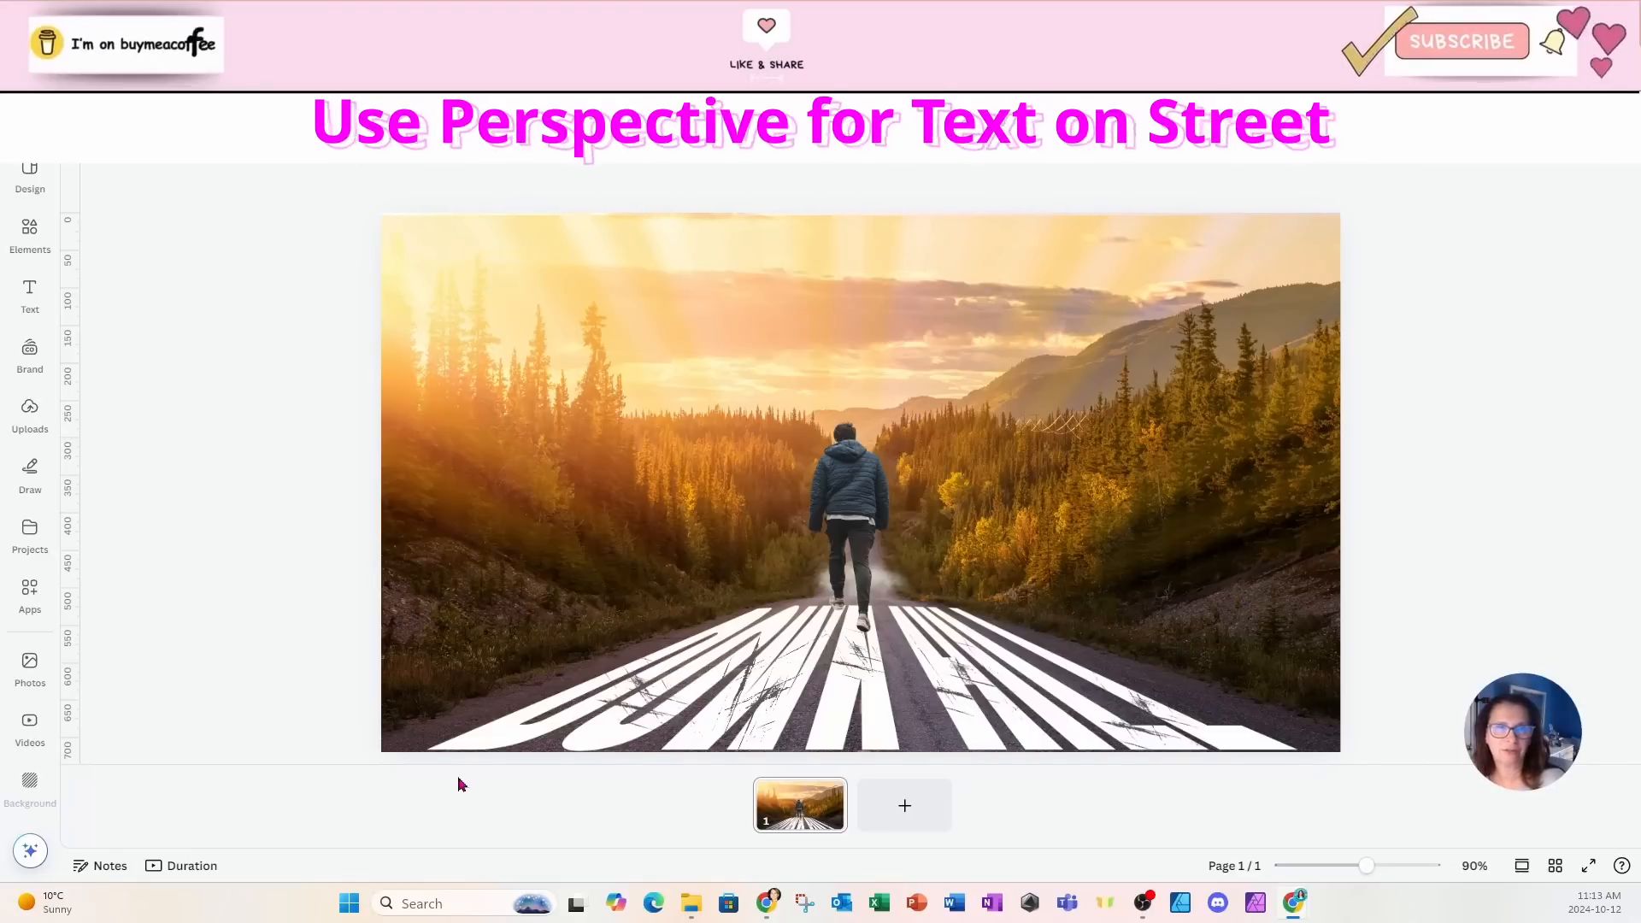
pyautogui.moveTo(568, 818)
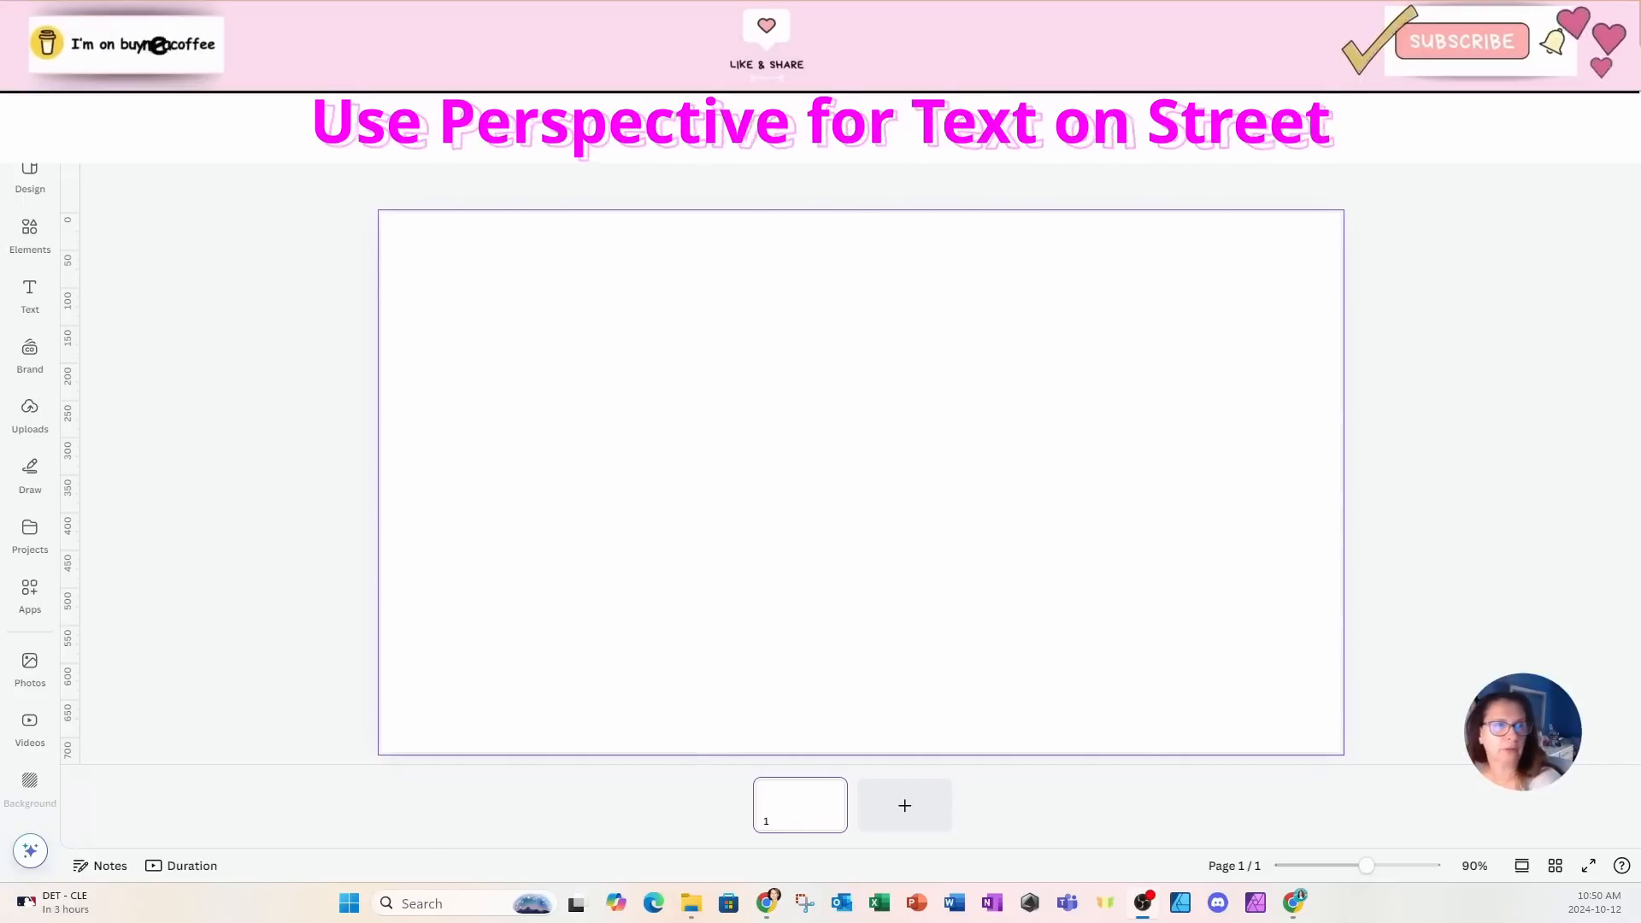
# Search the Elements library for 'road' and filter to photo results.
pyautogui.click(75, 114)
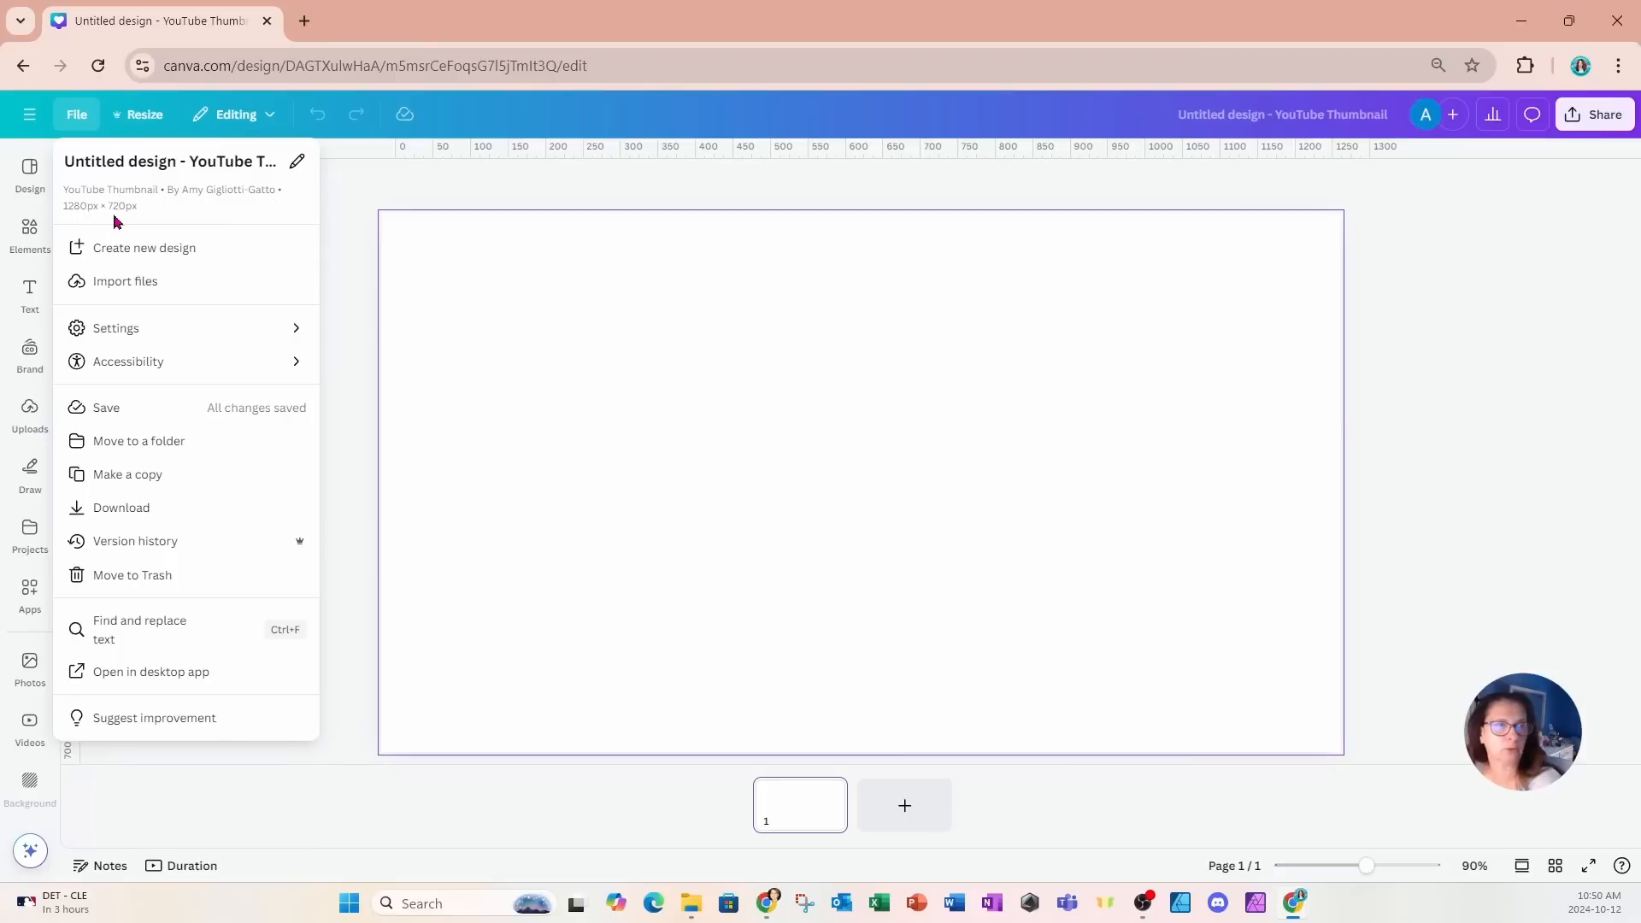
pyautogui.moveTo(632, 342)
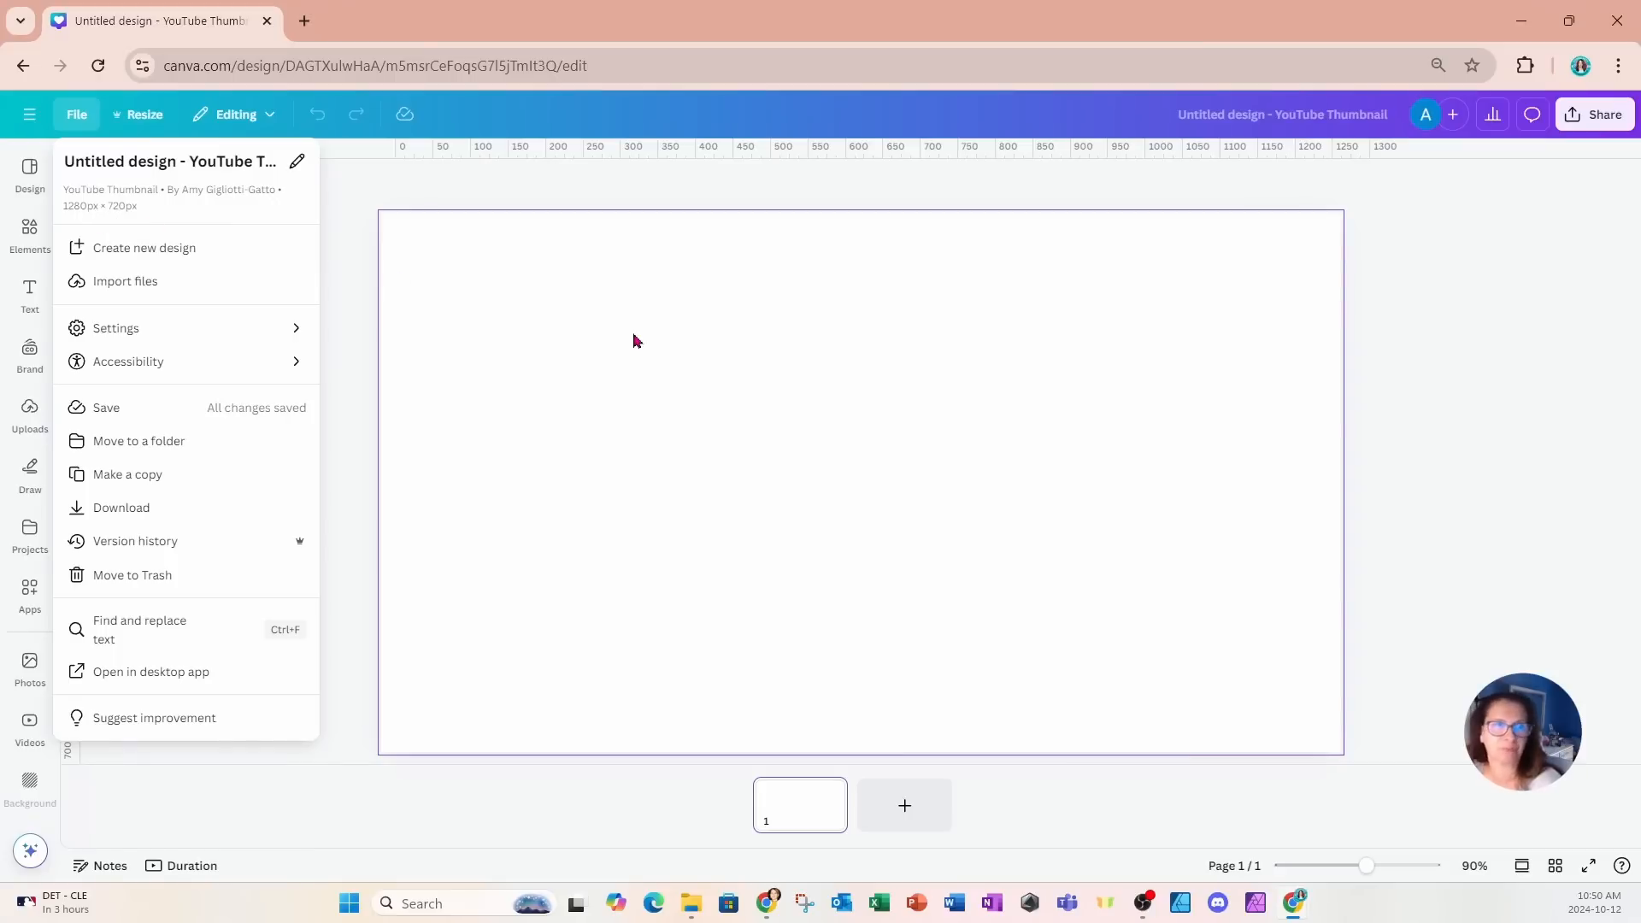
pyautogui.click(445, 328)
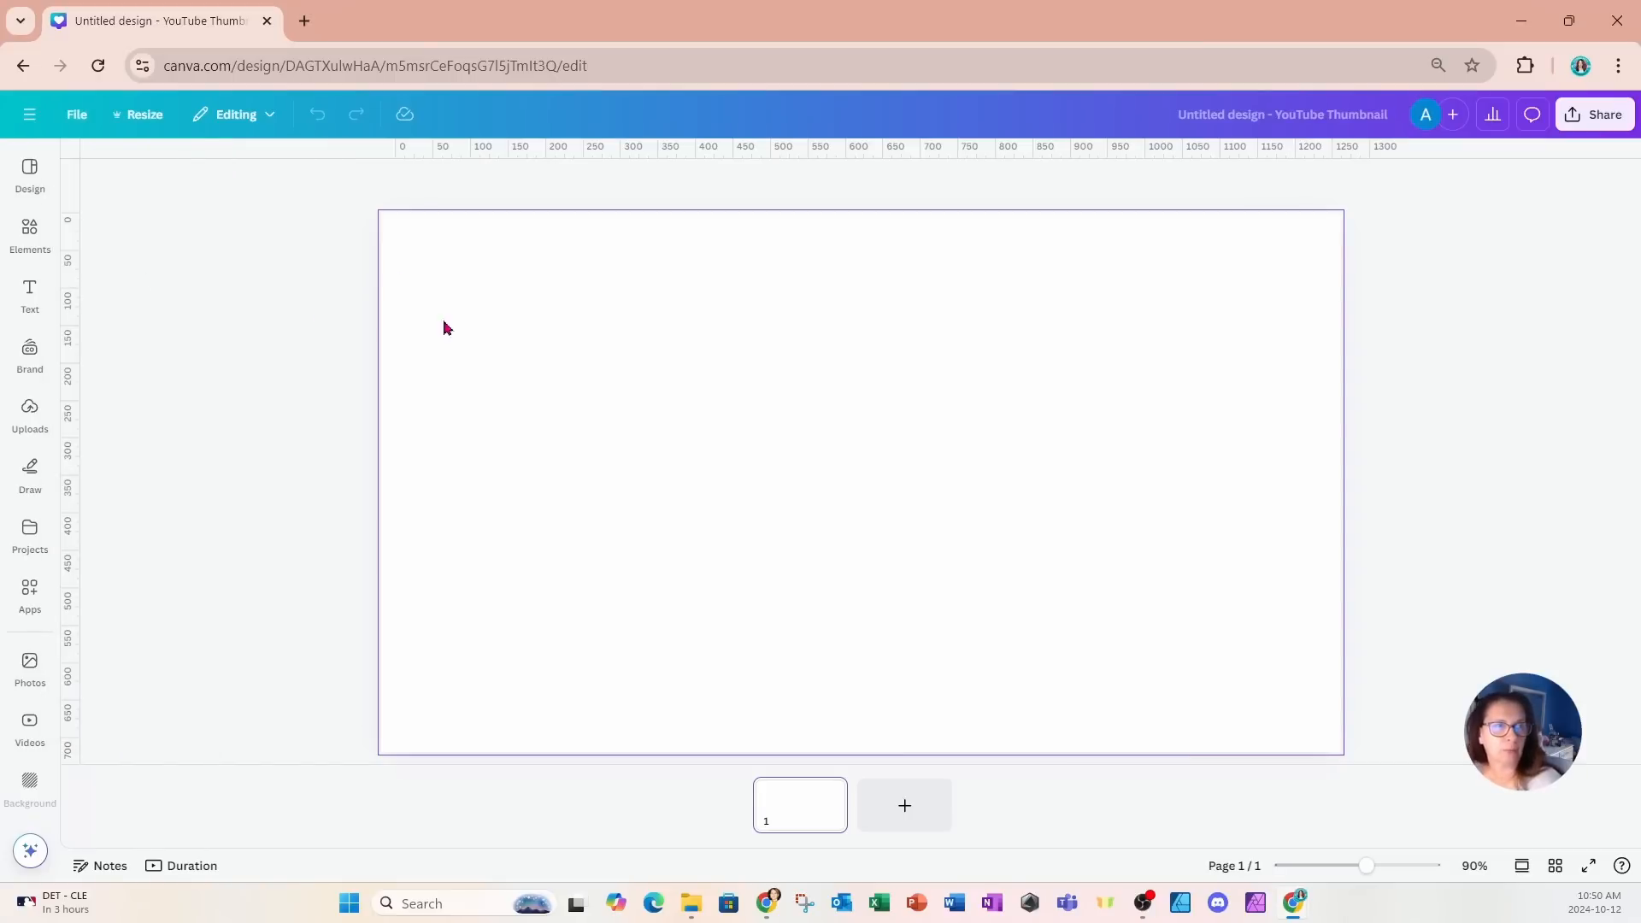
pyautogui.click(29, 232)
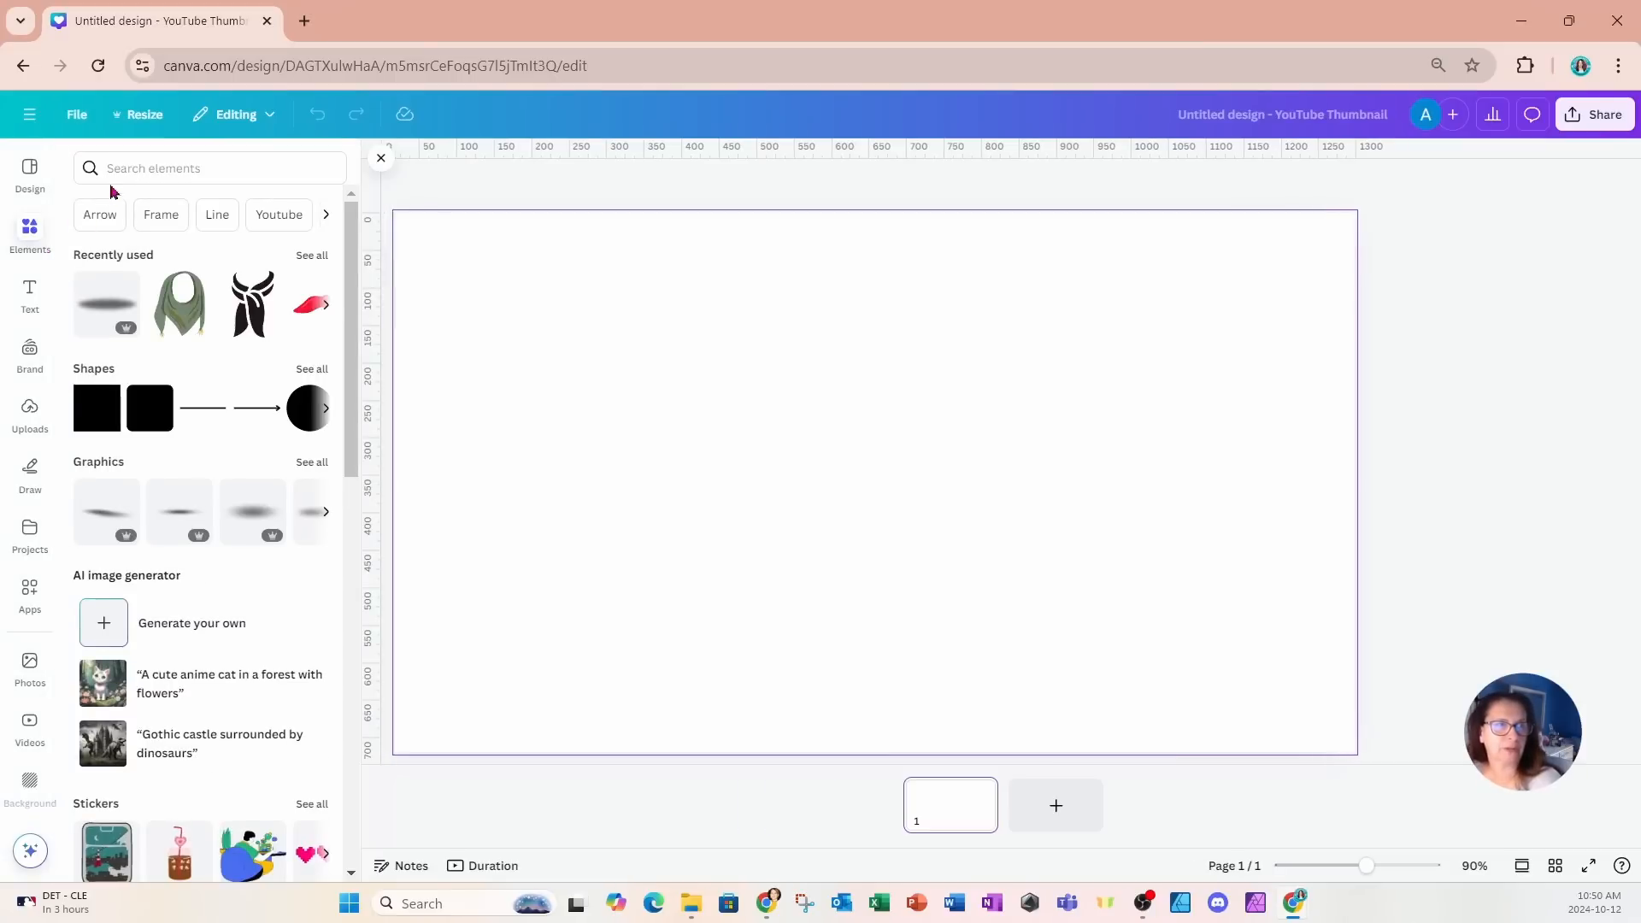
pyautogui.write('ro')
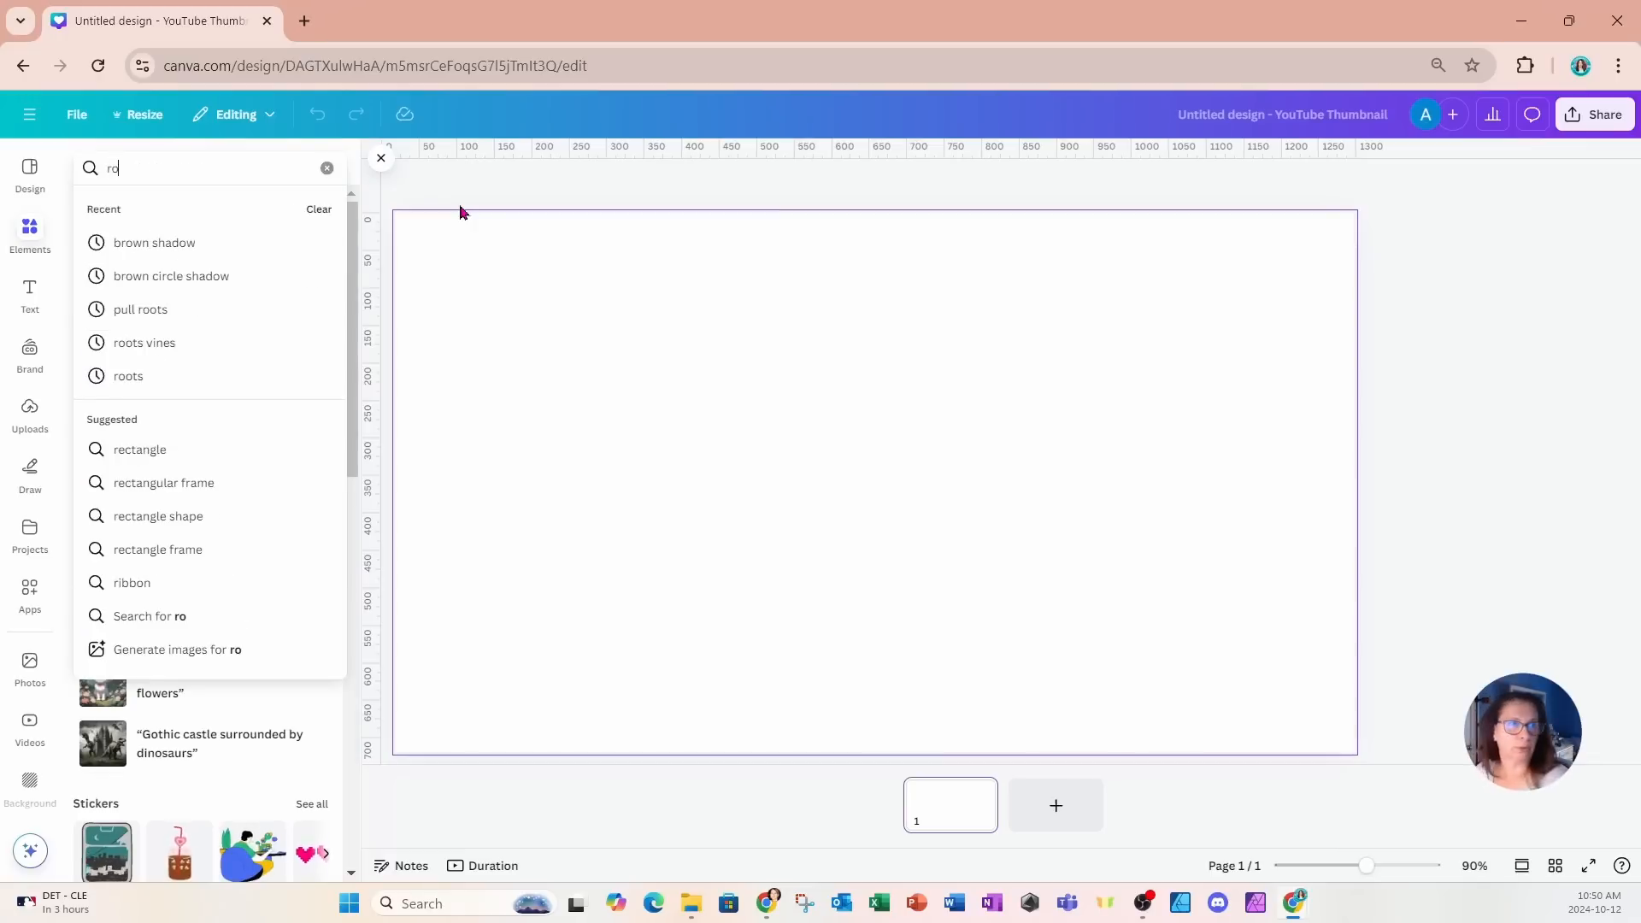
pyautogui.write('ad')
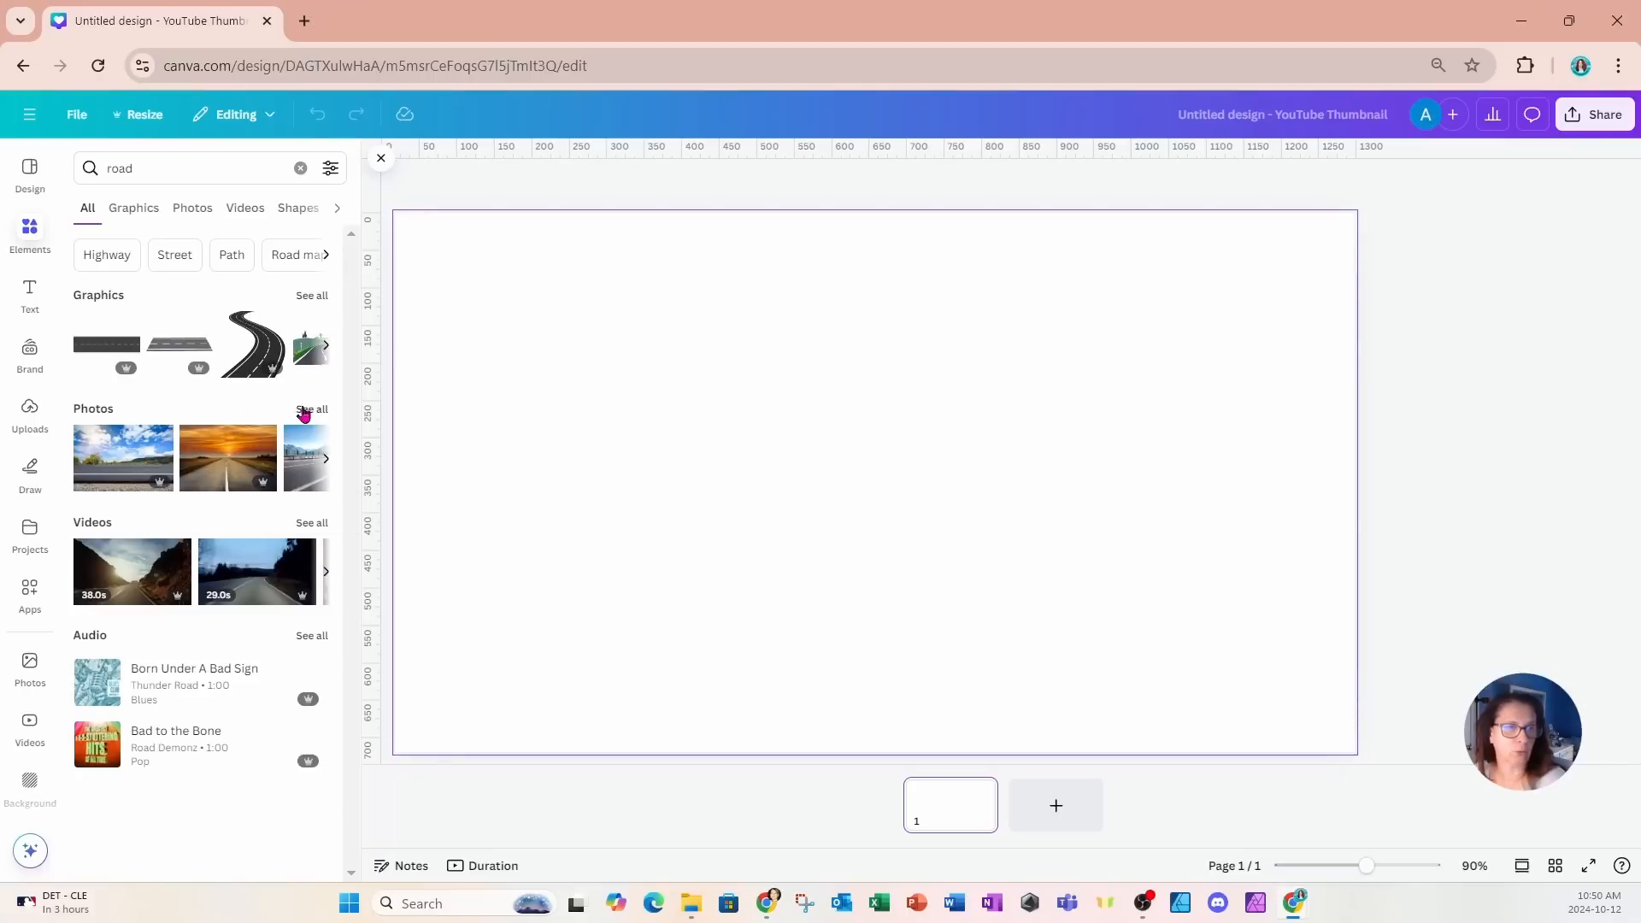
pyautogui.click(191, 209)
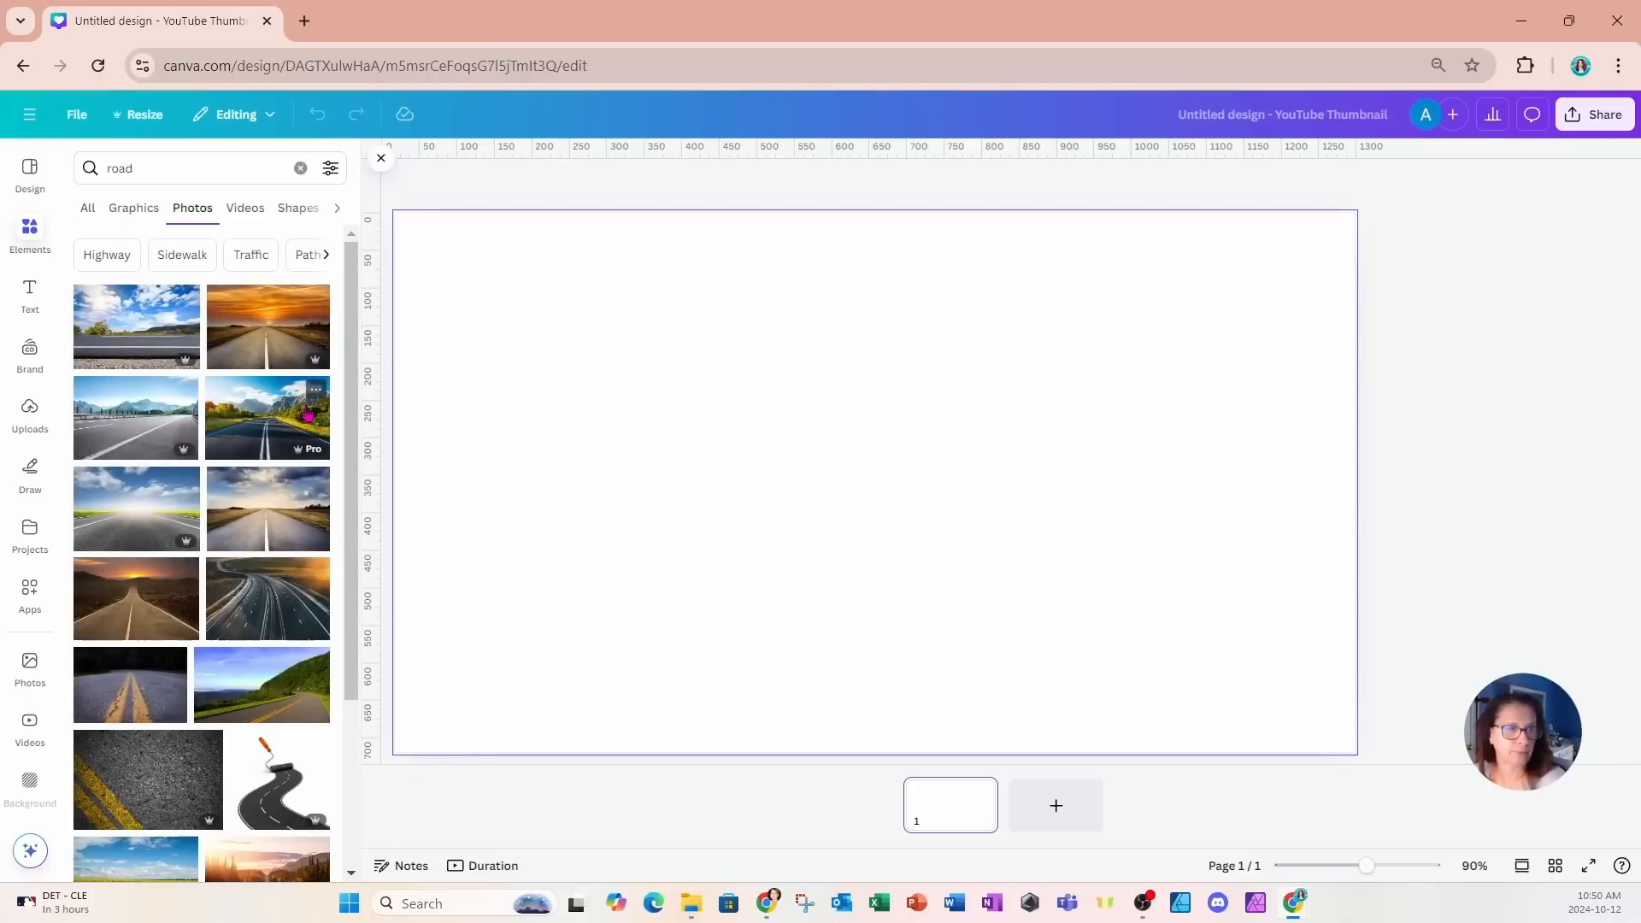
# Add the sunset forest road photo and set it to fill the whole thumbnail page.
pyautogui.scroll(-3)
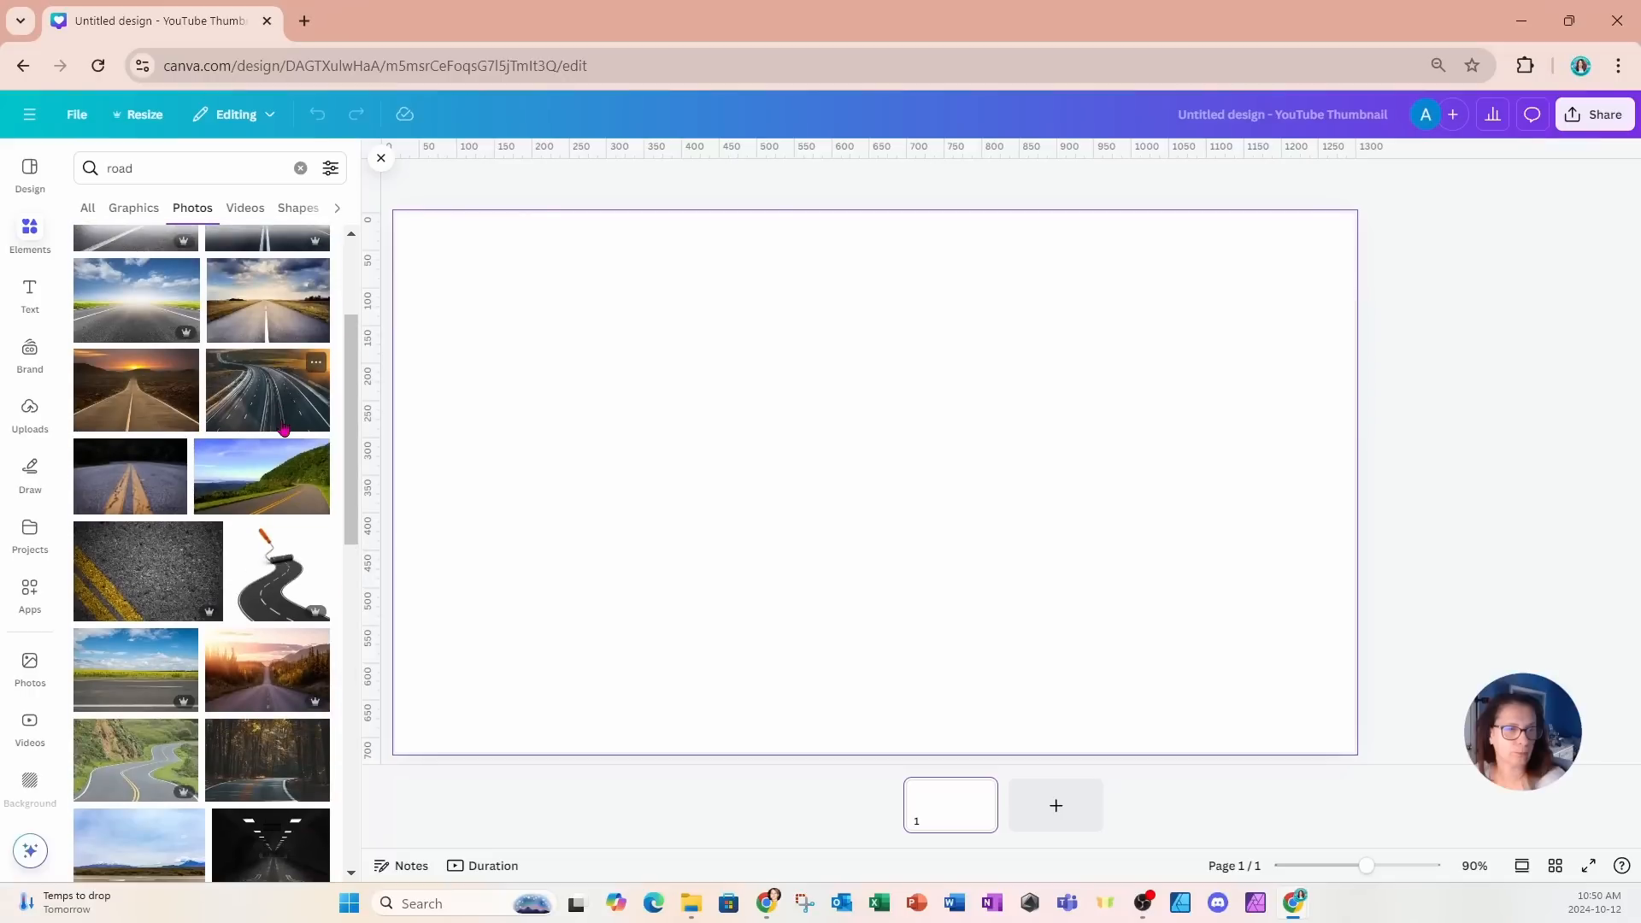
pyautogui.click(268, 670)
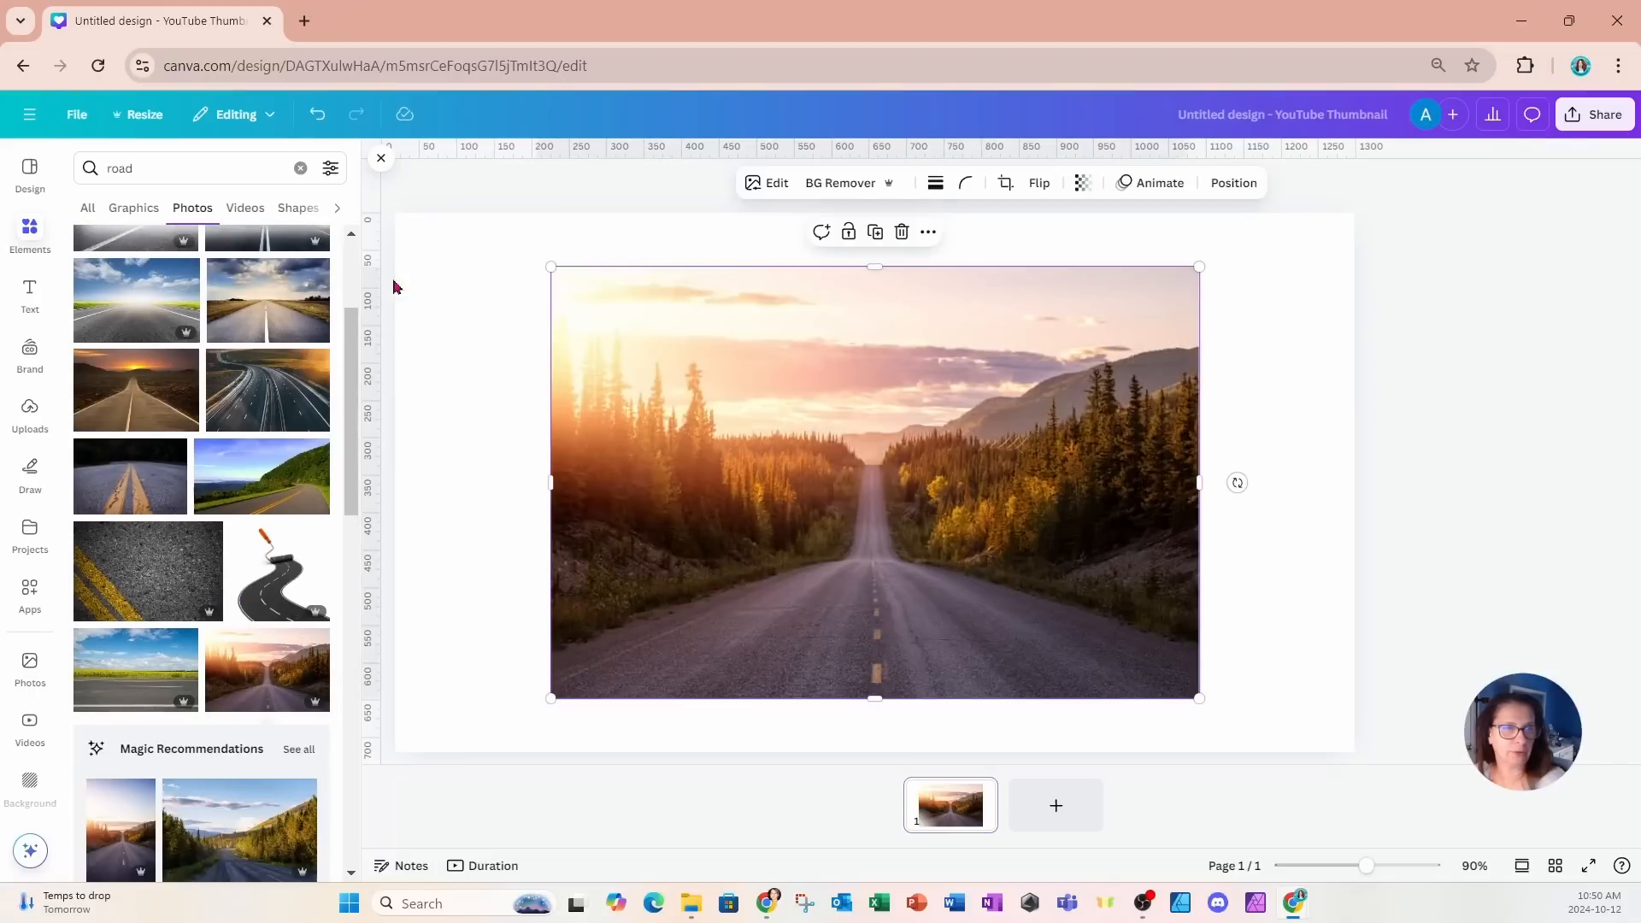
pyautogui.click(381, 157)
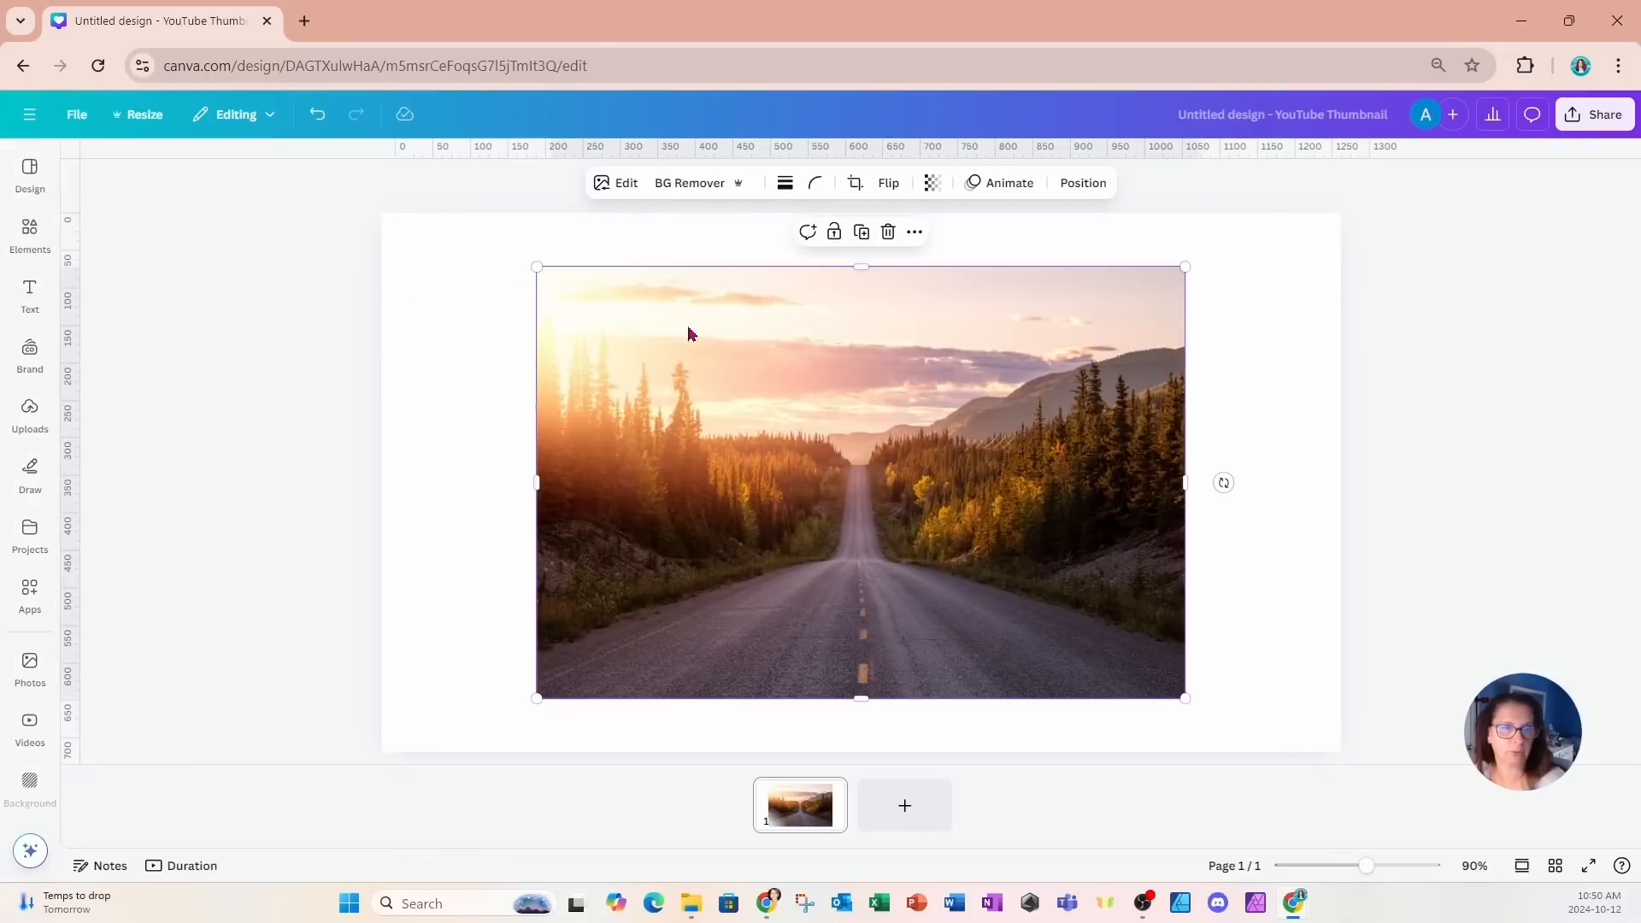
pyautogui.click(942, 747)
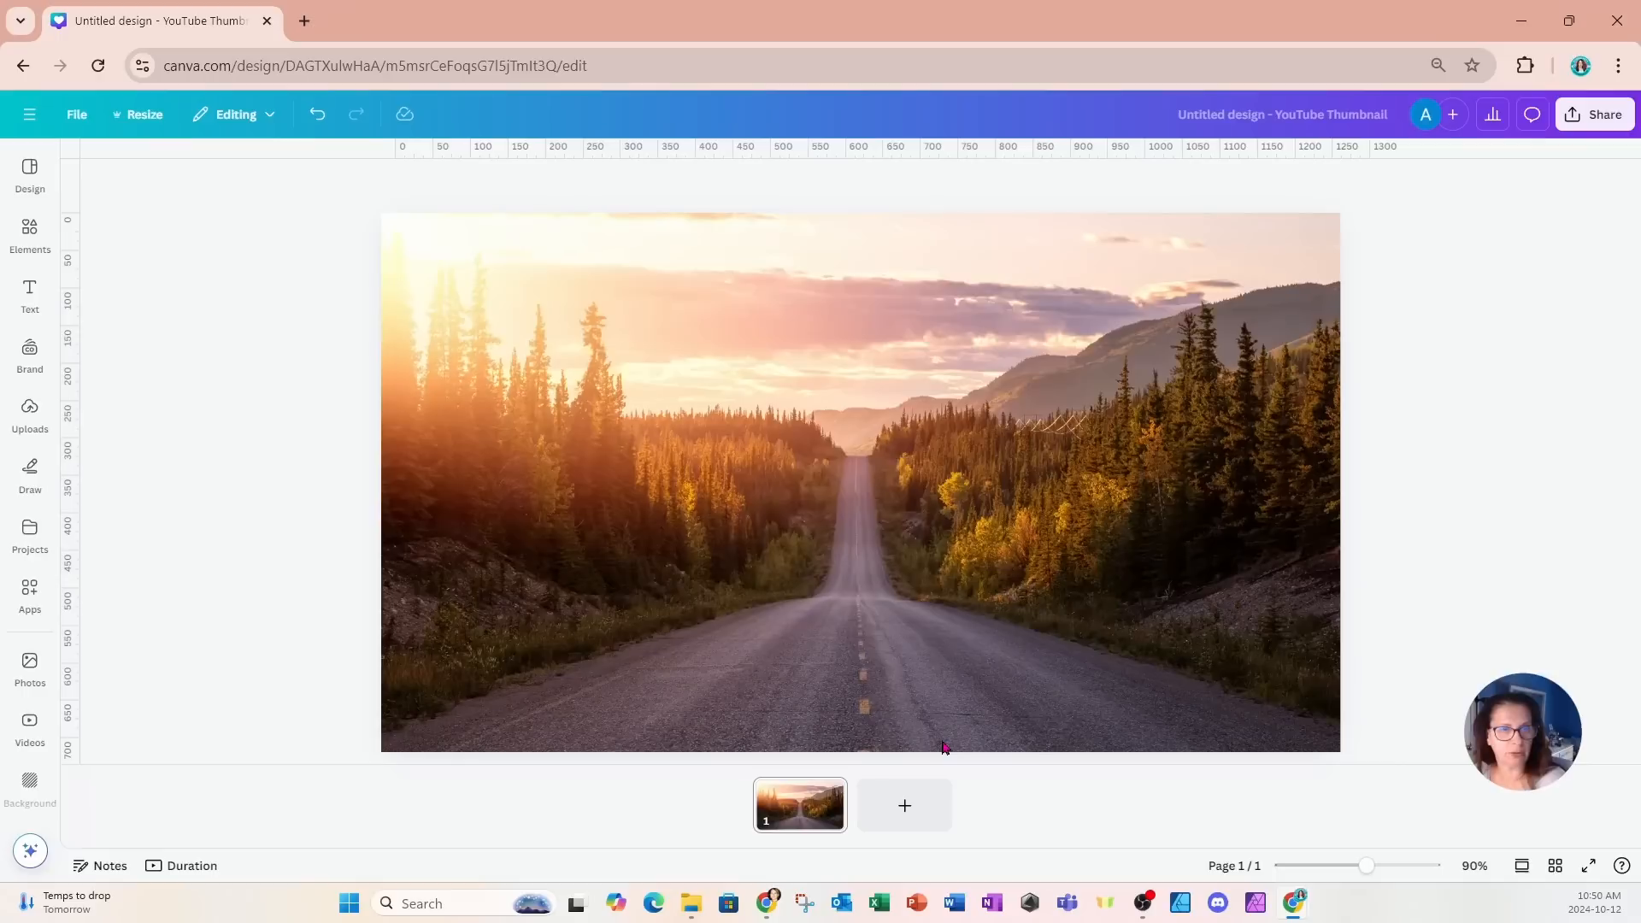
pyautogui.moveTo(756, 526)
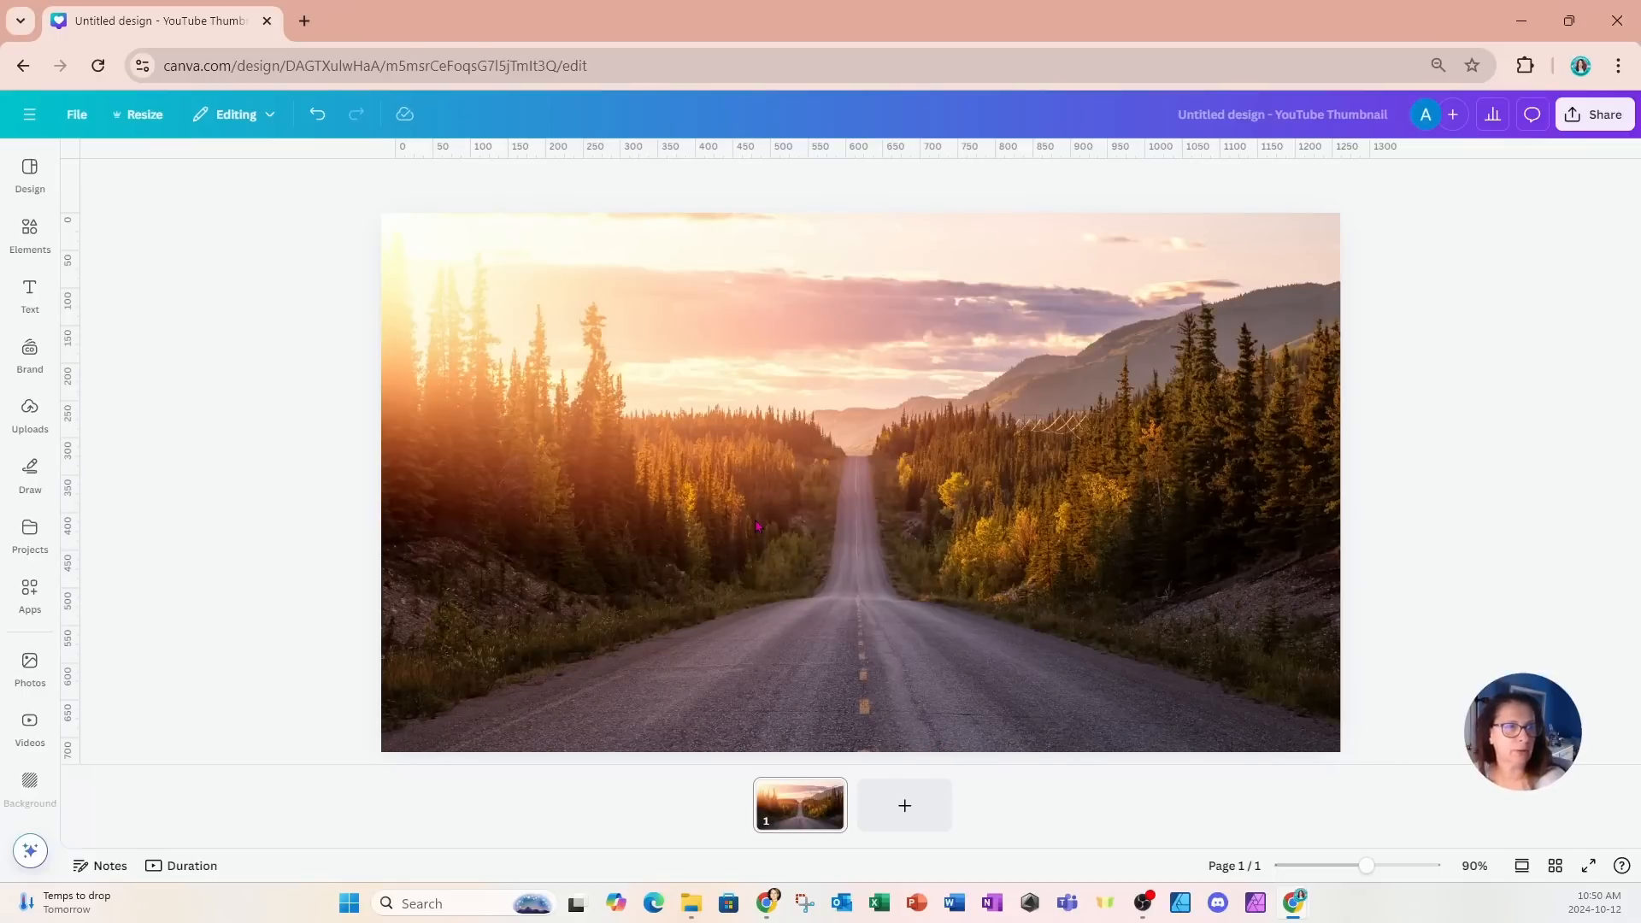
# Find and launch the TypeCraft lettering app from the Apps library.
pyautogui.click(29, 533)
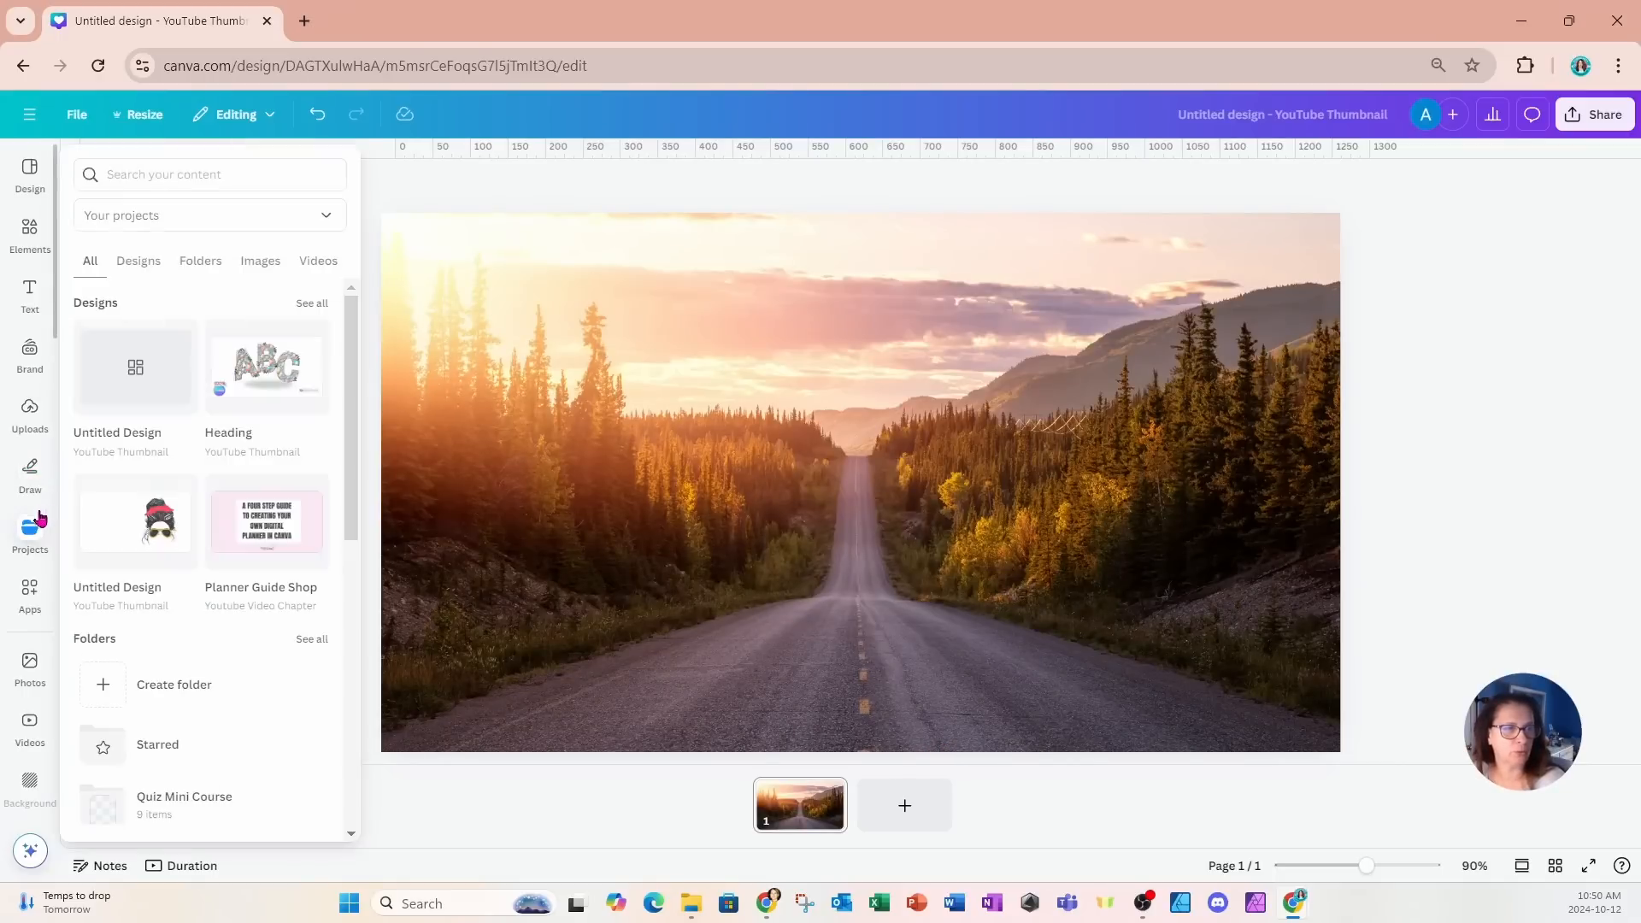
pyautogui.click(29, 594)
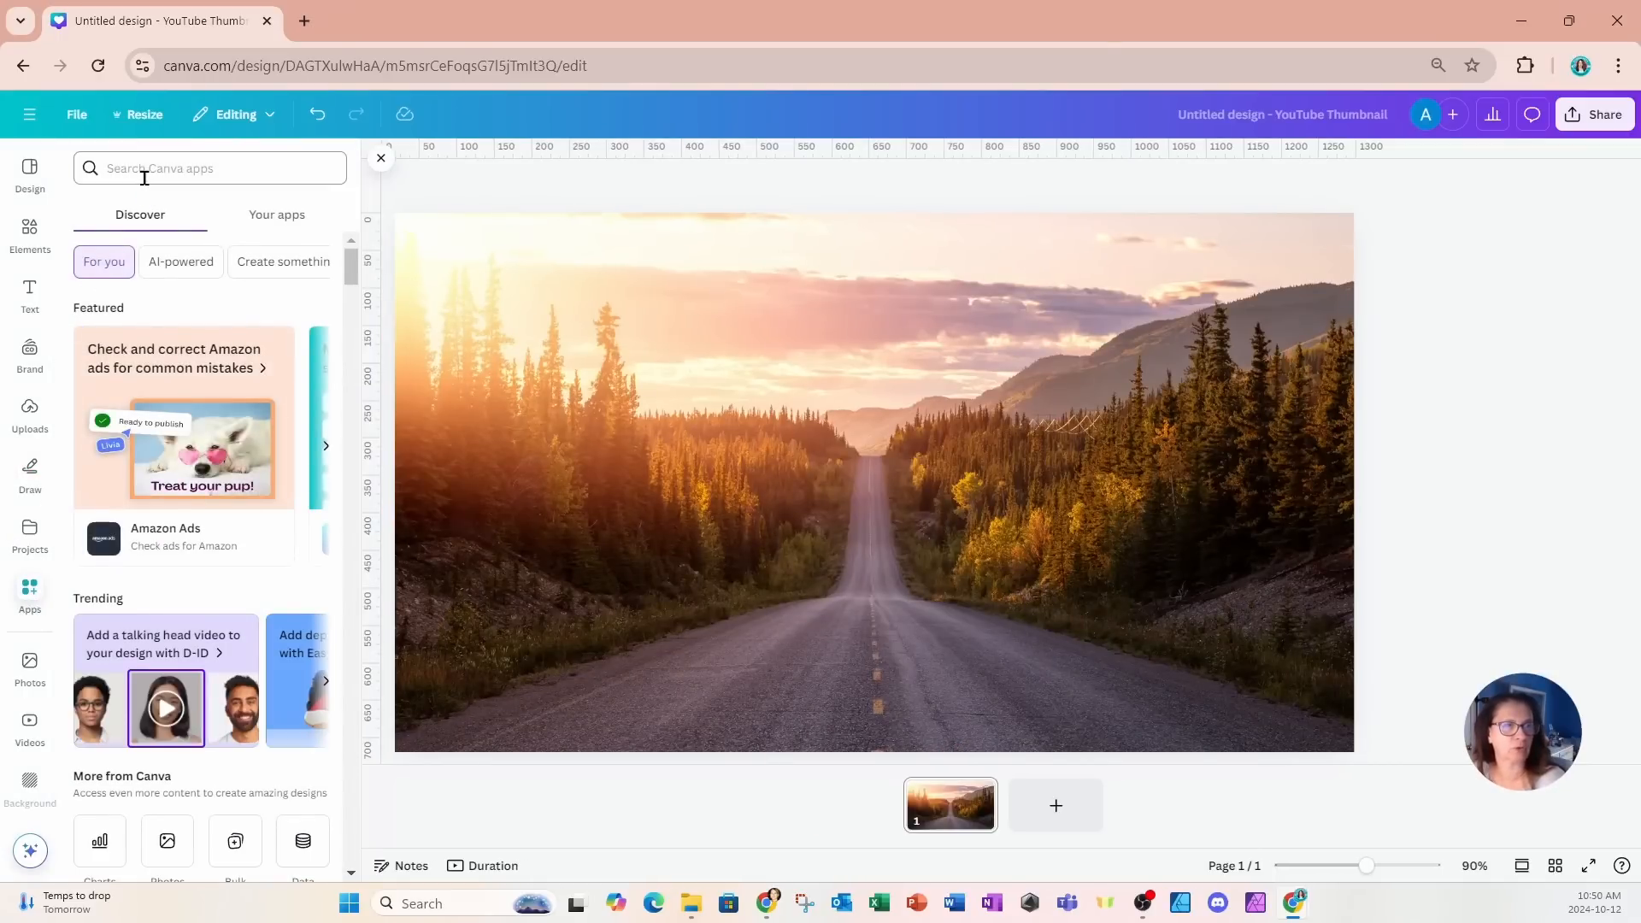
pyautogui.write('typed')
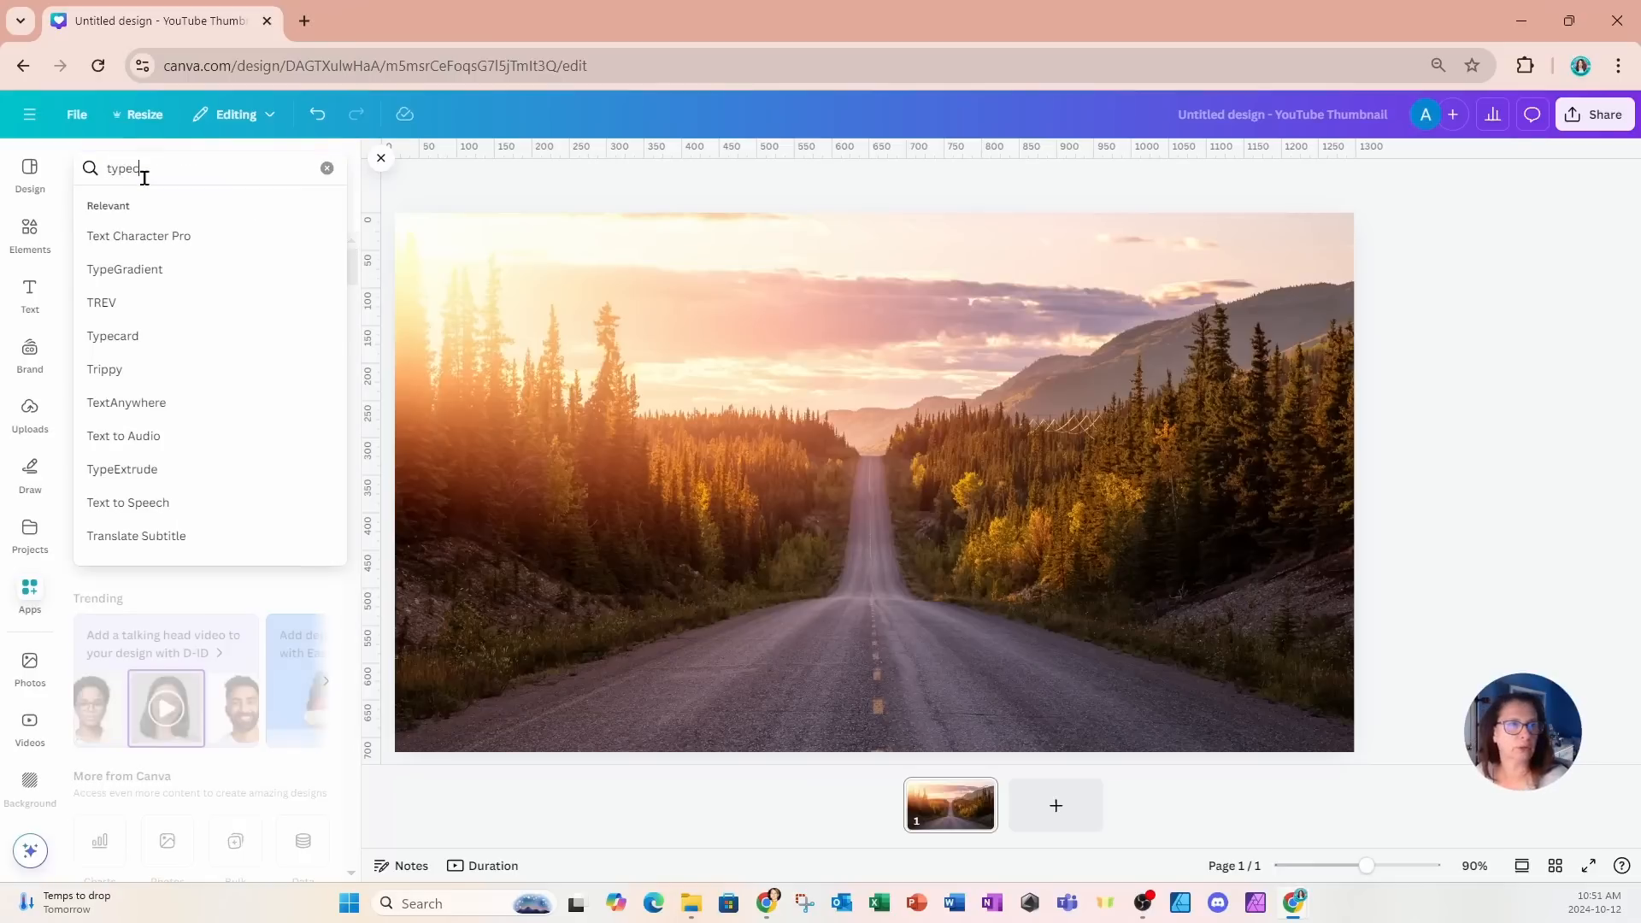
pyautogui.write('typecraft')
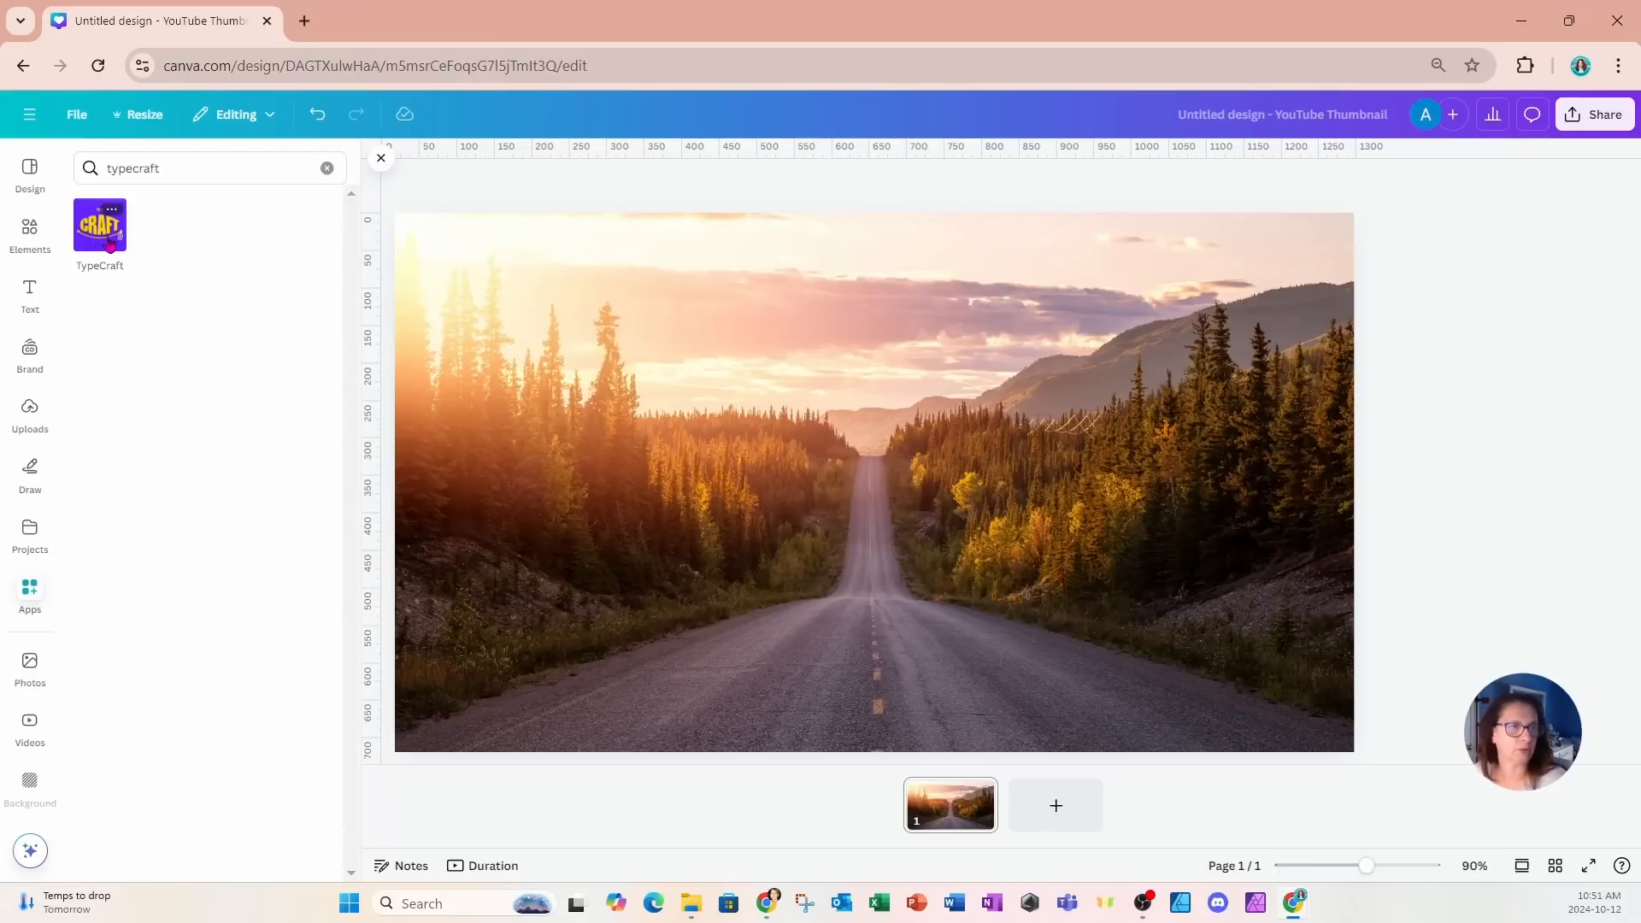
pyautogui.click(99, 226)
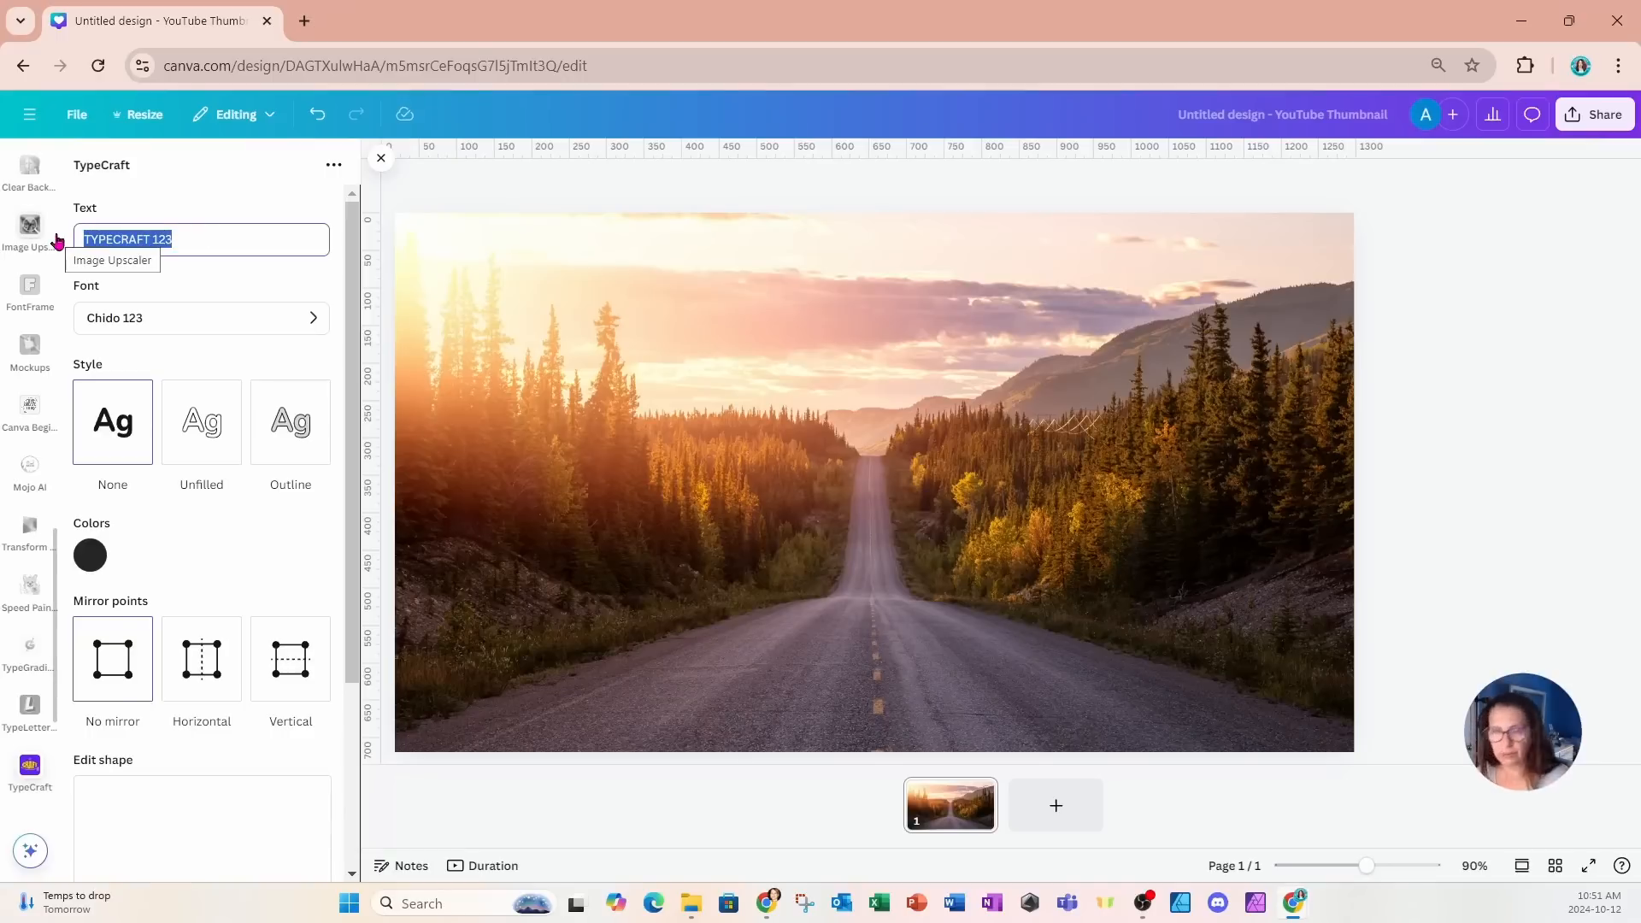
# Enter 'DOWN HILL' as the lettering text and choose a bold block font.
pyautogui.write('DOWN HIL')
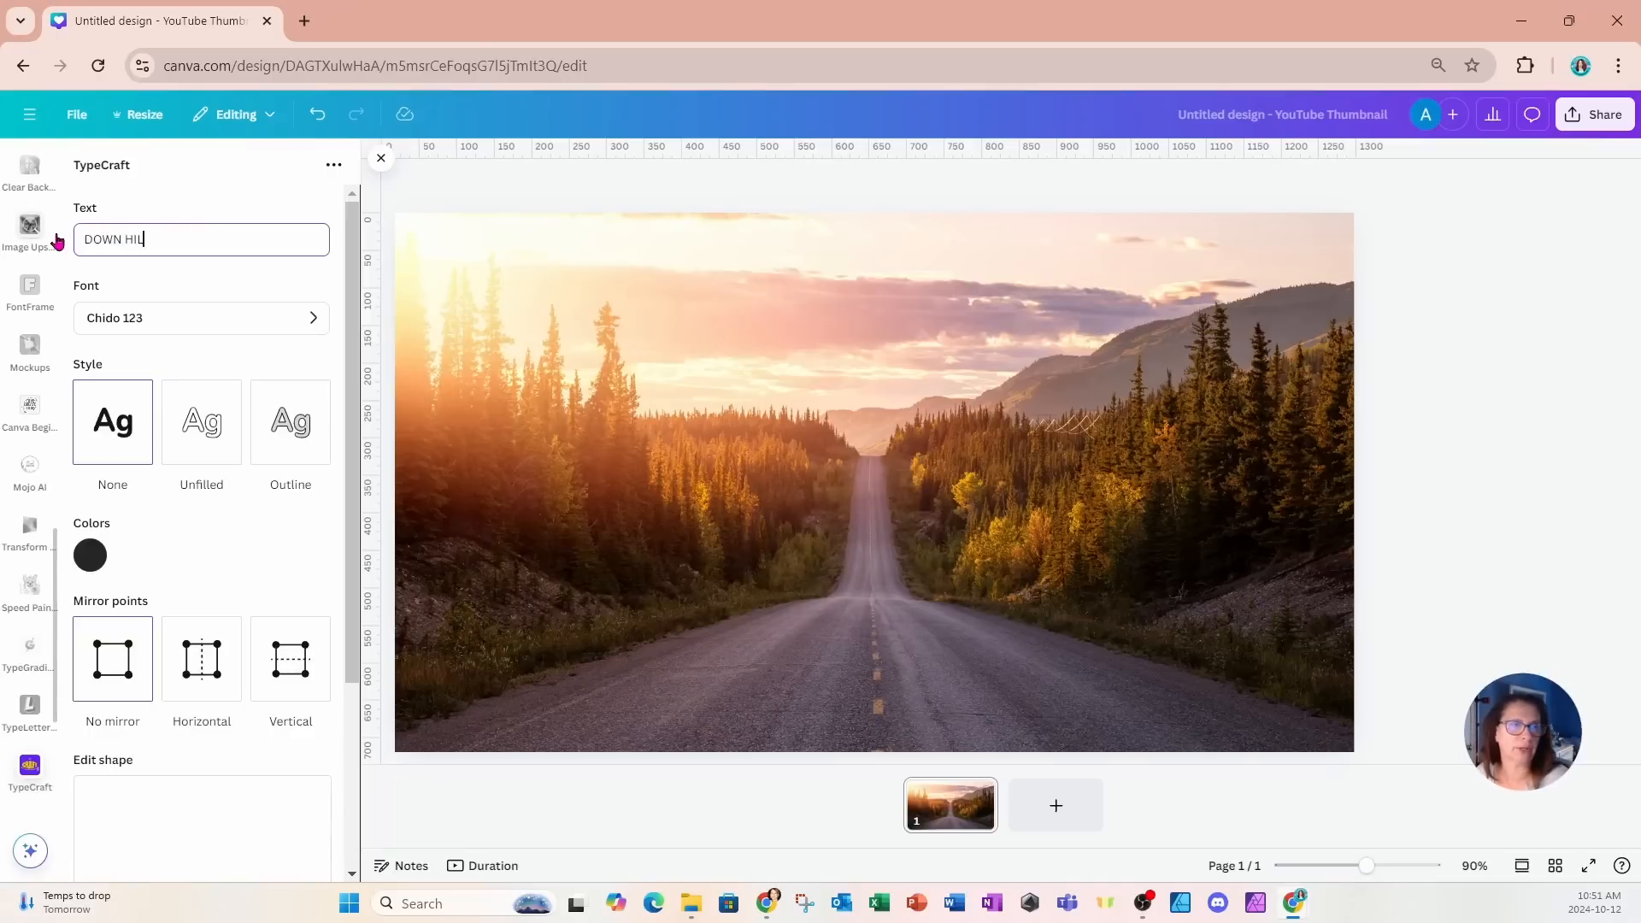
pyautogui.write('L')
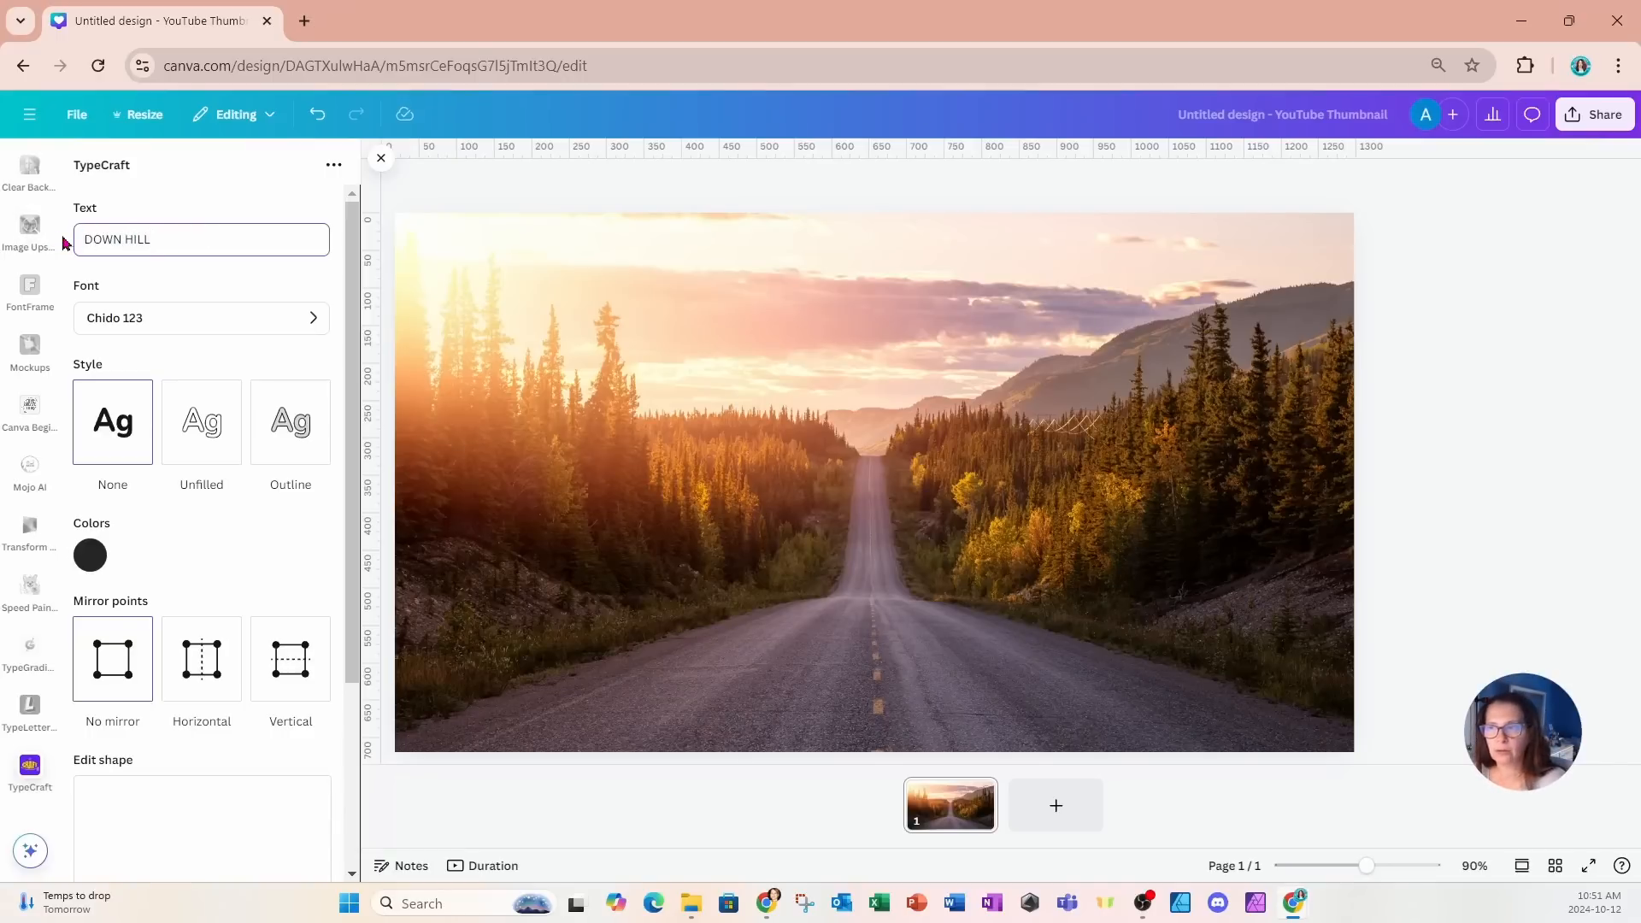
pyautogui.click(202, 318)
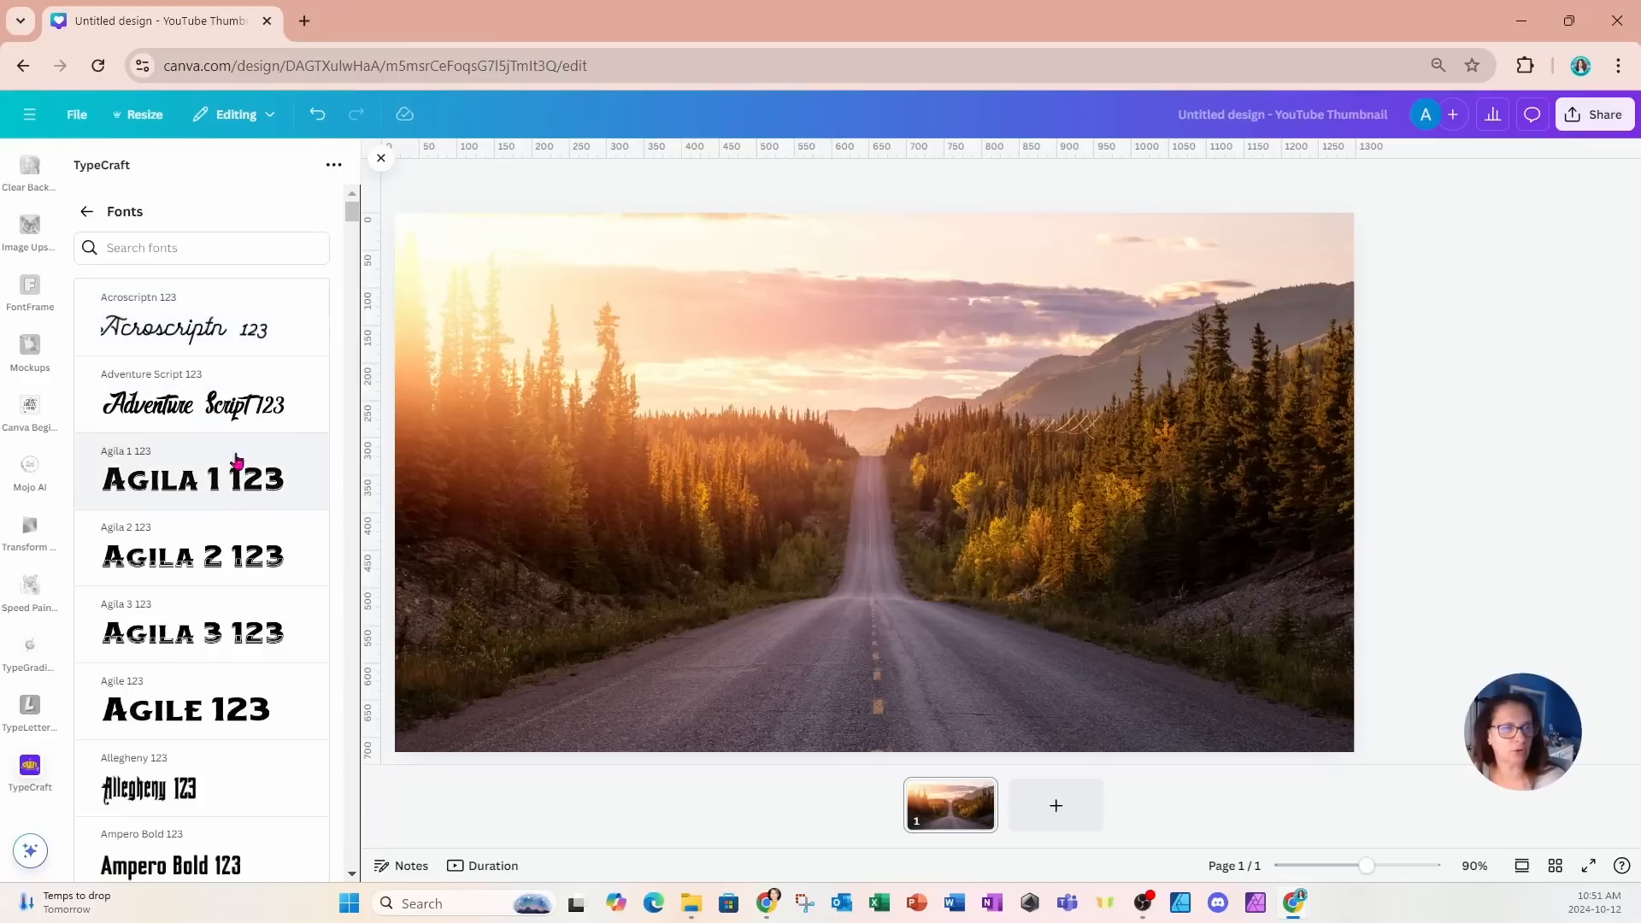
pyautogui.scroll(-3)
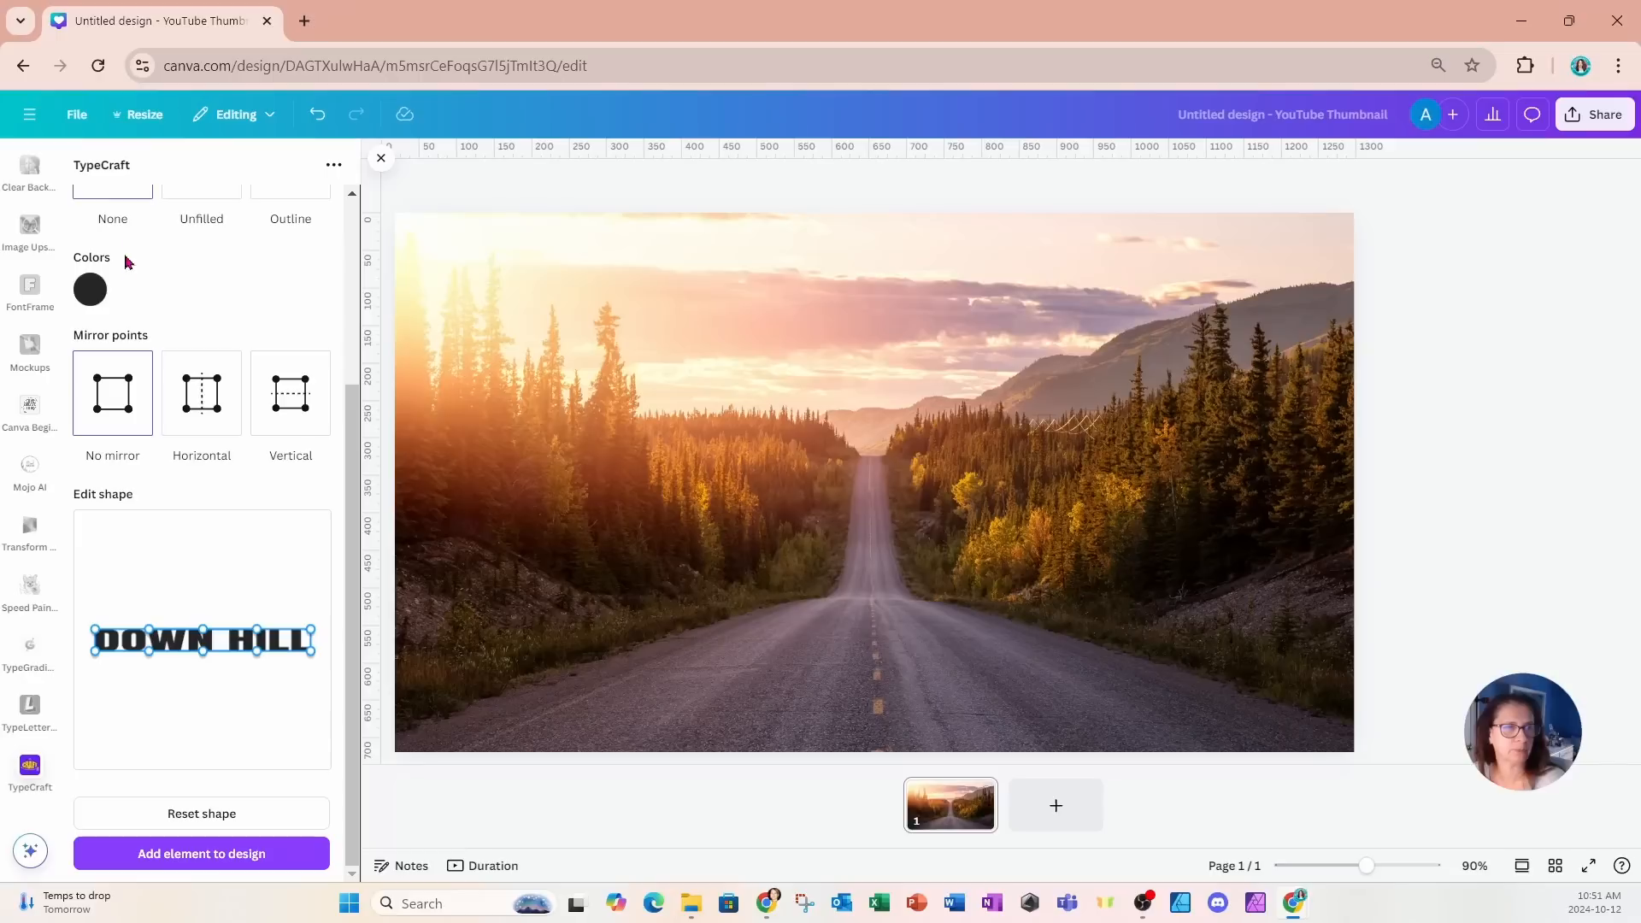
pyautogui.click(91, 291)
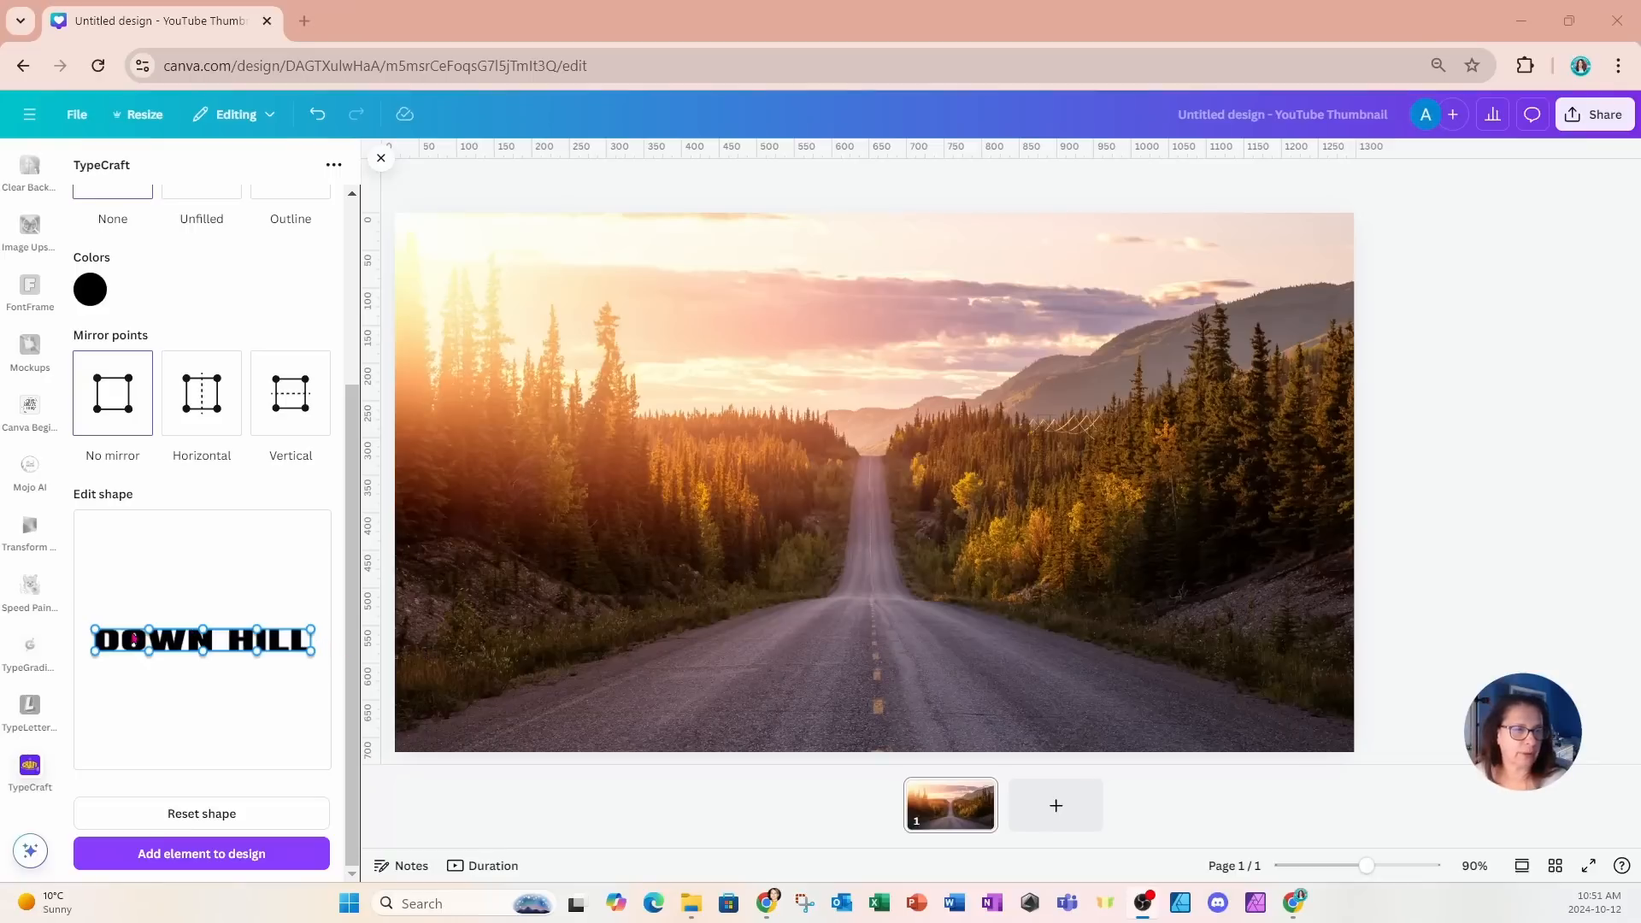
pyautogui.moveTo(261, 596)
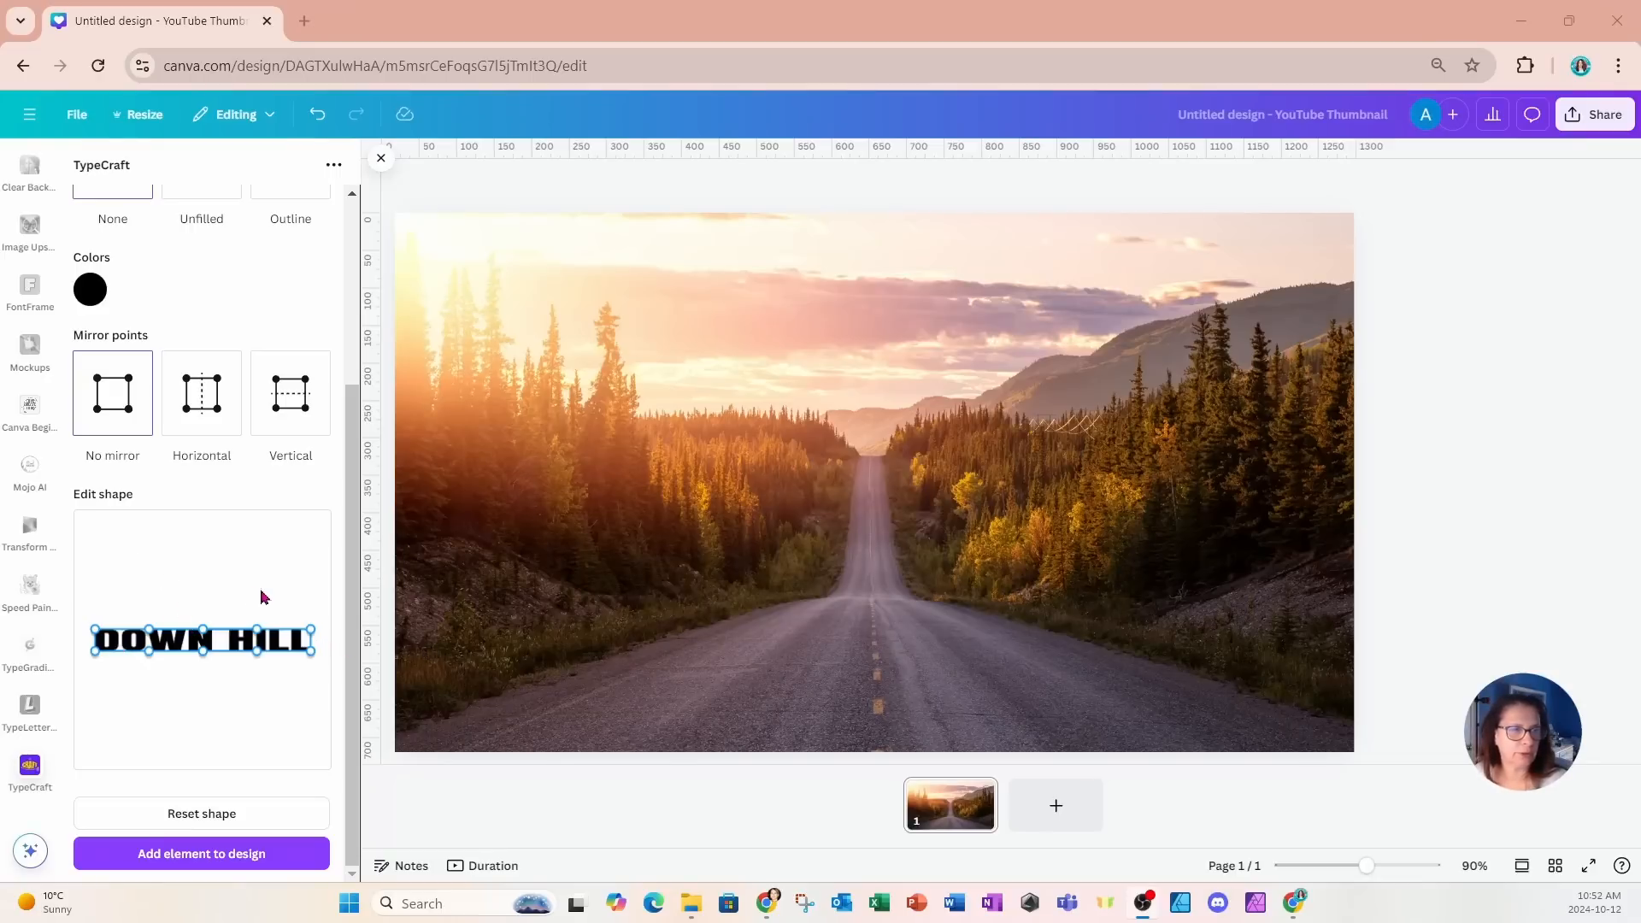
pyautogui.moveTo(220, 706)
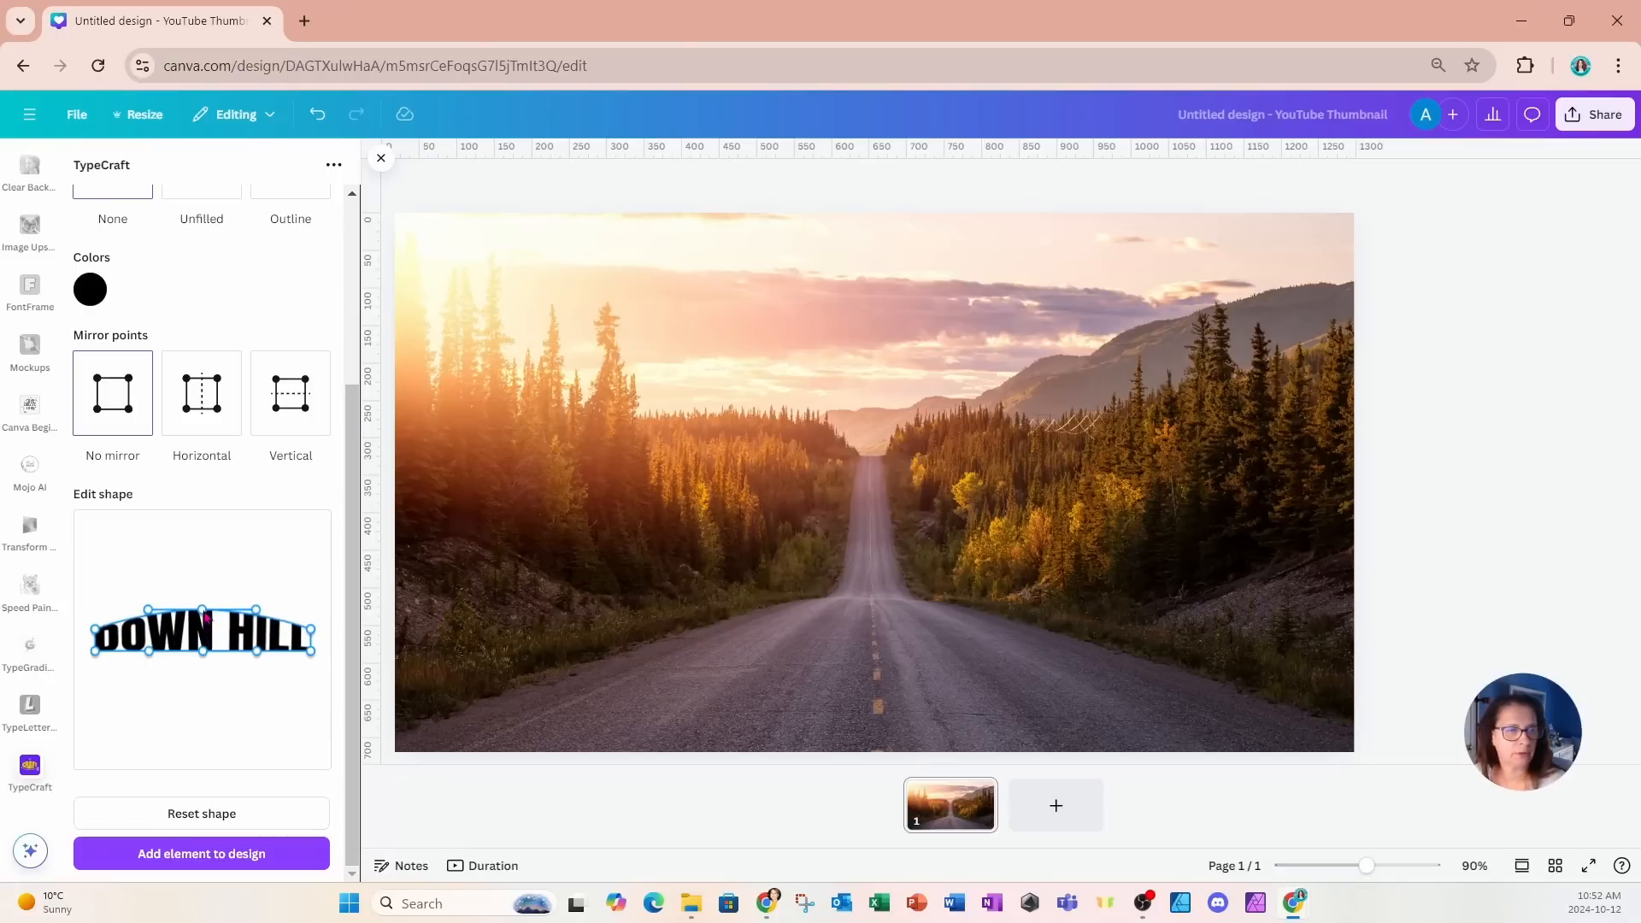
# Set TypeCraft's mirror points to Horizontal so the perspective warp stays symmetrical.
pyautogui.click(202, 393)
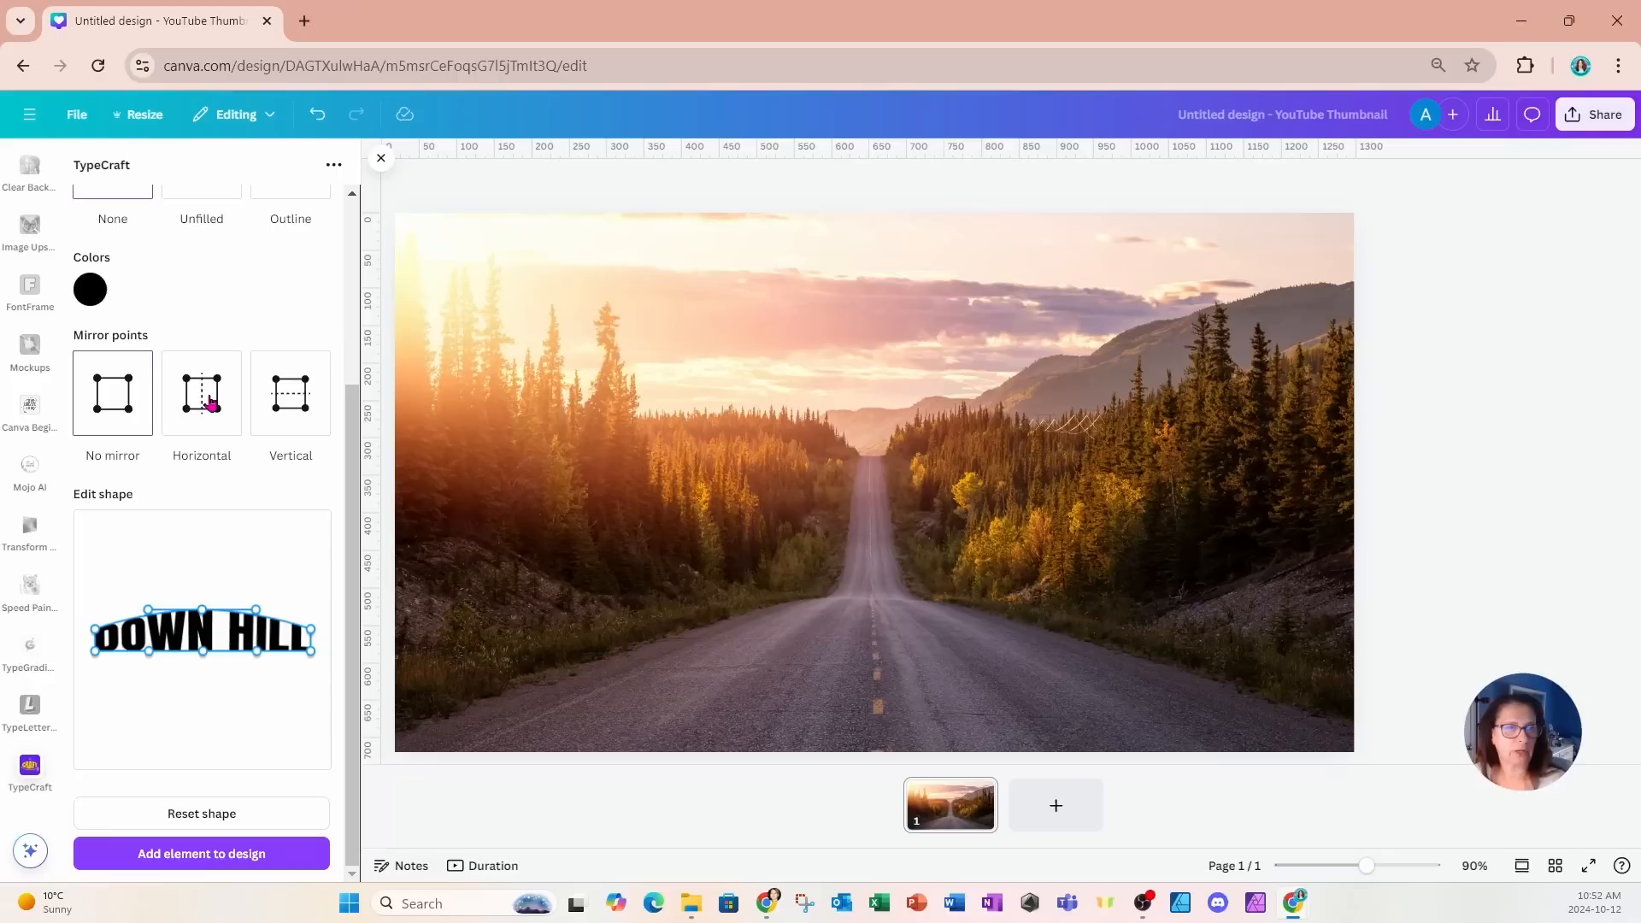
pyautogui.click(202, 393)
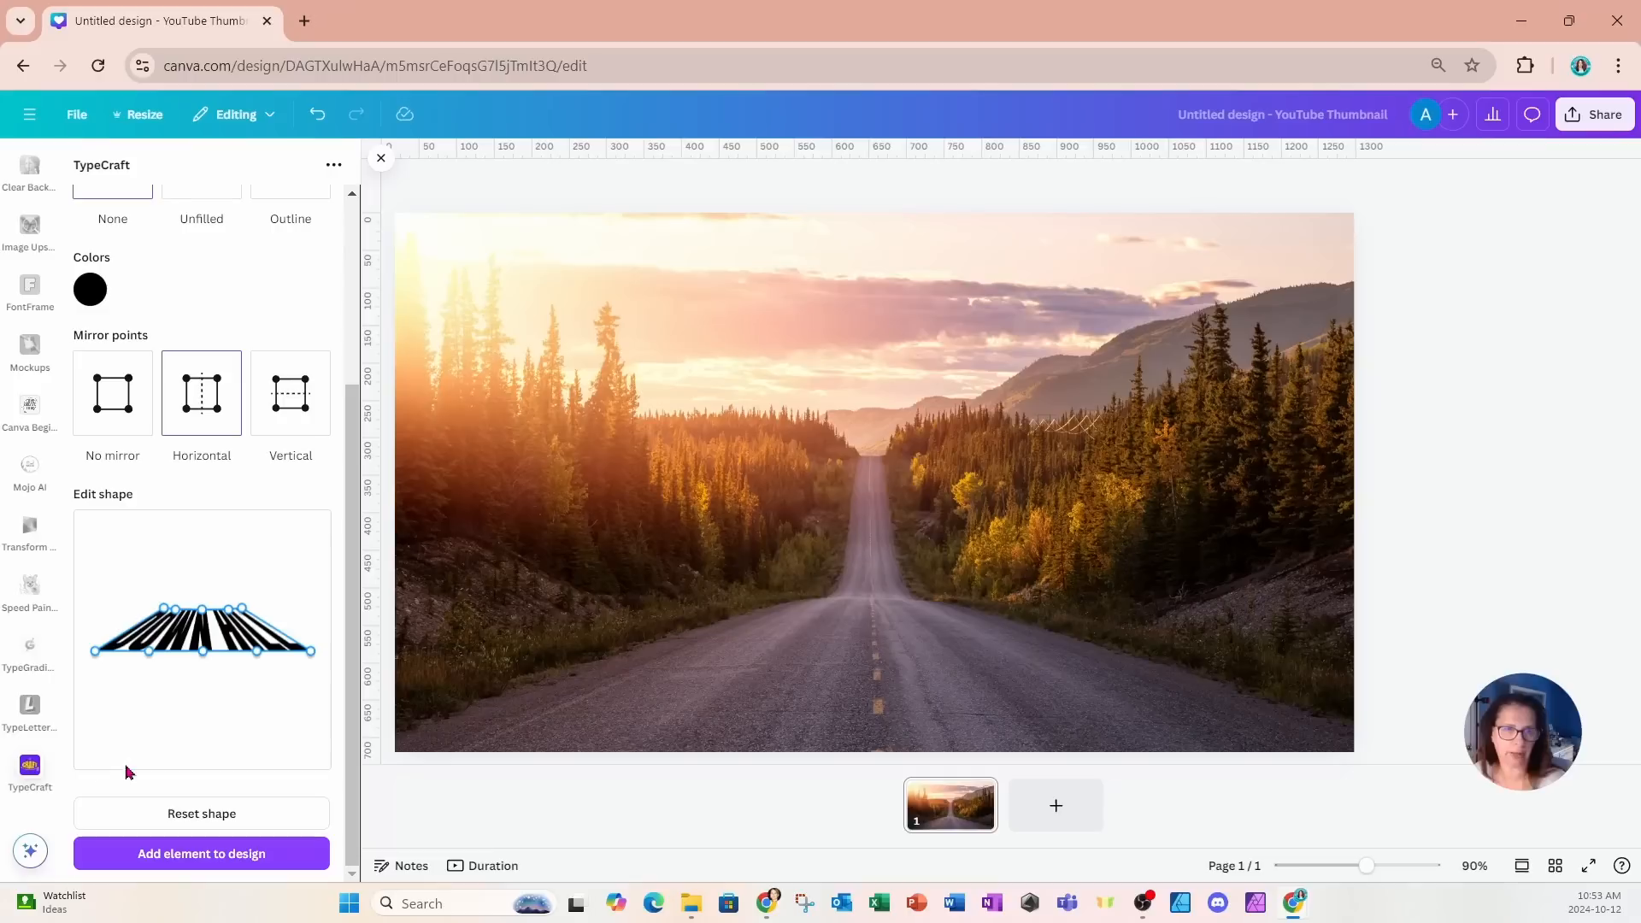
pyautogui.moveTo(207, 663)
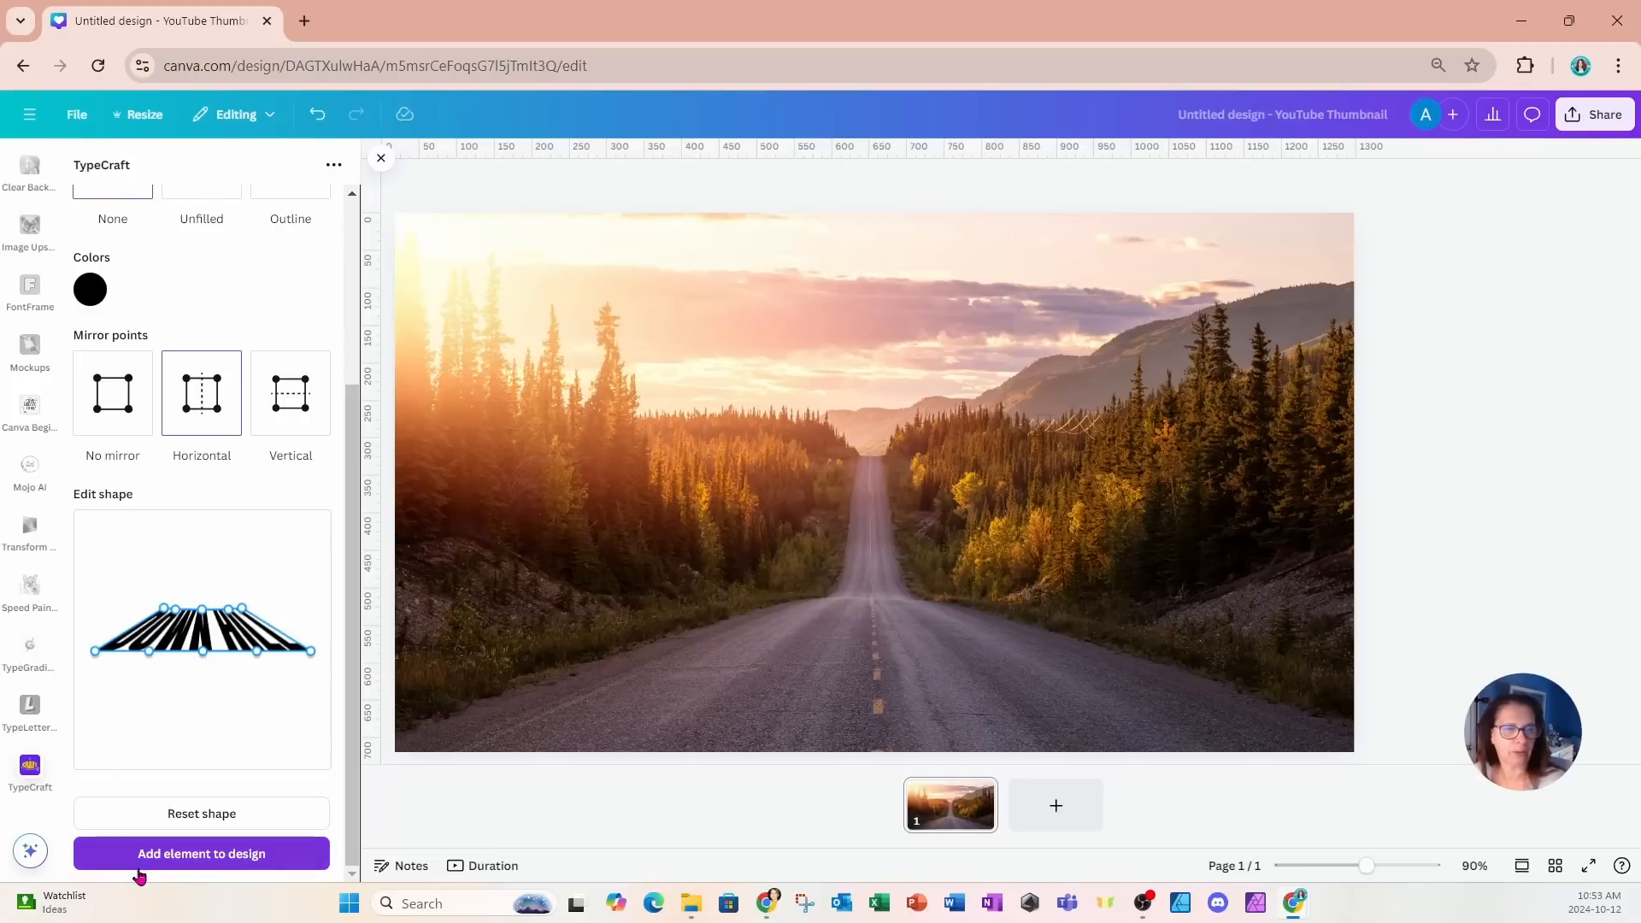
pyautogui.moveTo(157, 871)
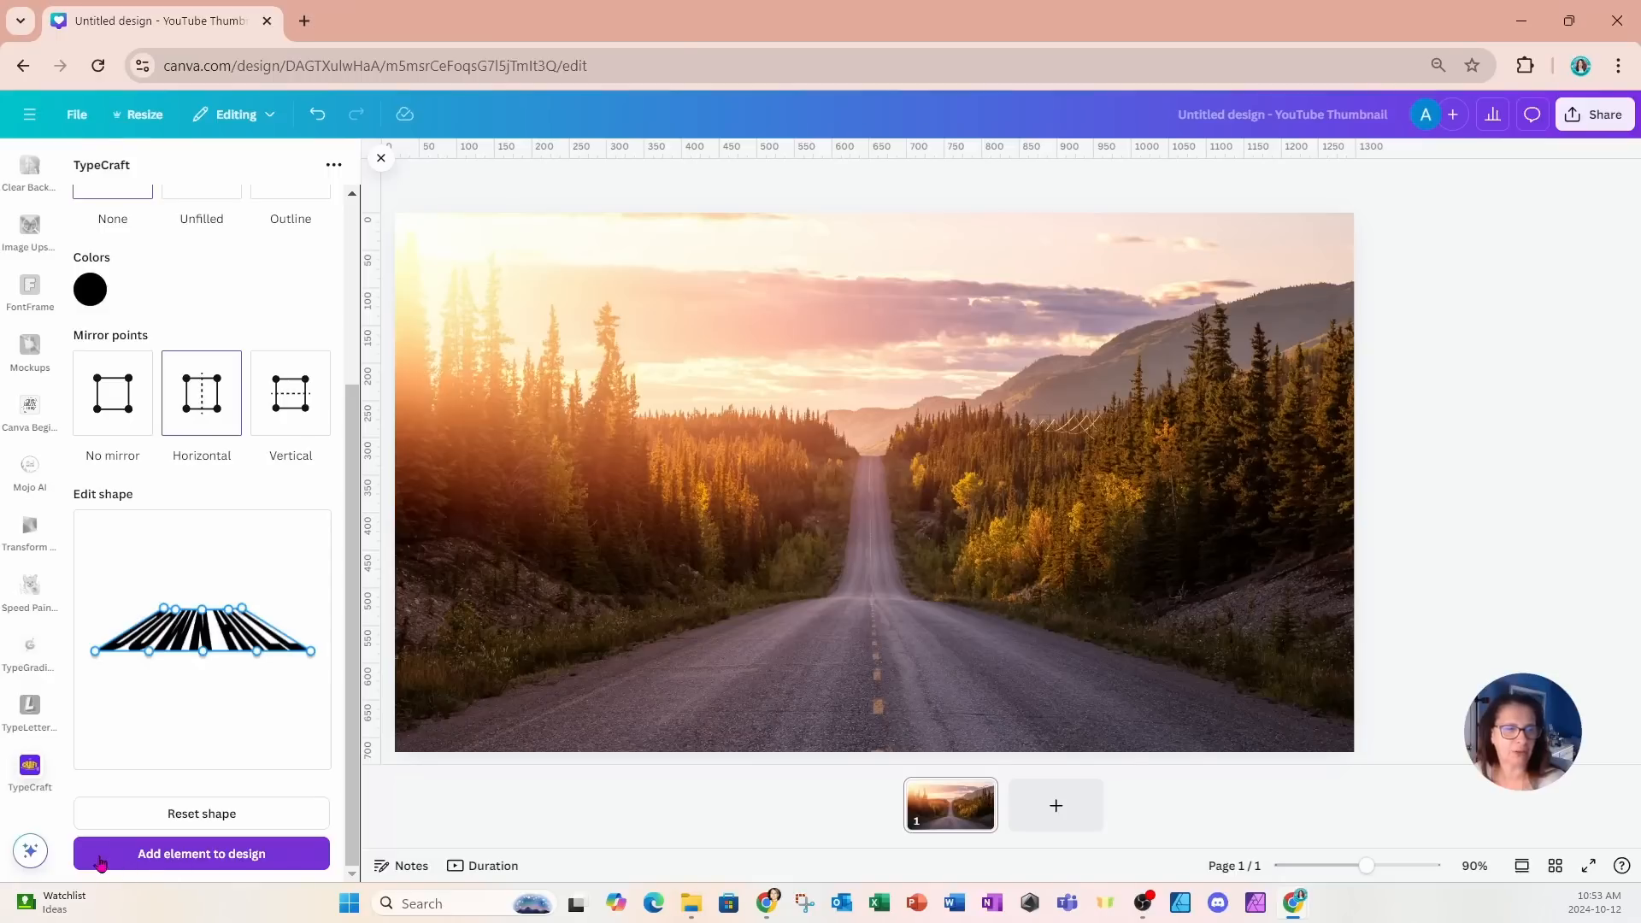
# Add the warped black DOWN HILL lettering onto the road photo's lower section.
pyautogui.click(202, 853)
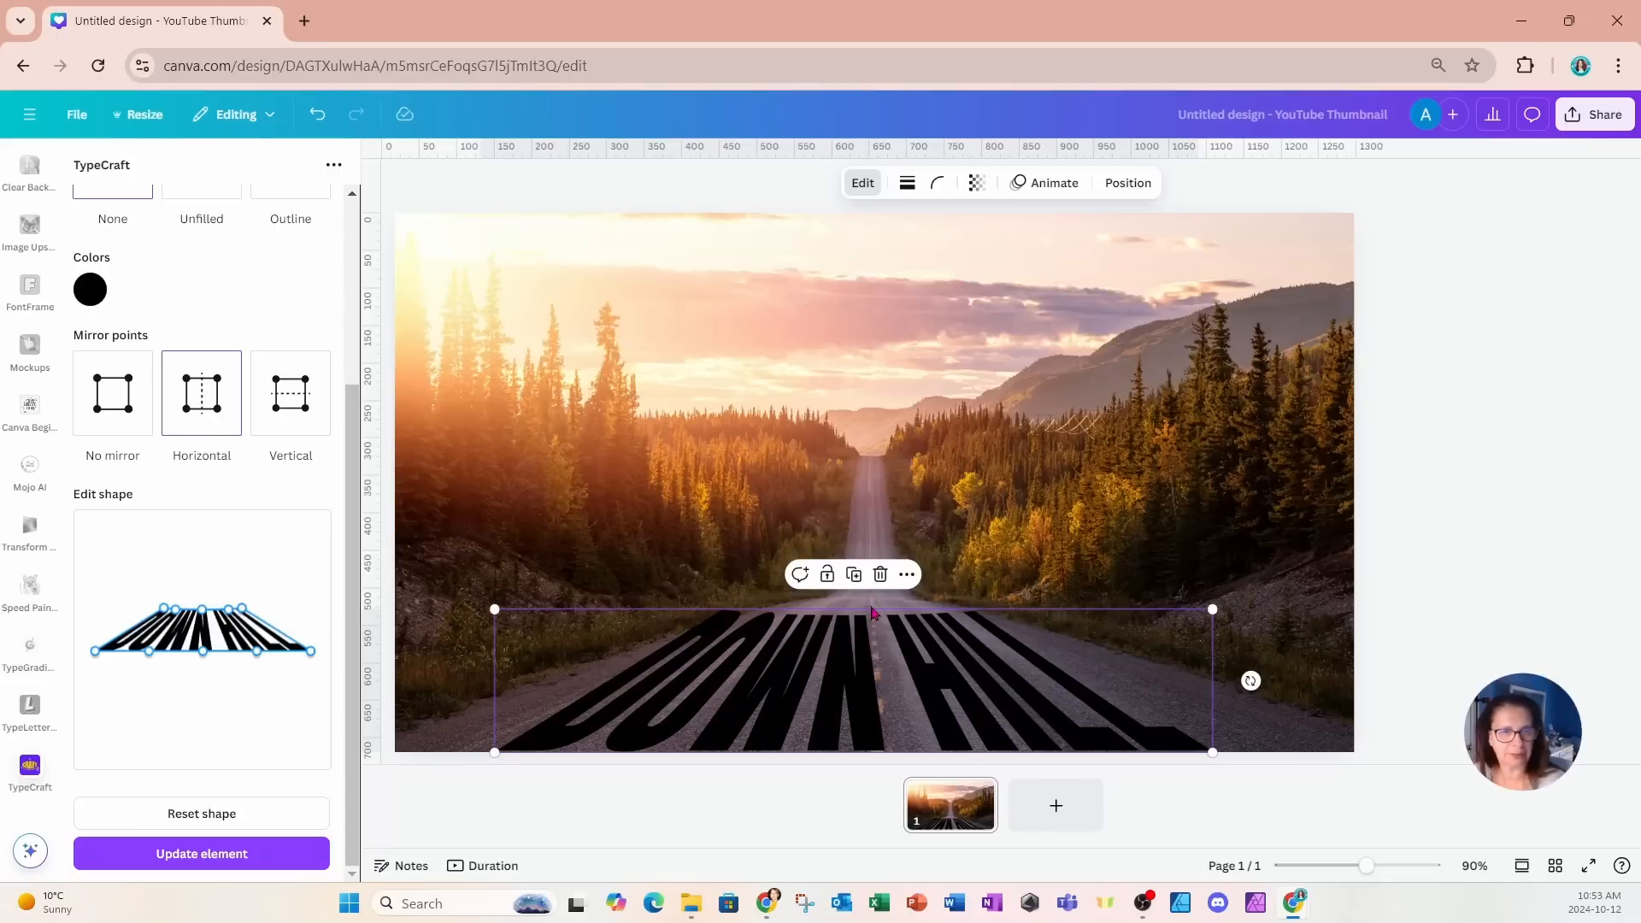
pyautogui.moveTo(482, 759)
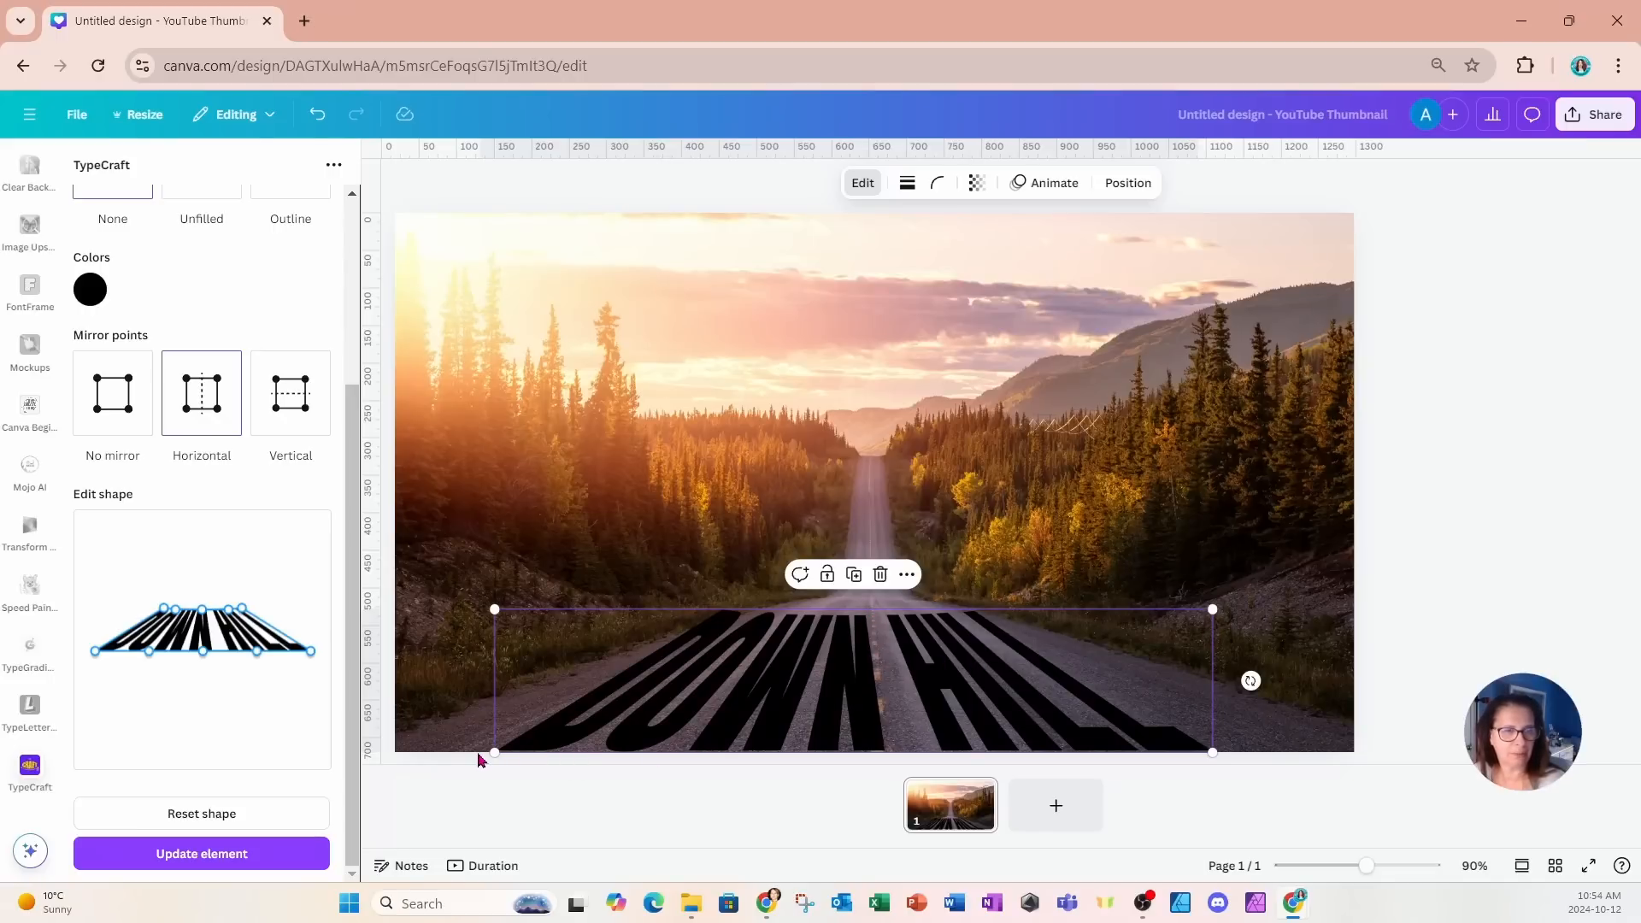
pyautogui.moveTo(492, 757)
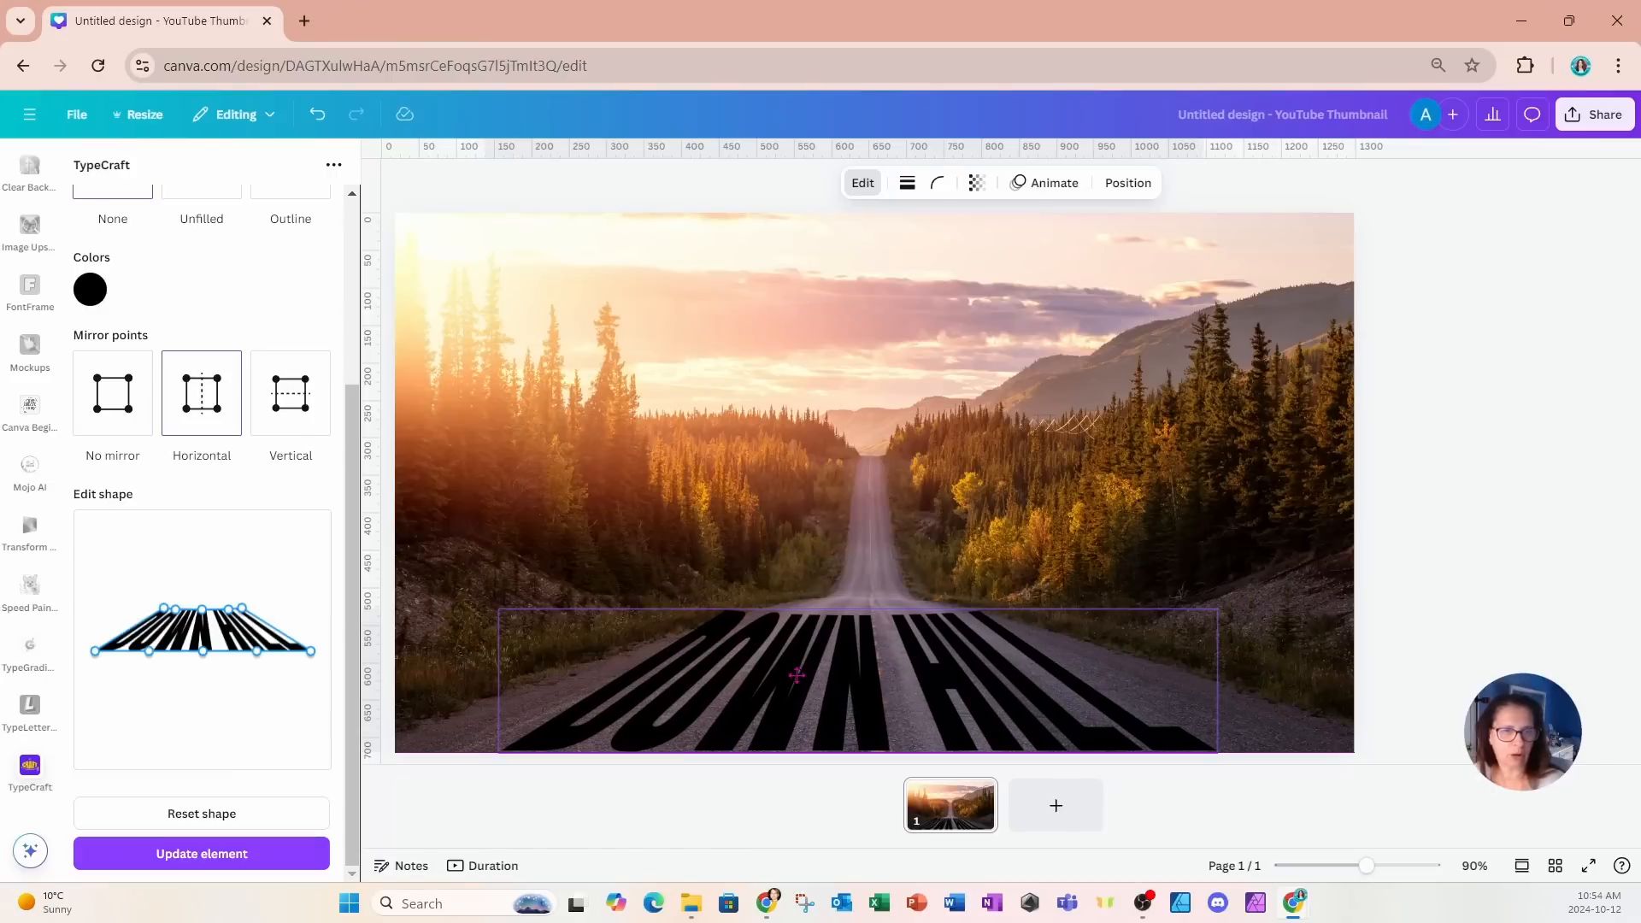
# Recolour the reshaped DOWN HILL lettering to white #FFFFFF and update the element.
pyautogui.click(794, 675)
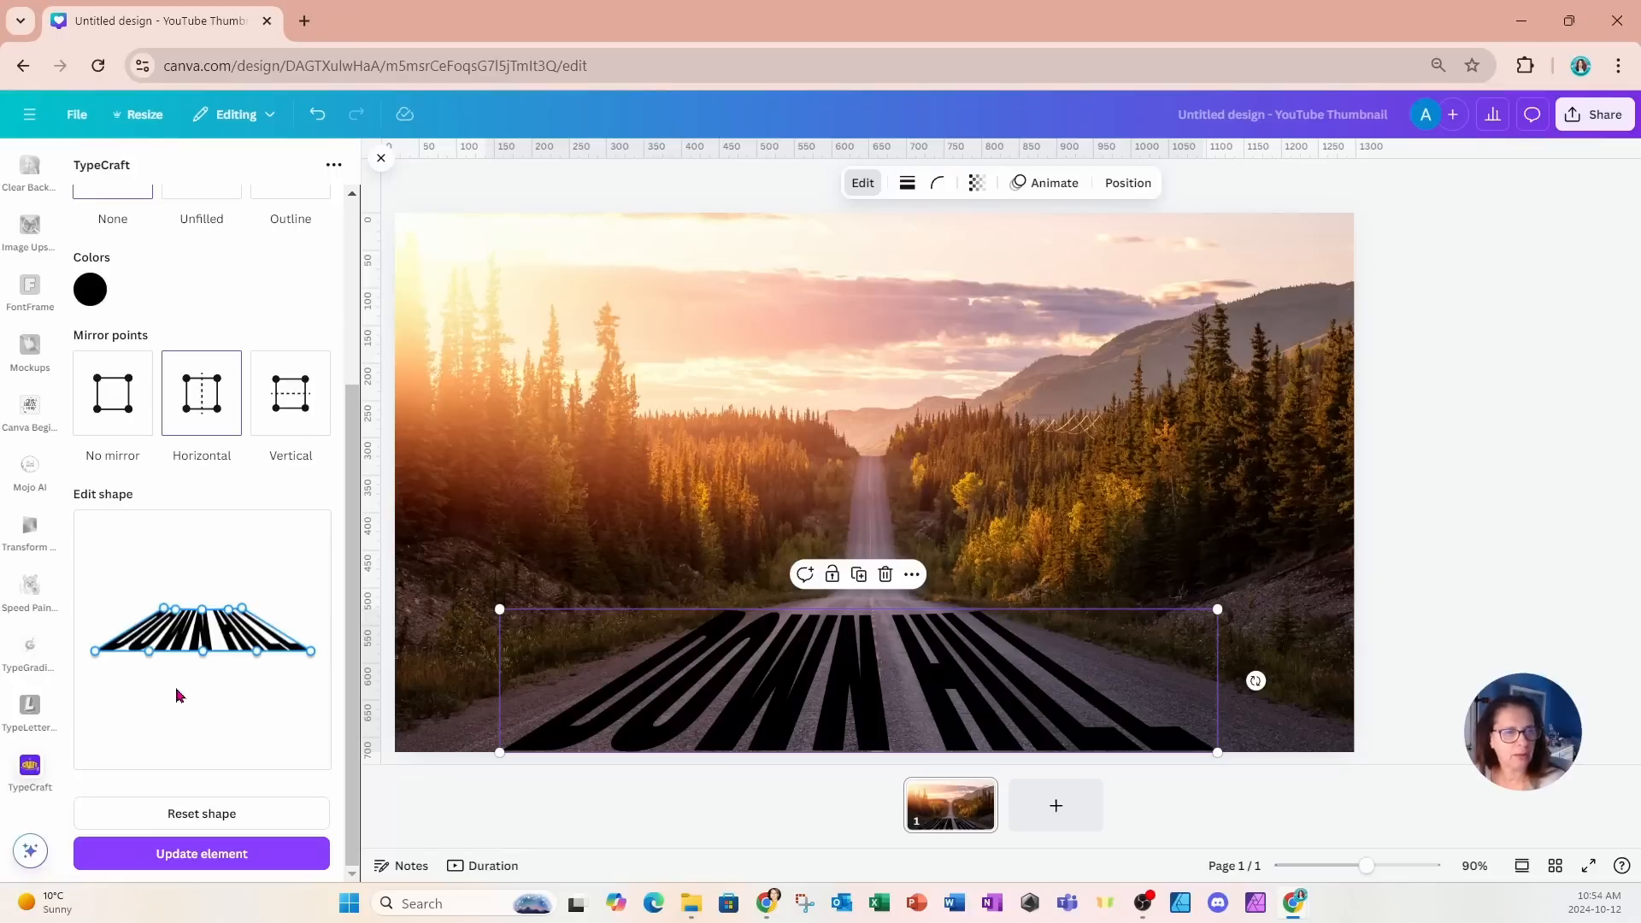
pyautogui.moveTo(96, 660)
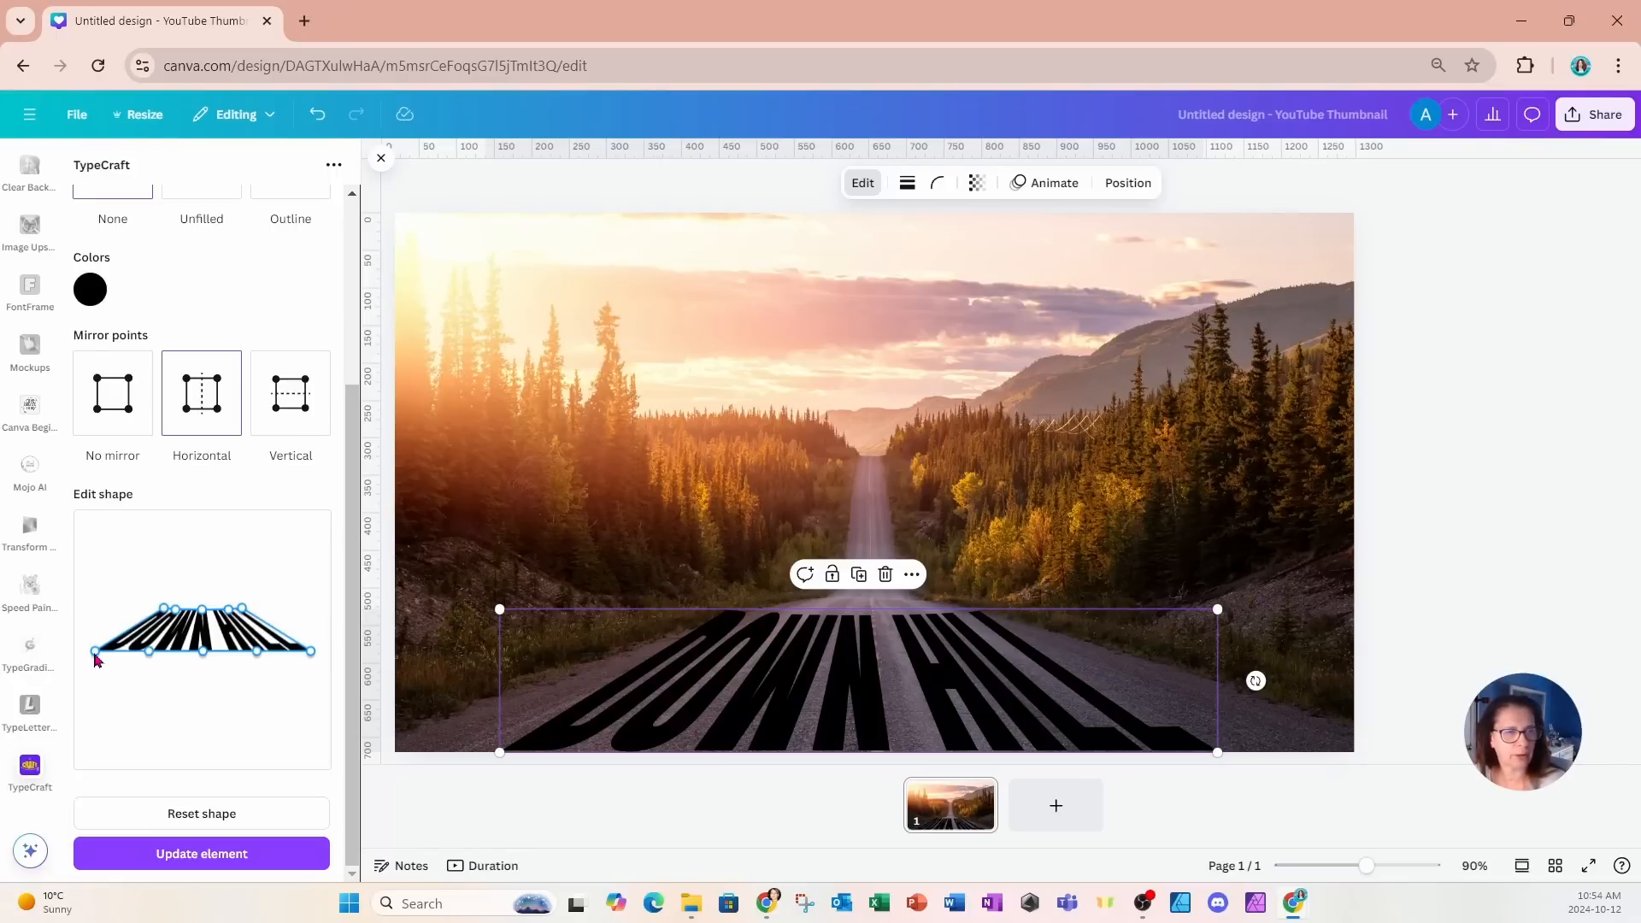
pyautogui.moveTo(105, 651)
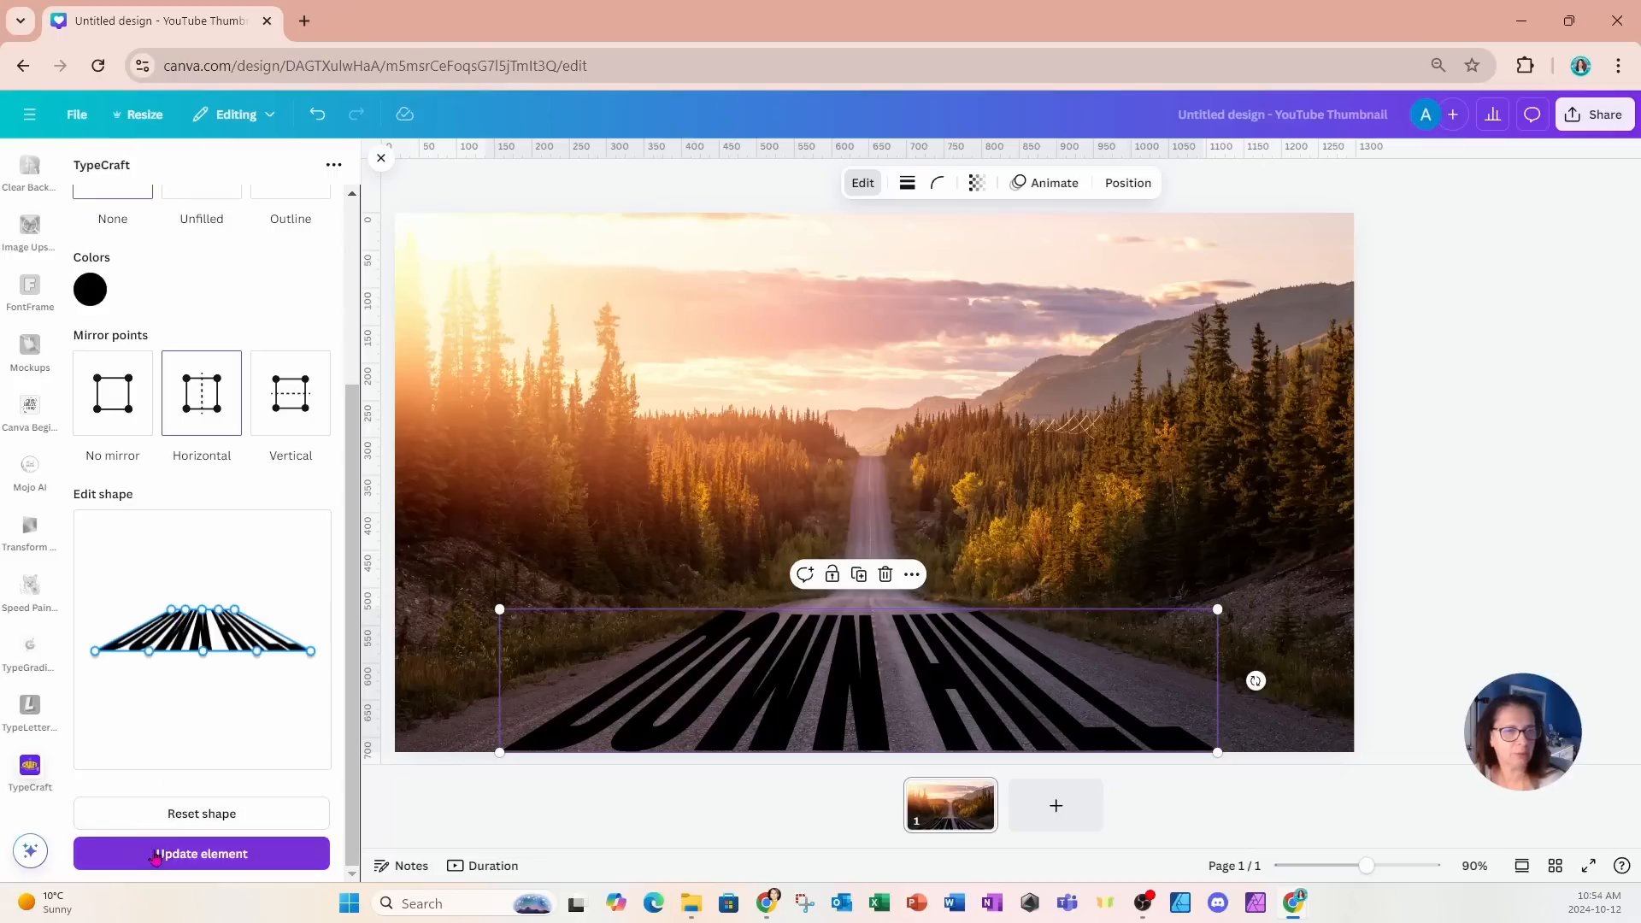
pyautogui.moveTo(72, 350)
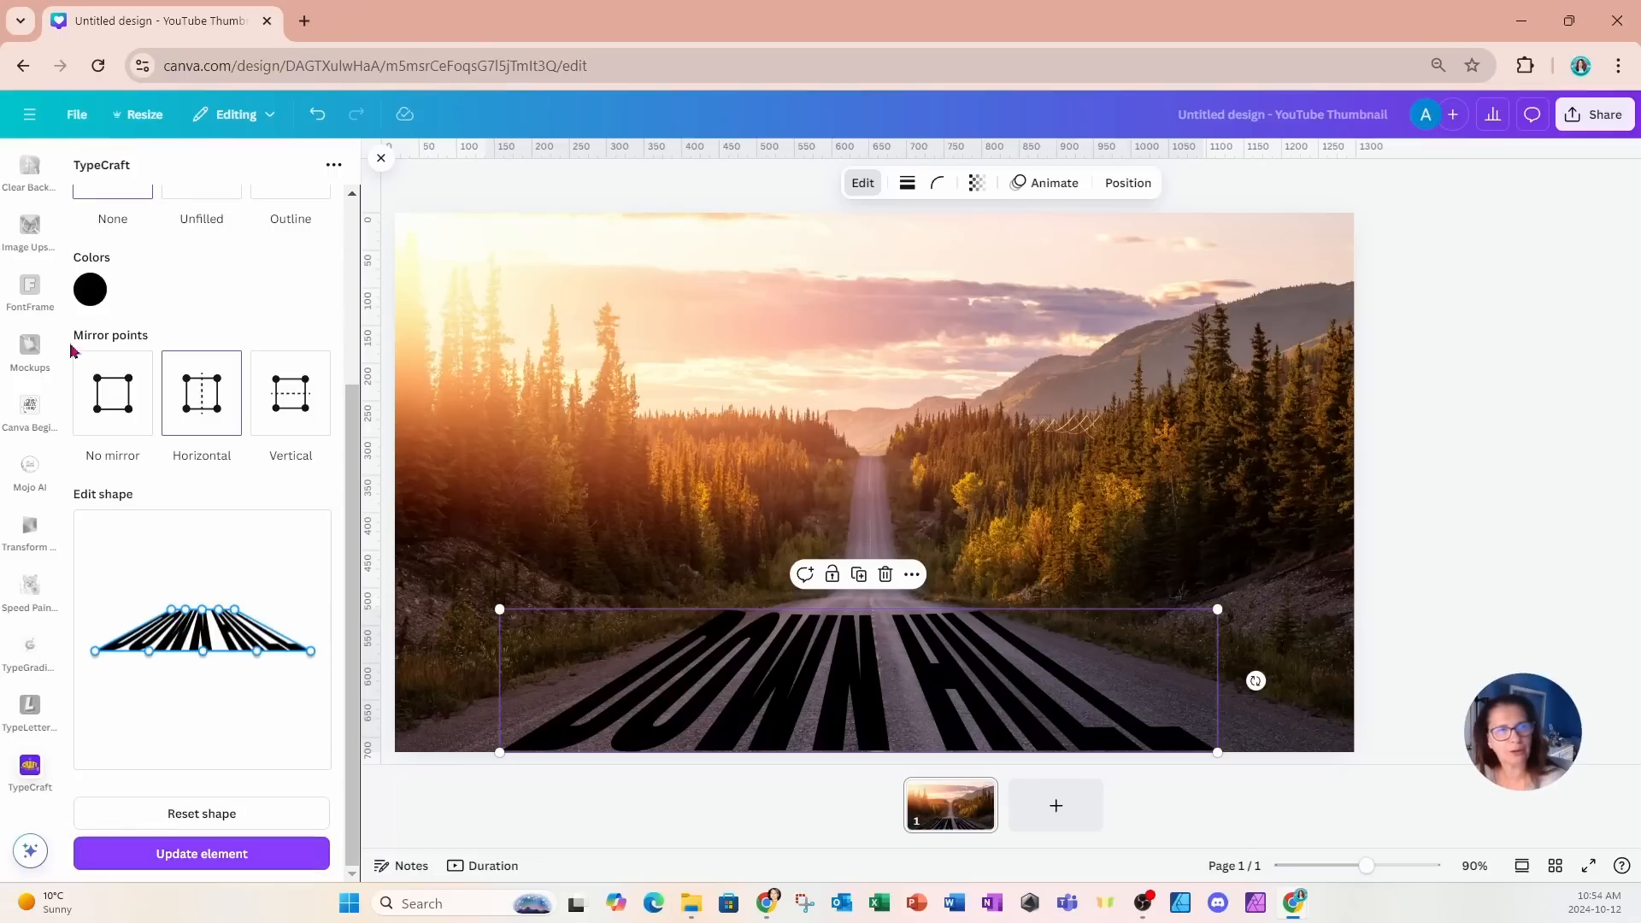
pyautogui.click(89, 289)
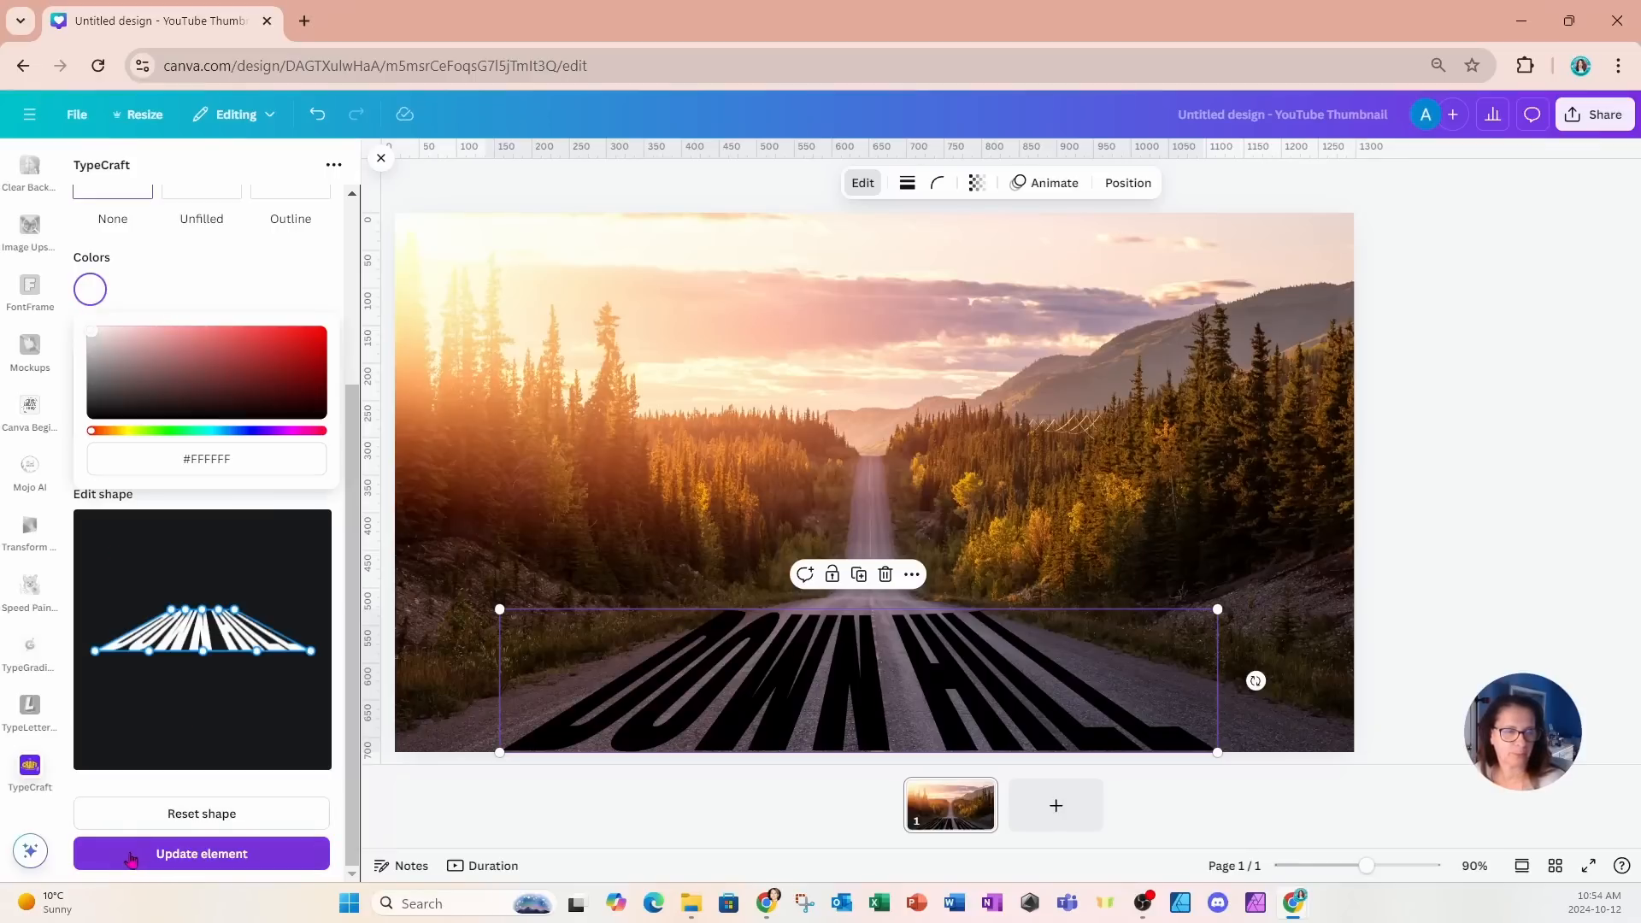
pyautogui.click(89, 291)
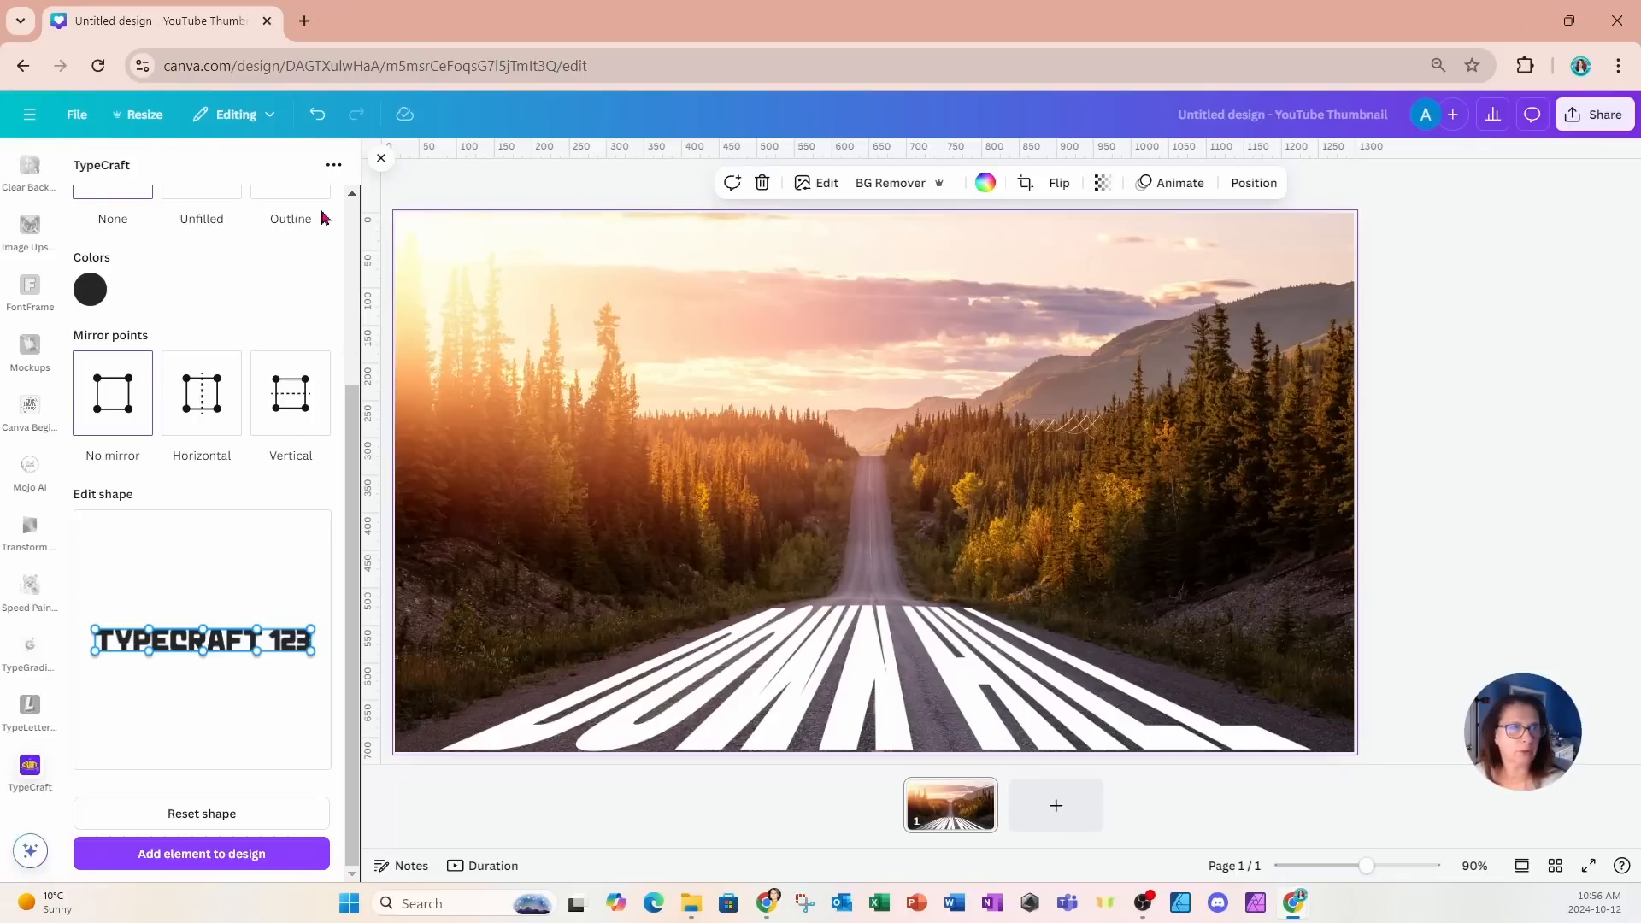
# Search Elements for 'GRUNGE' graphics and add a scratchy grunge mark over the text.
pyautogui.click(381, 158)
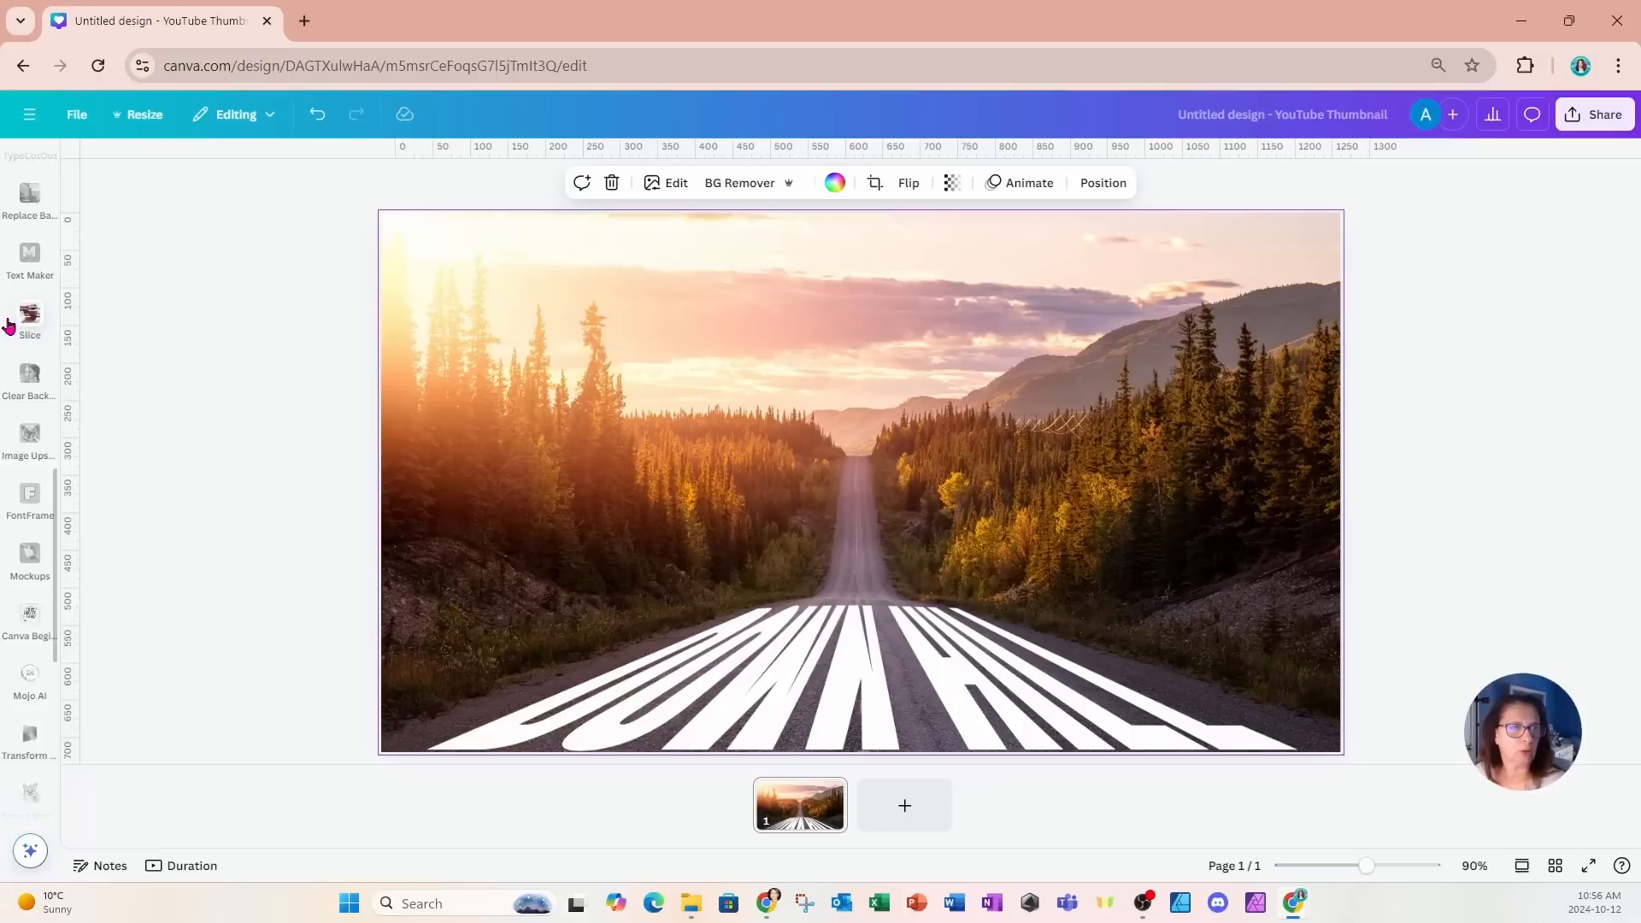
pyautogui.click(29, 294)
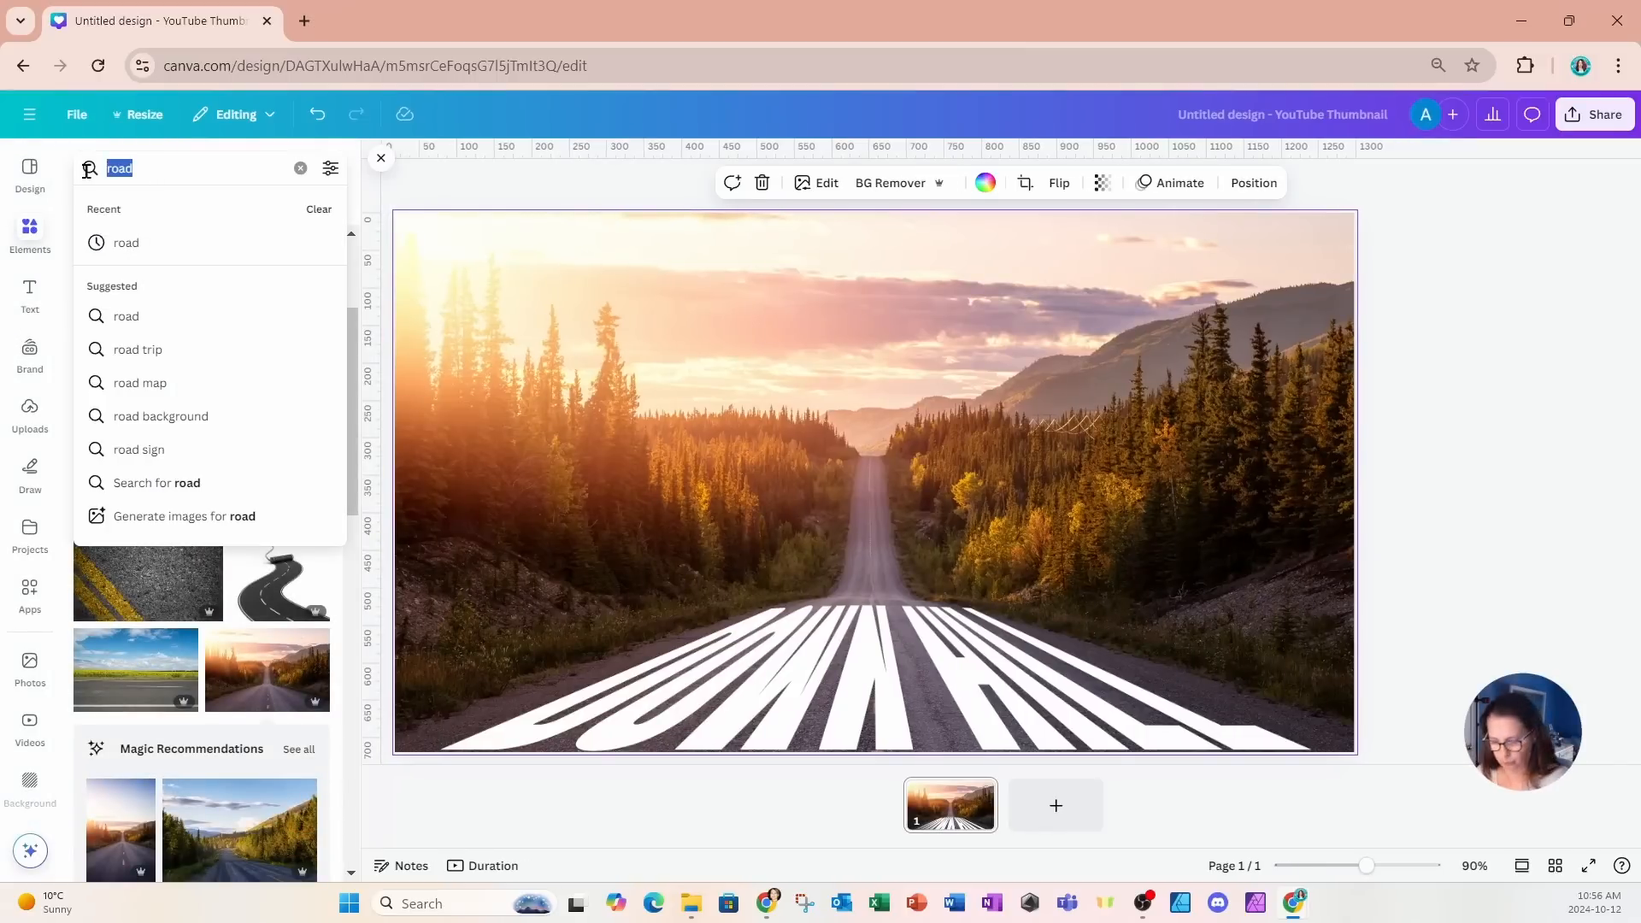
pyautogui.write('GRUNGE')
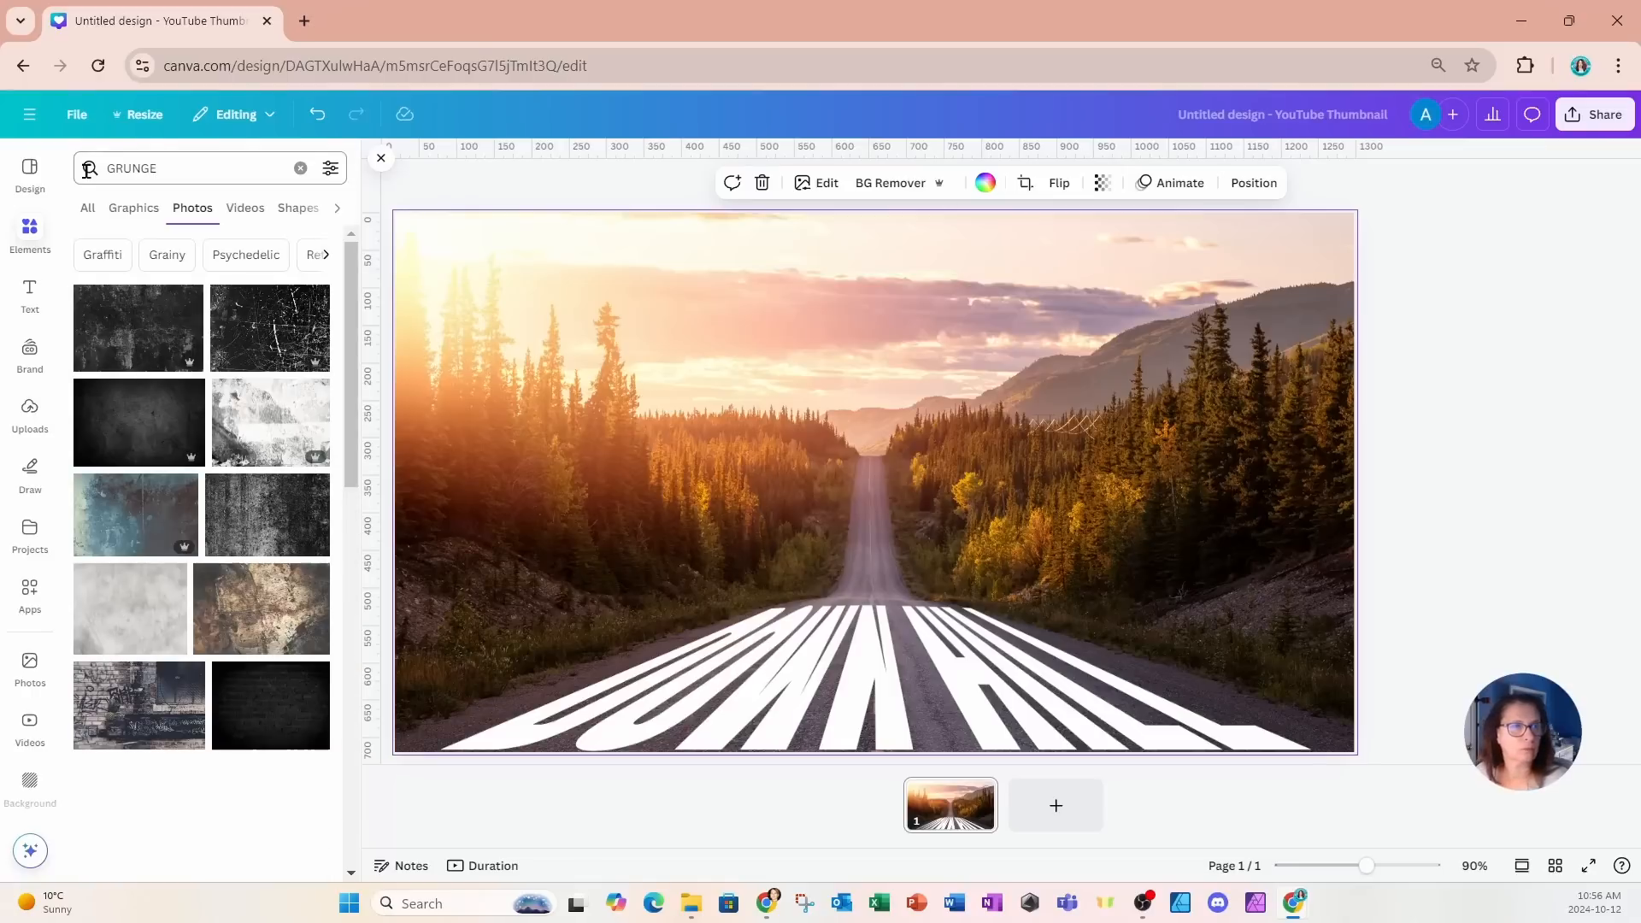
pyautogui.click(134, 207)
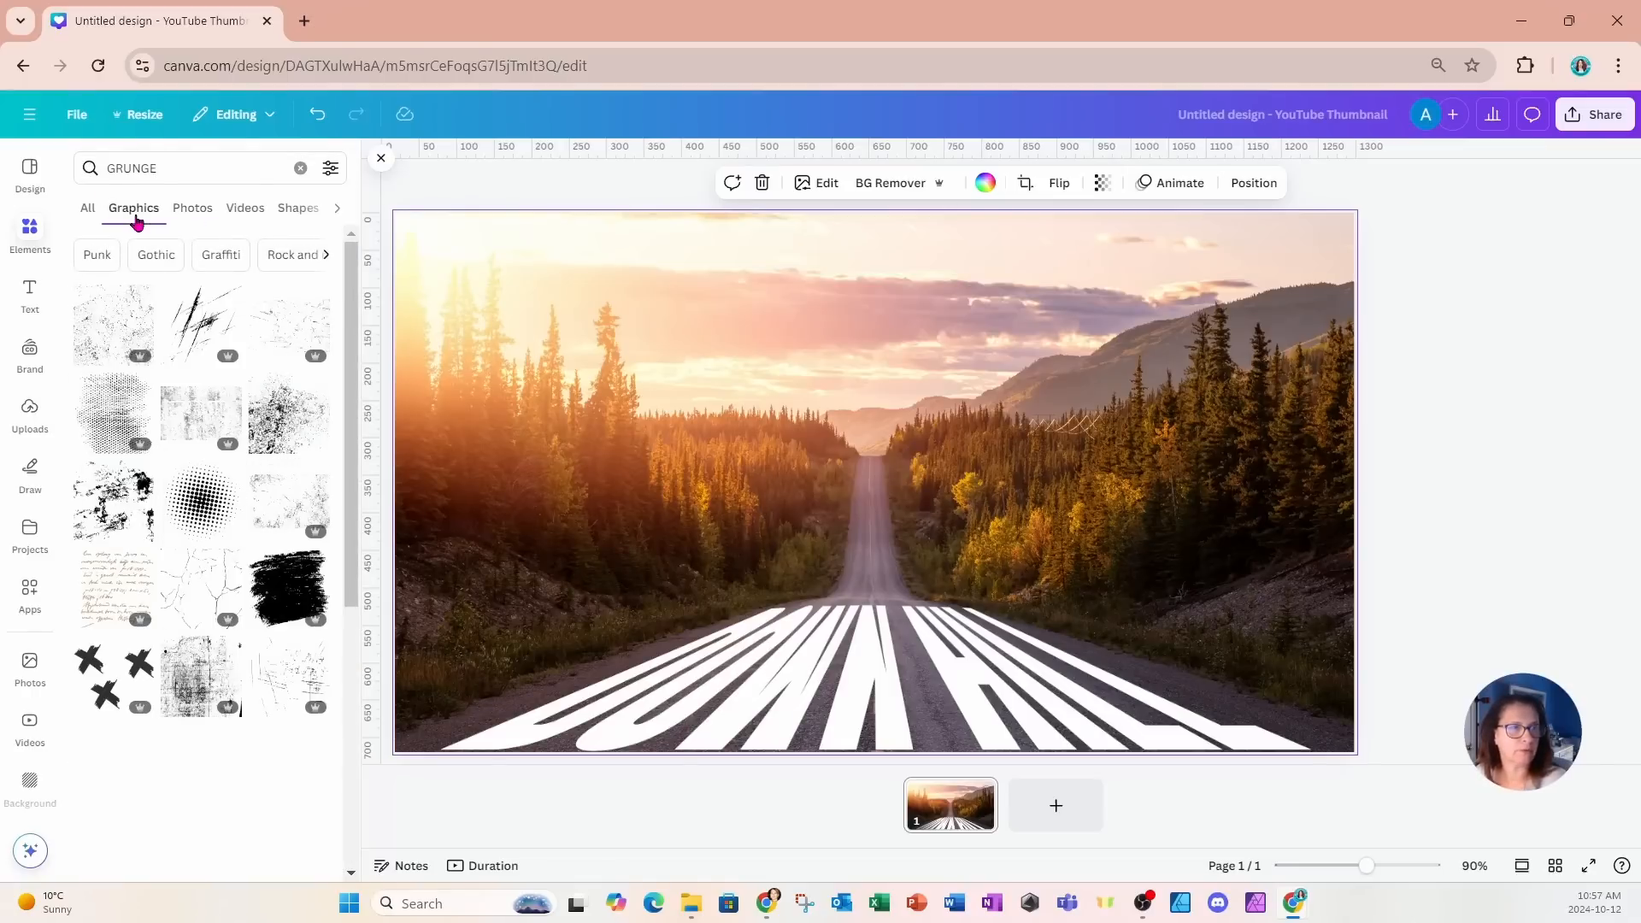
pyautogui.click(198, 323)
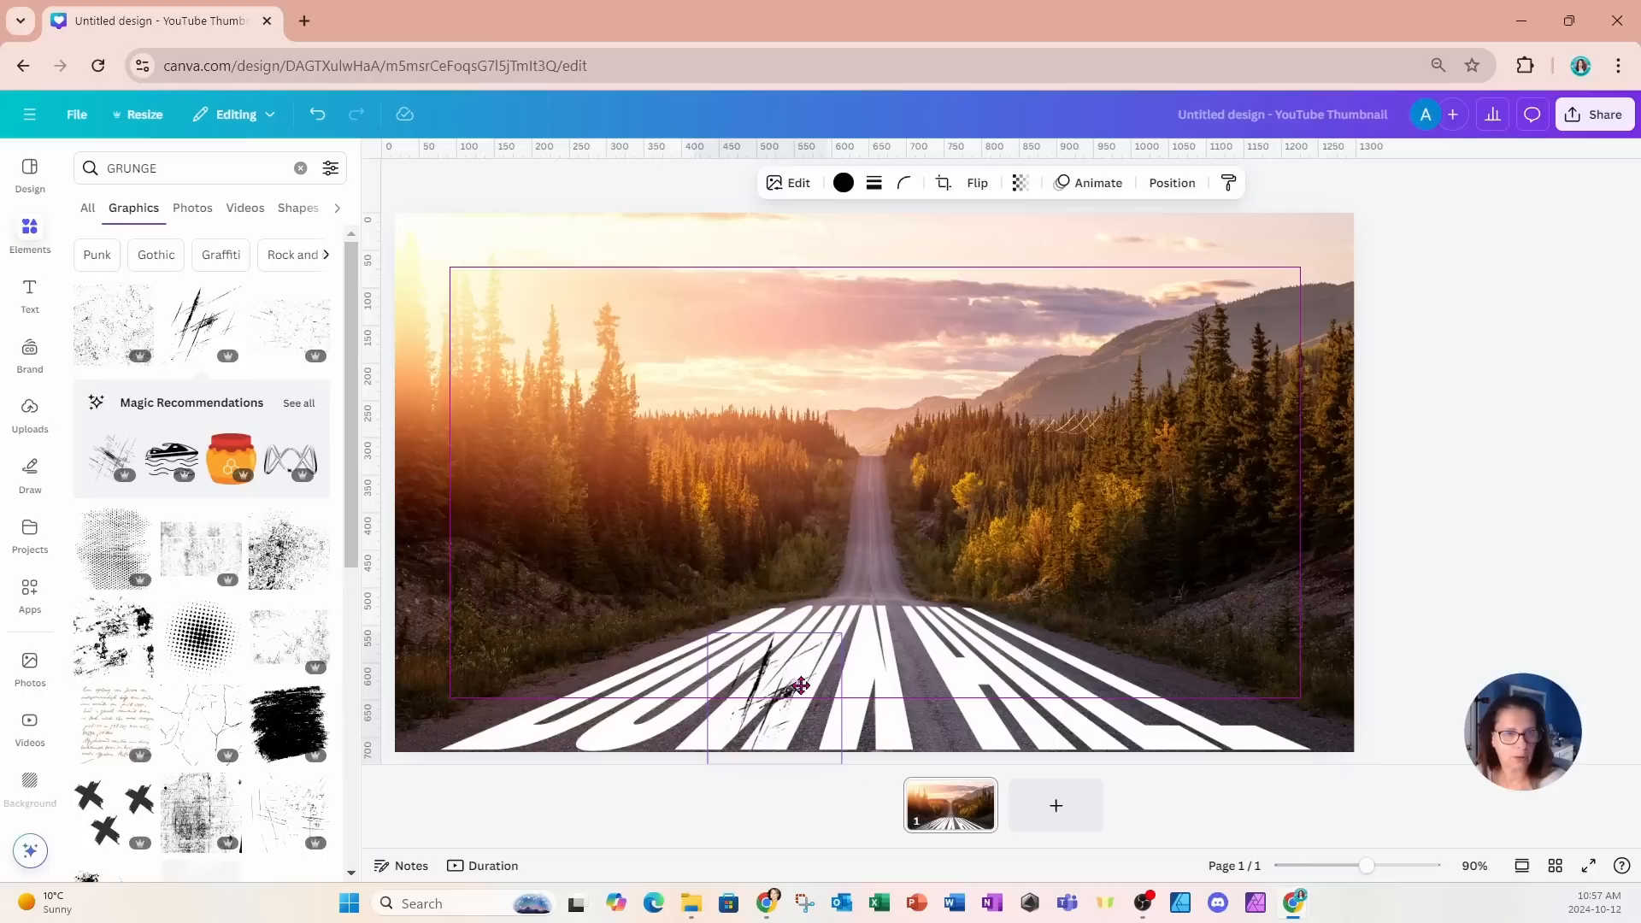
# Recolour the grunge mark with a grey-purple sampled from the road photo via the eyedropper.
pyautogui.click(840, 183)
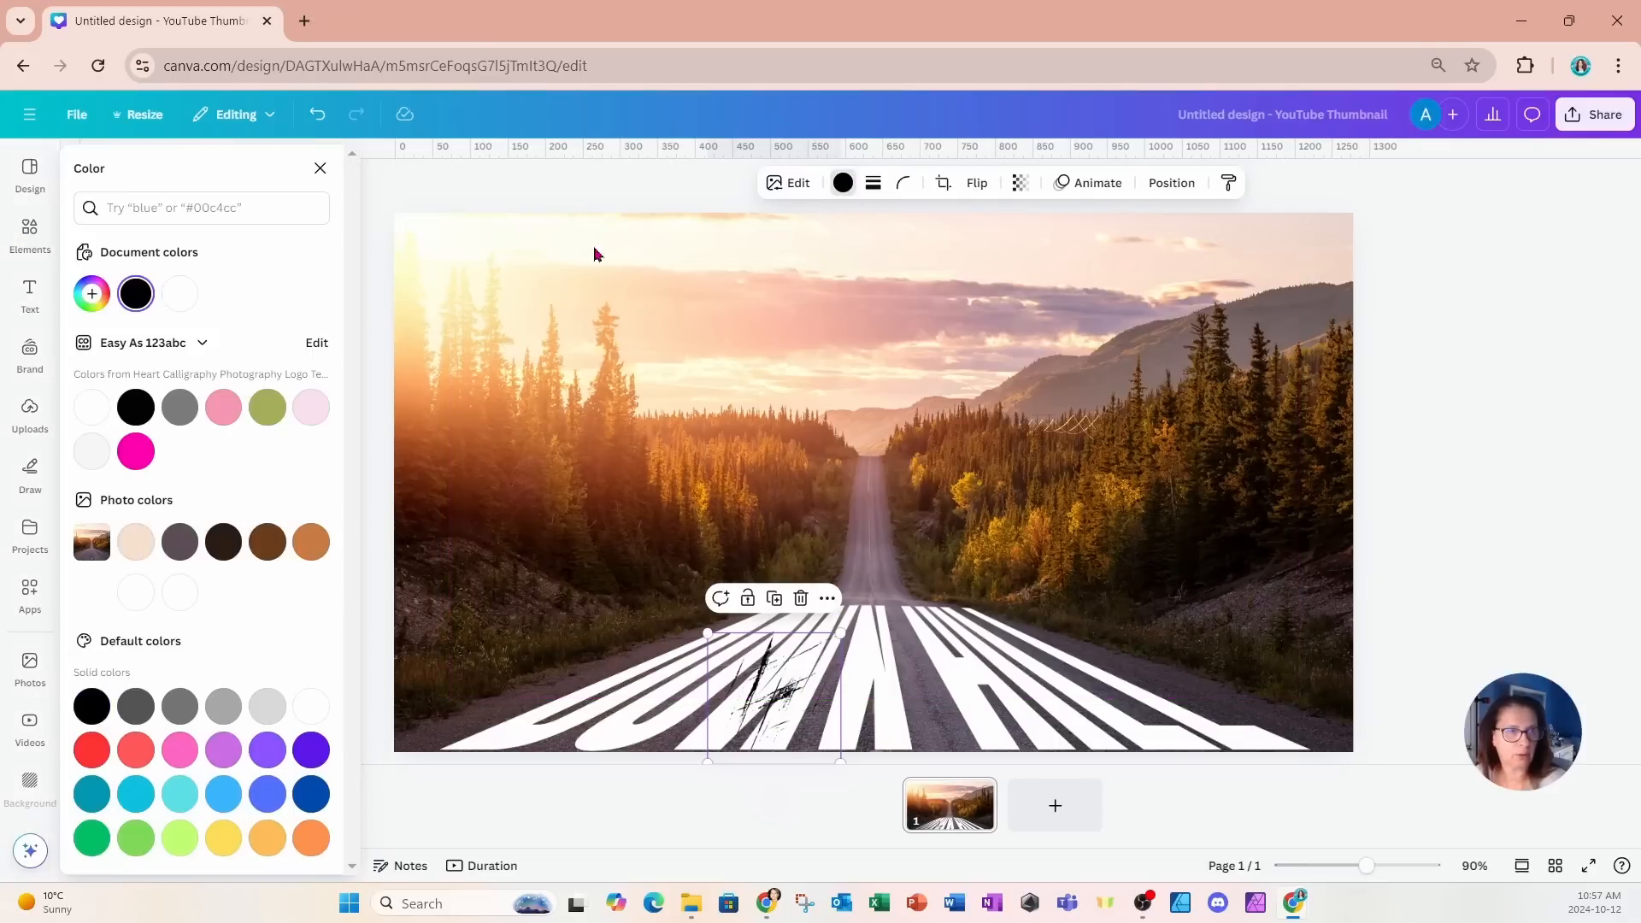
pyautogui.moveTo(91, 294)
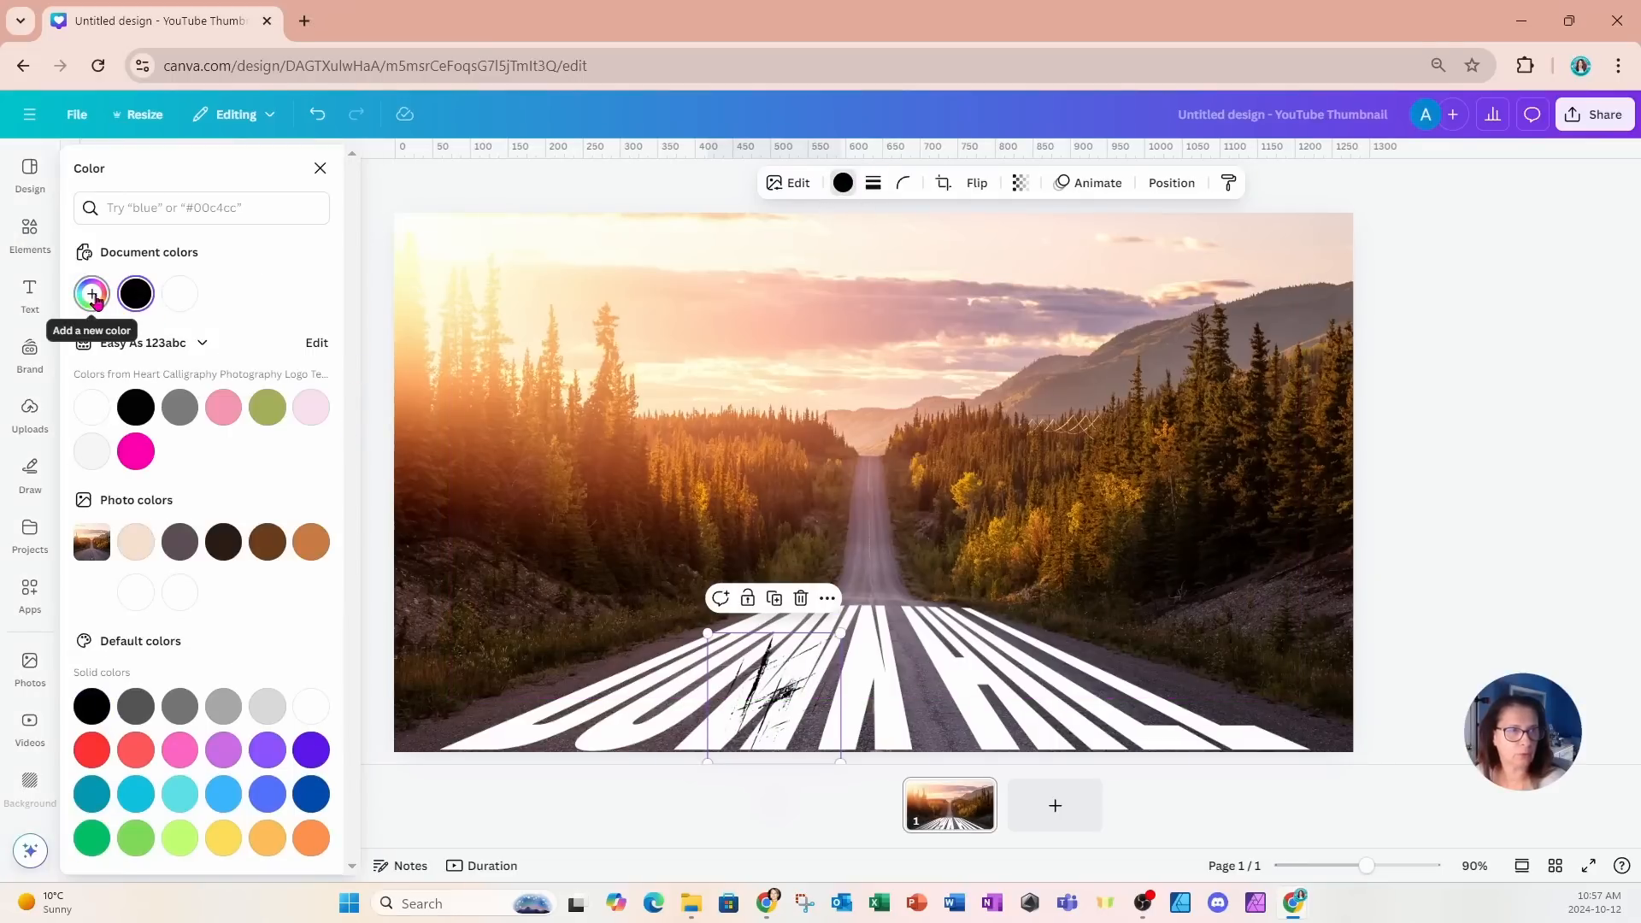
pyautogui.click(91, 292)
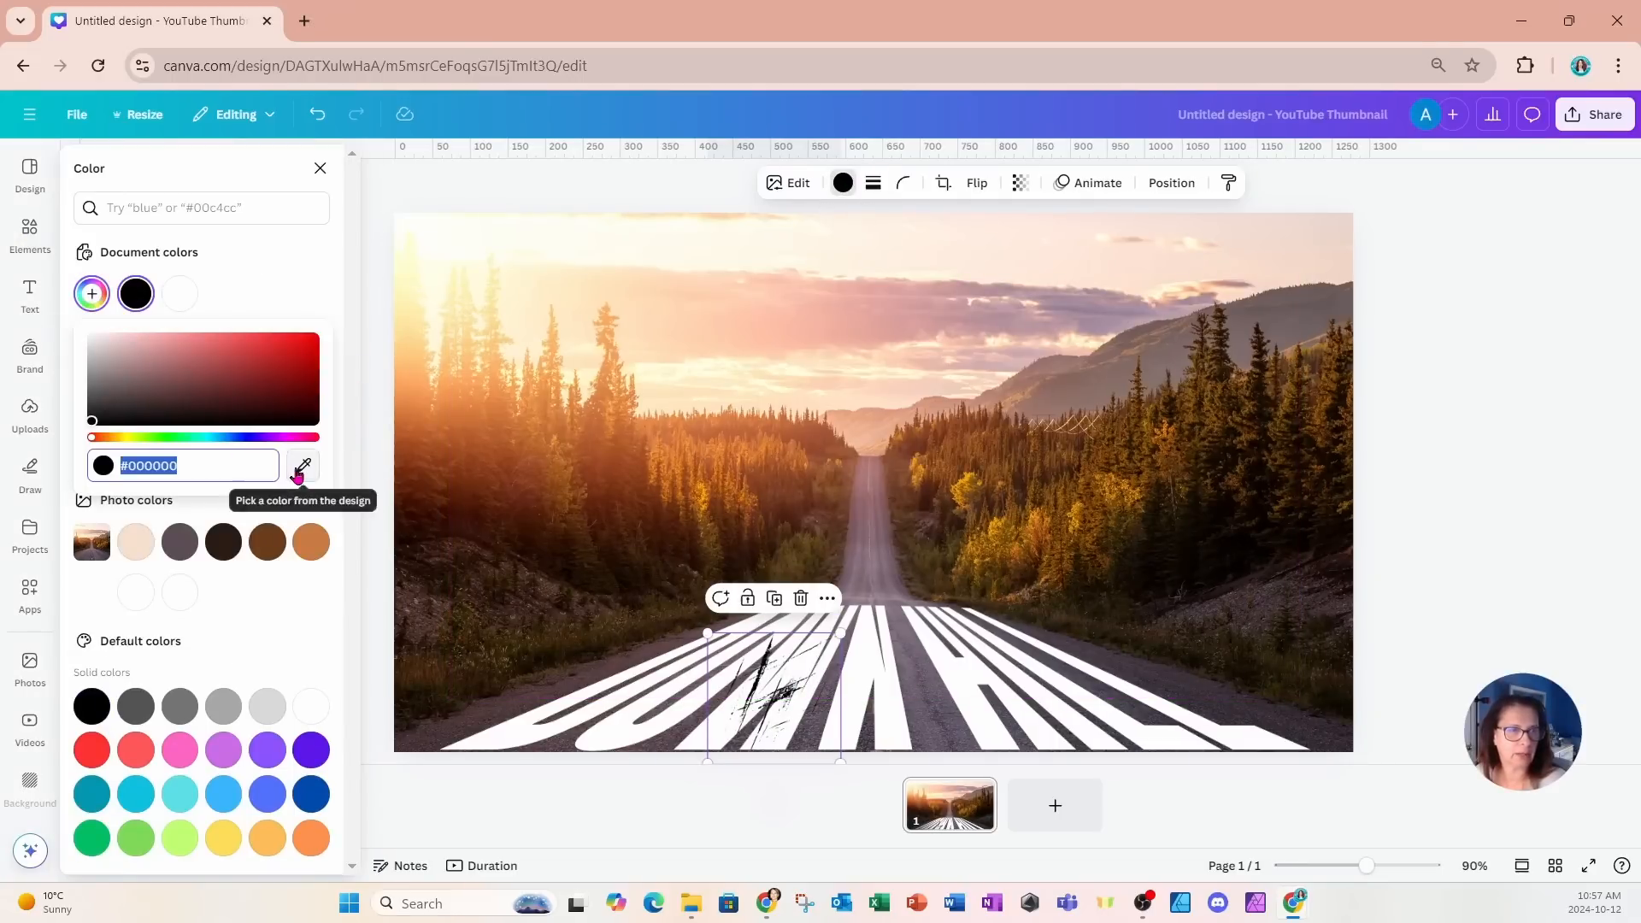
pyautogui.click(304, 465)
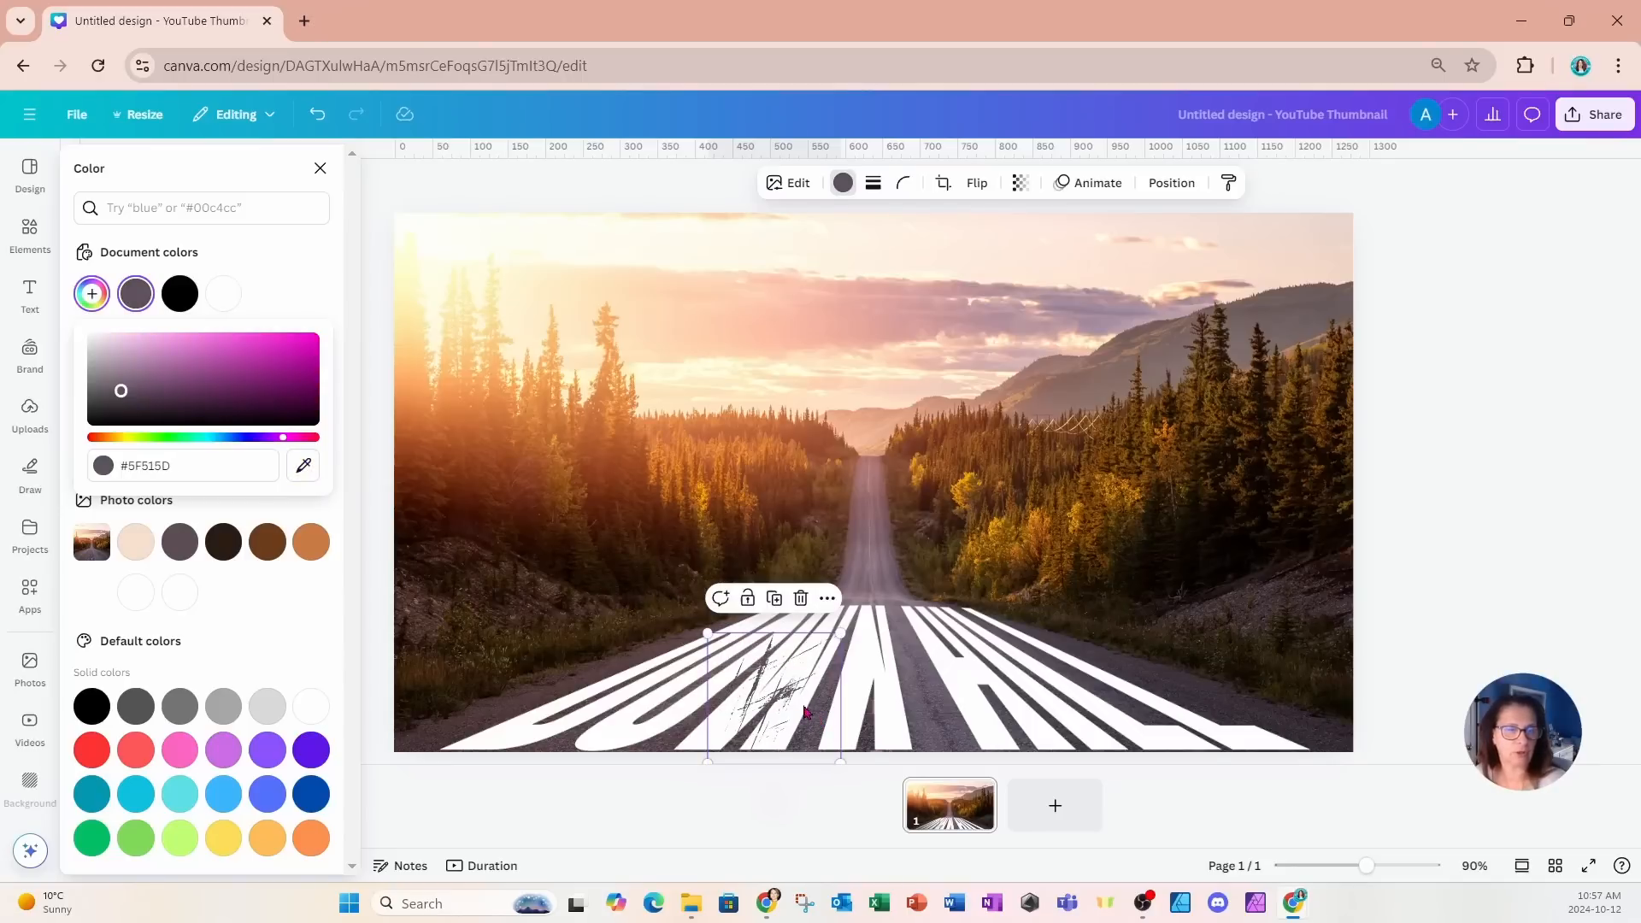
pyautogui.click(30, 232)
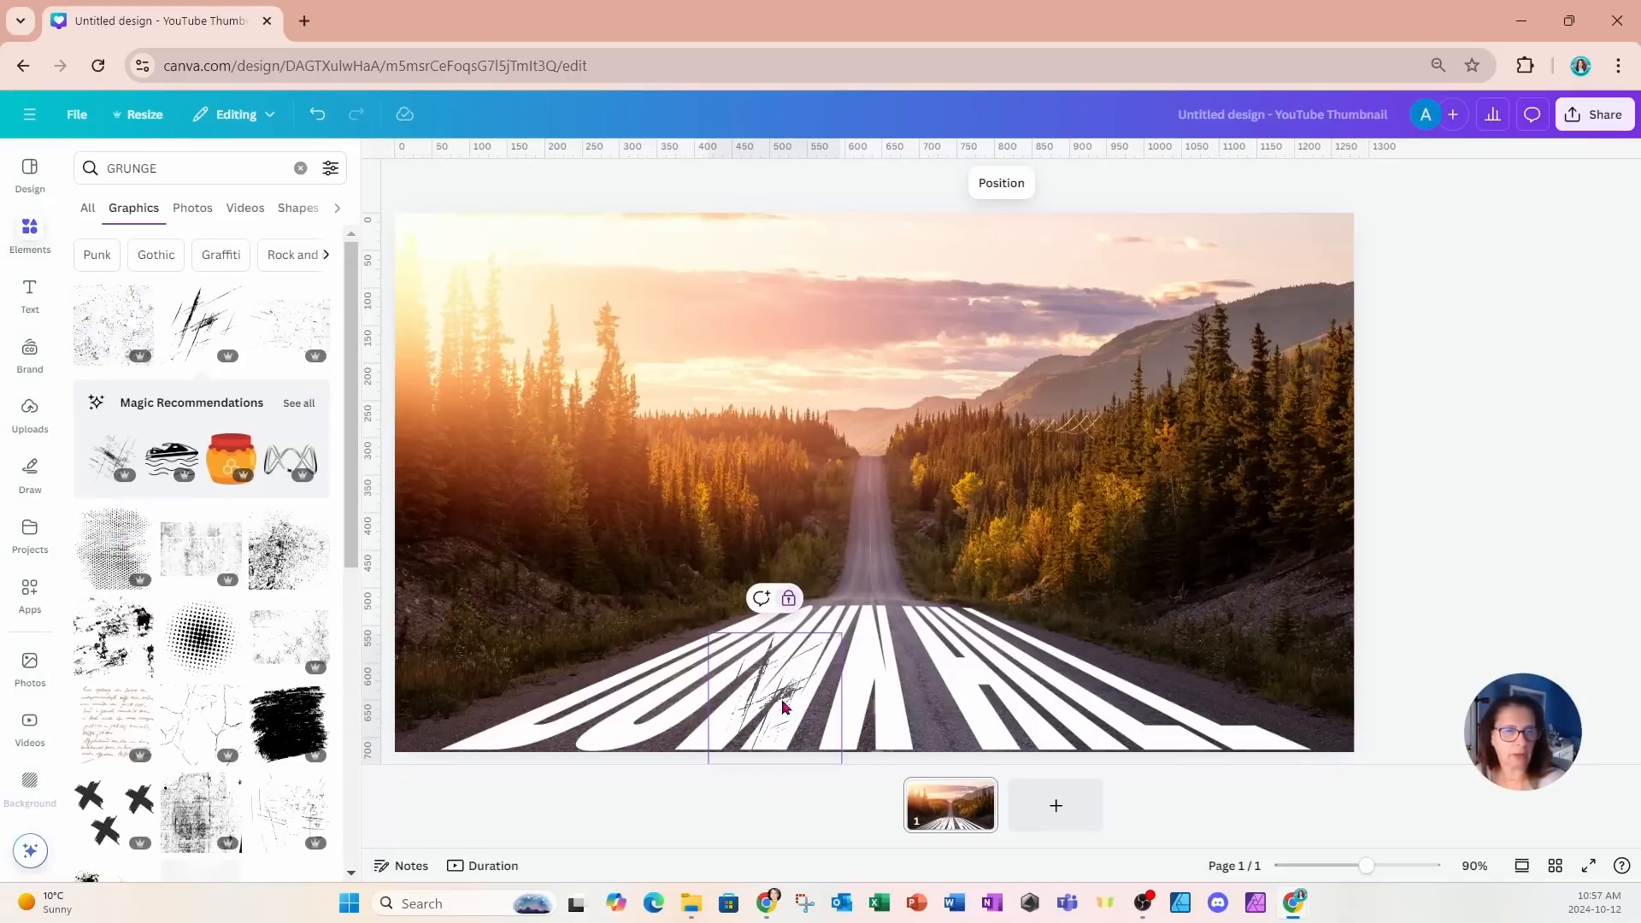
# Duplicate the grunge scratch and place copies over different DOWN HILL letters.
pyautogui.click(779, 675)
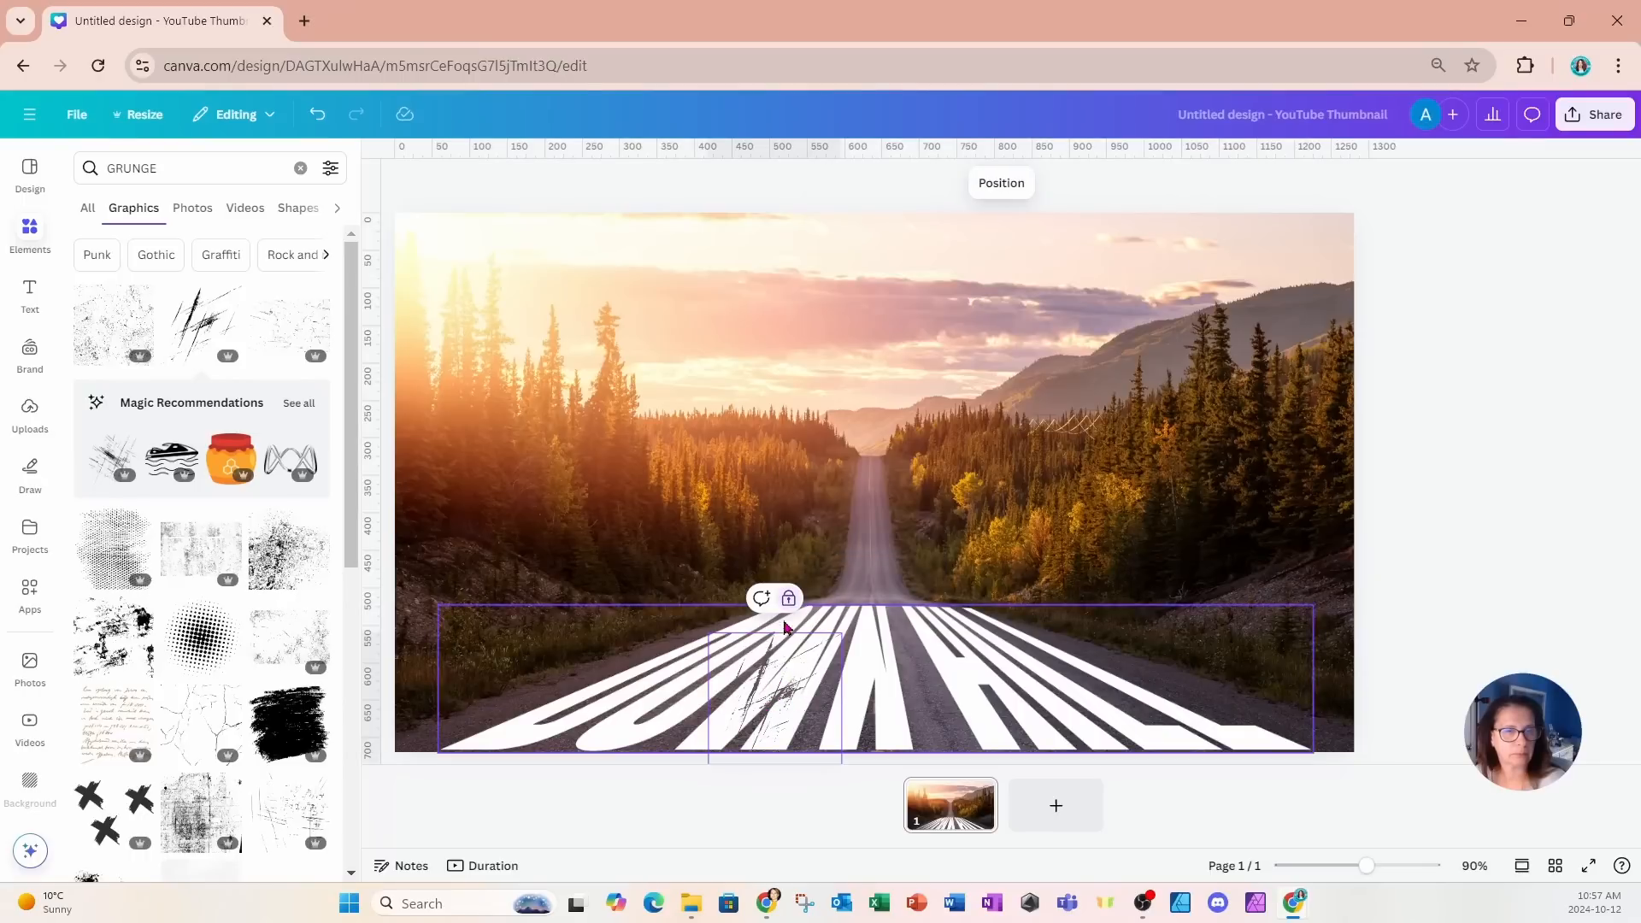
pyautogui.moveTo(317, 114)
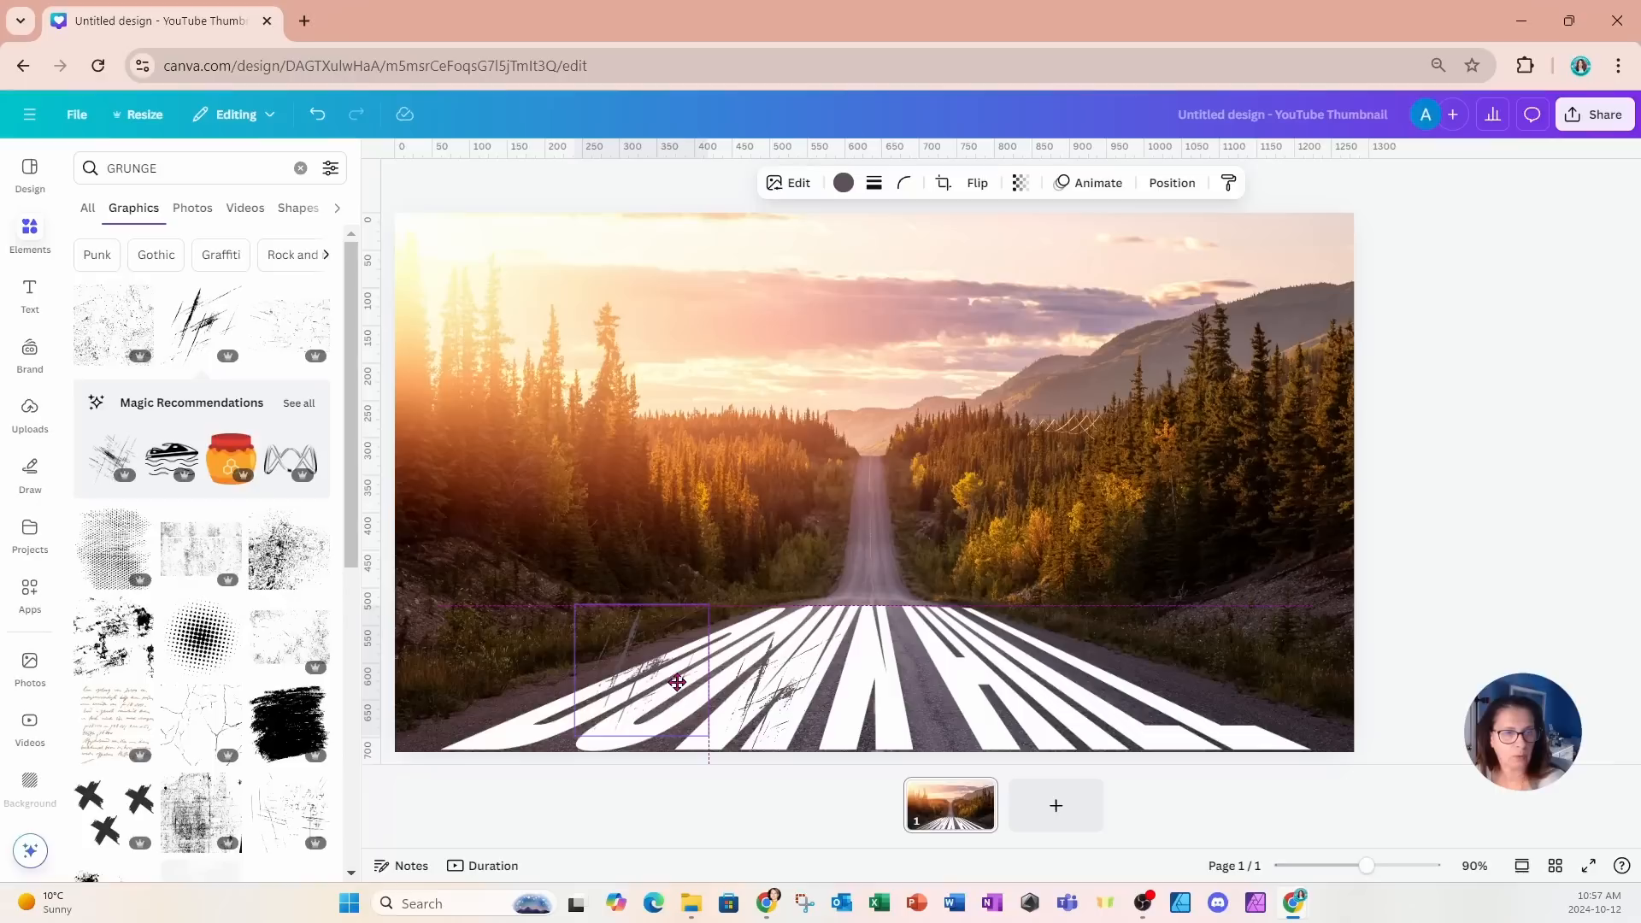
pyautogui.click(678, 680)
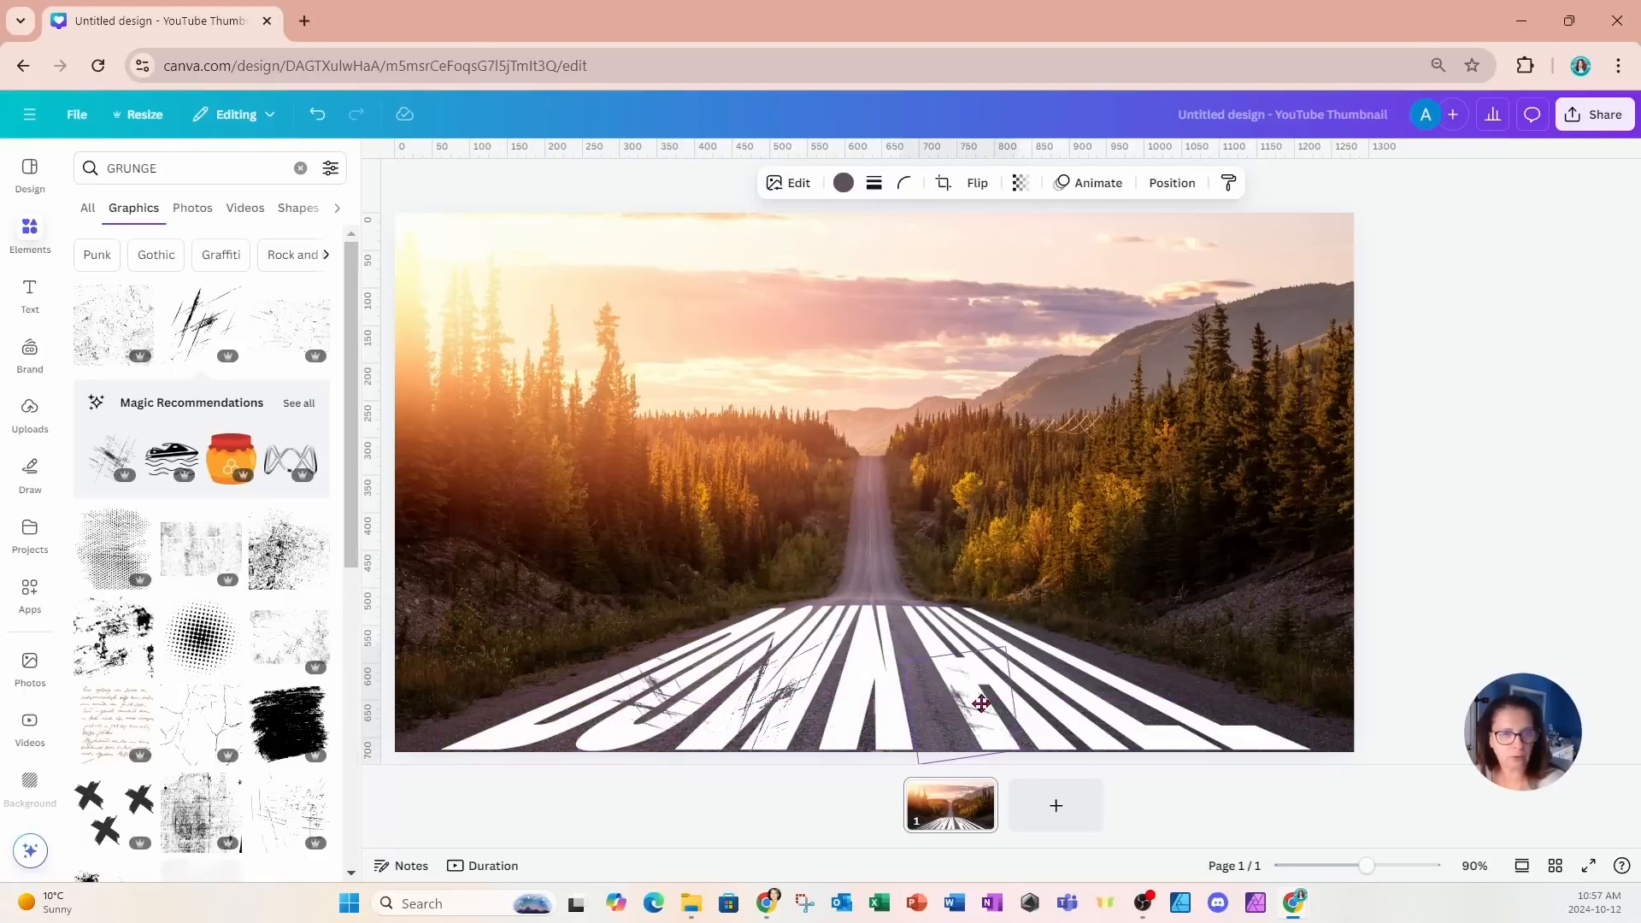
pyautogui.click(980, 703)
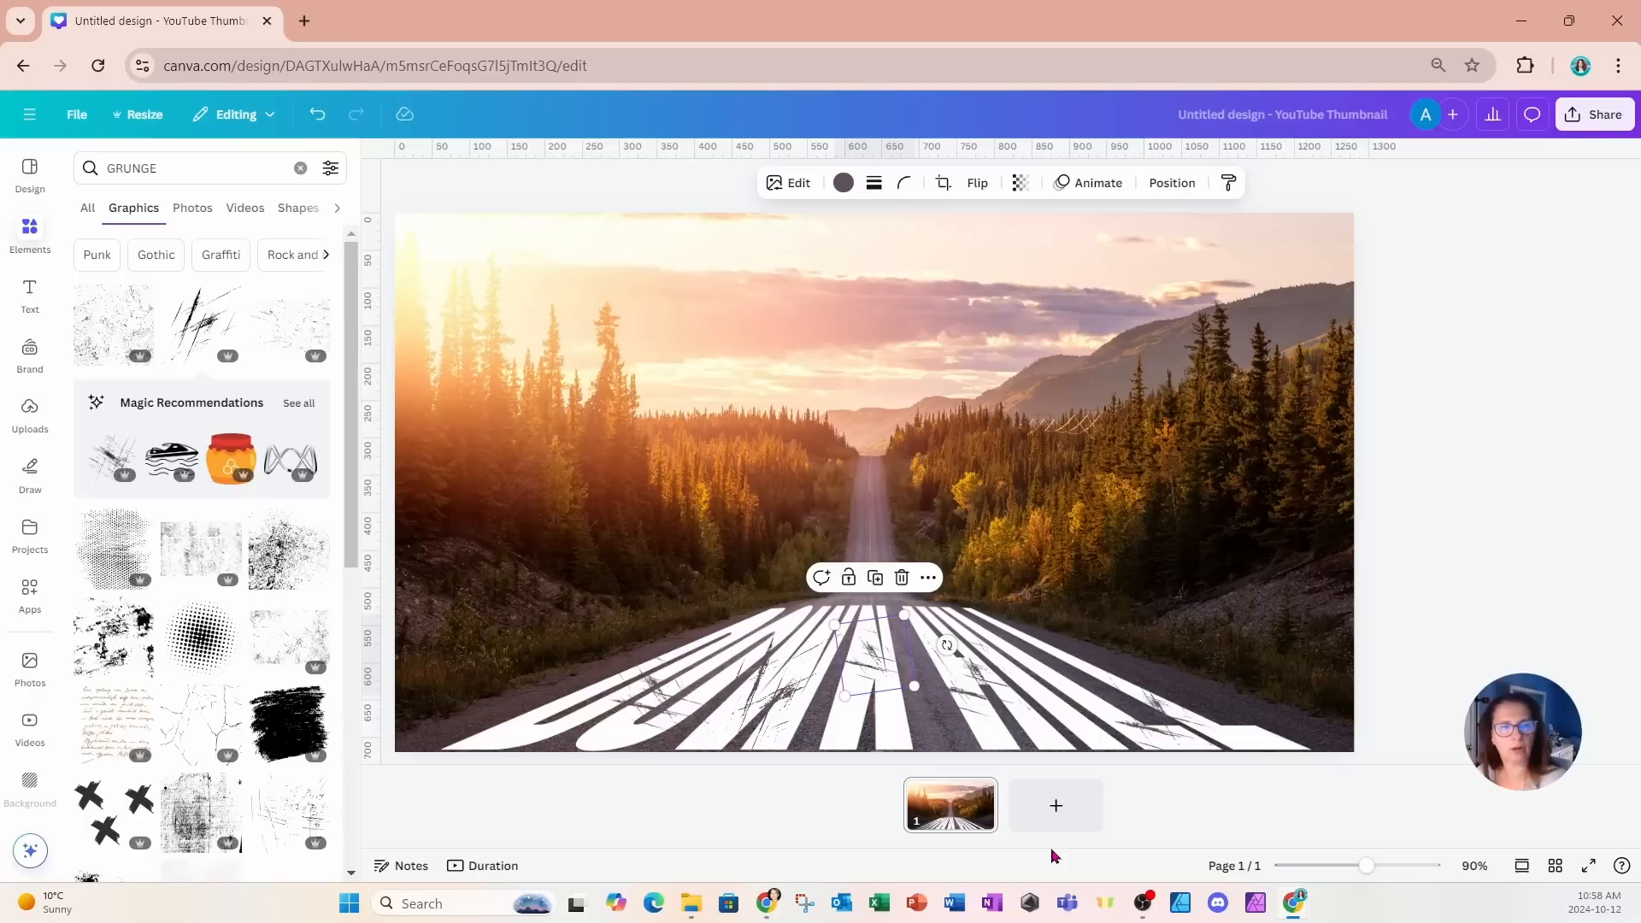
# Search photos for a walking man, add him and select him for background removal and placement.
pyautogui.click(301, 168)
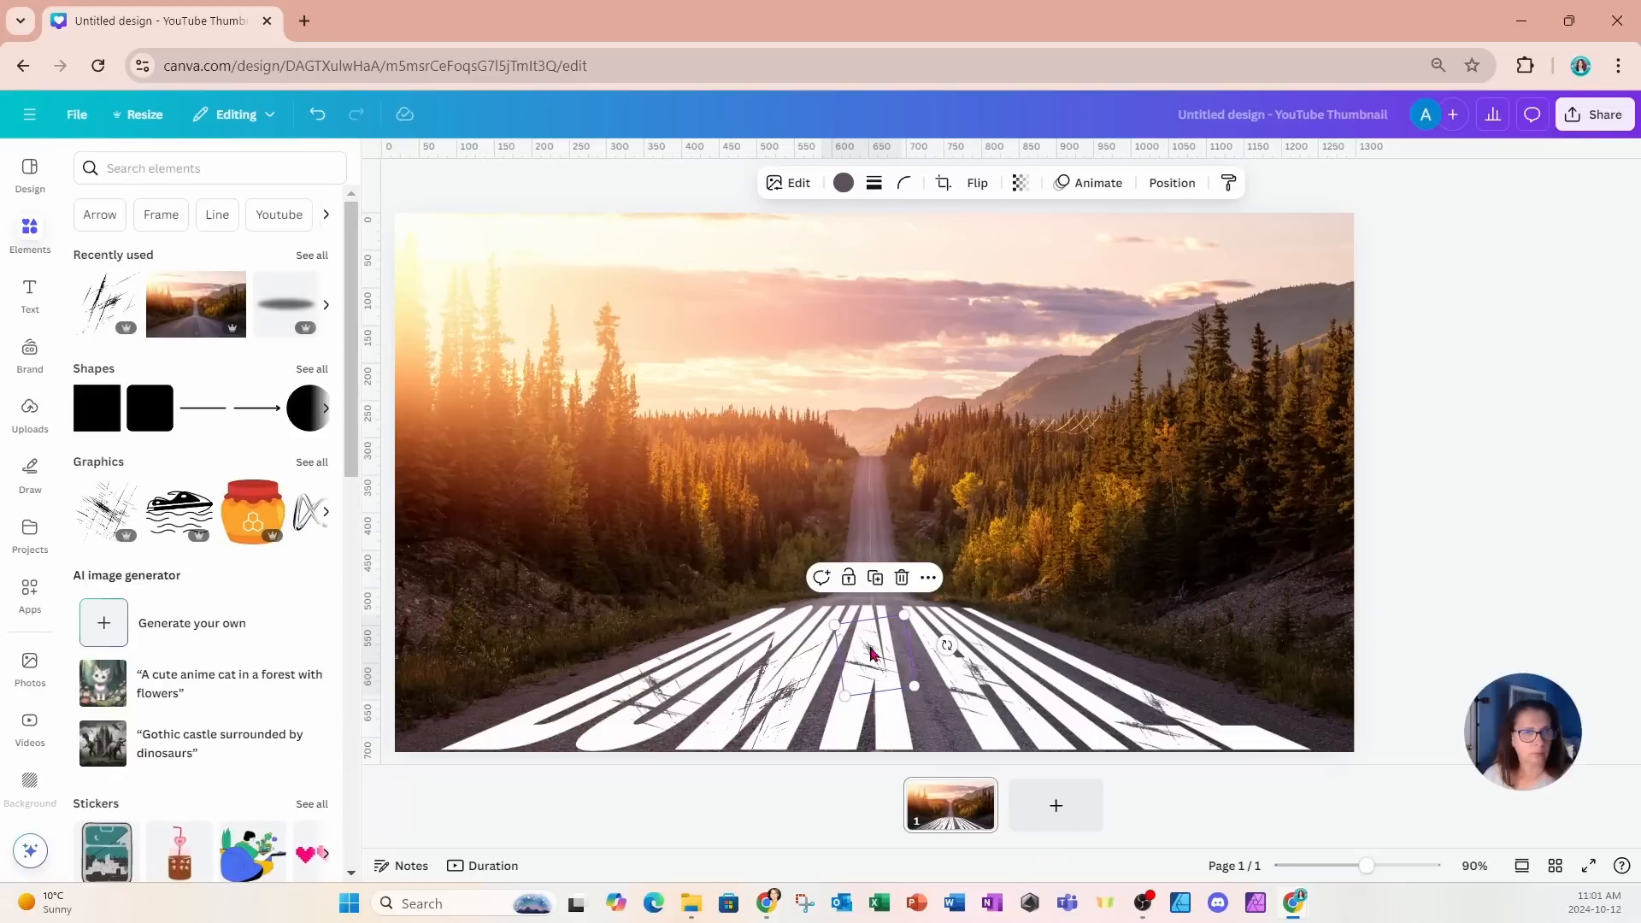
pyautogui.click(198, 168)
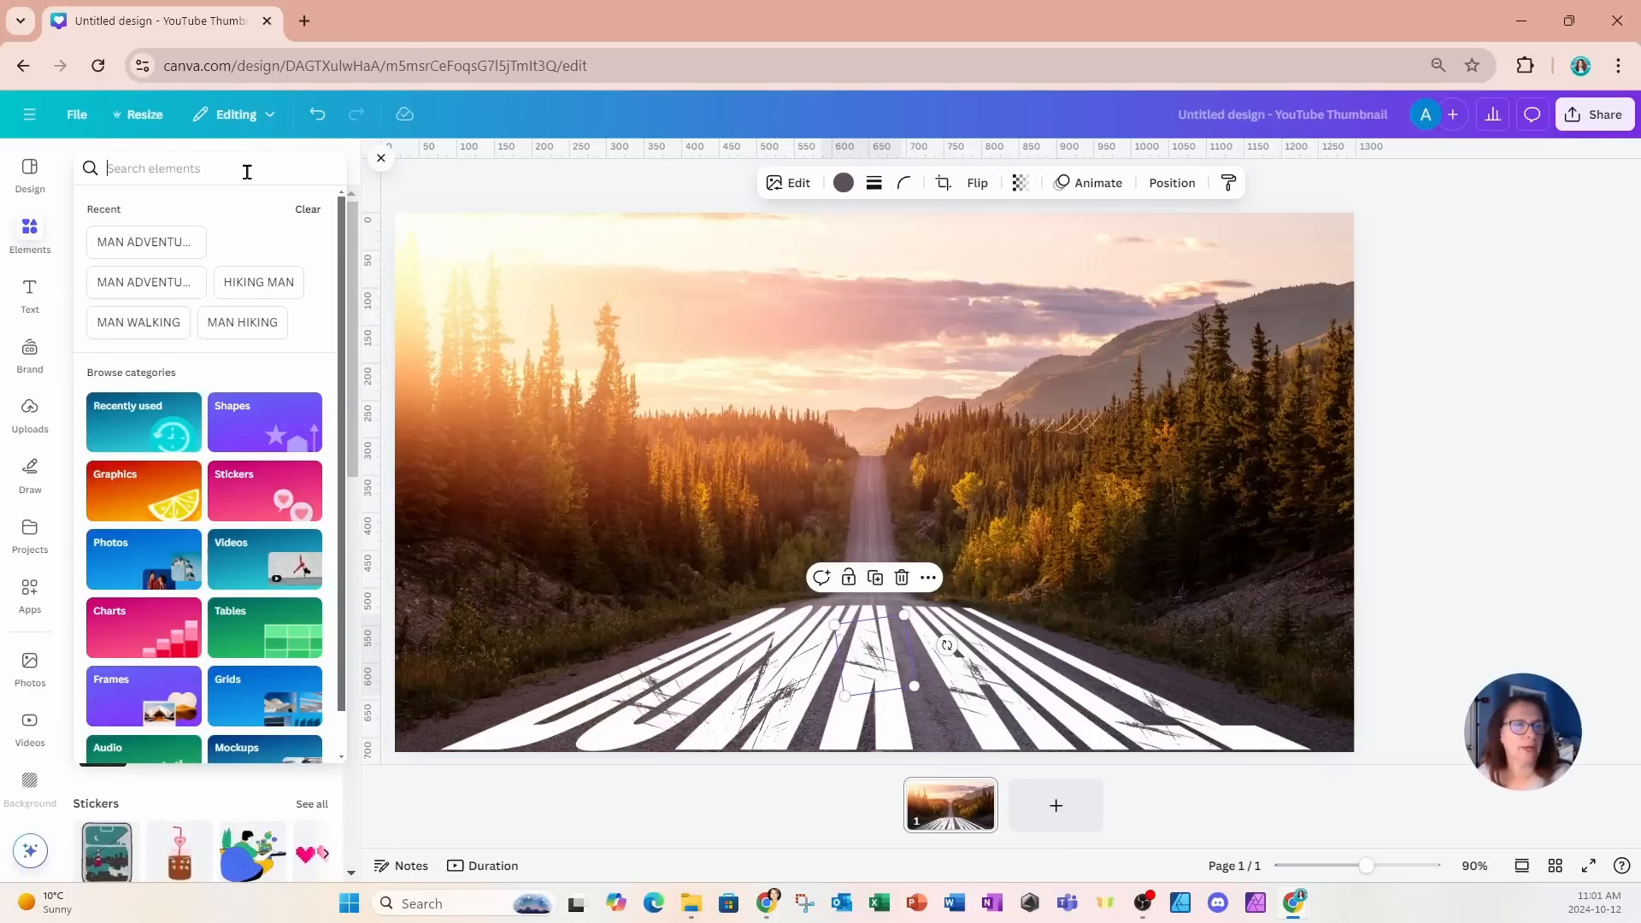
pyautogui.write('MAN WALKING ALONE')
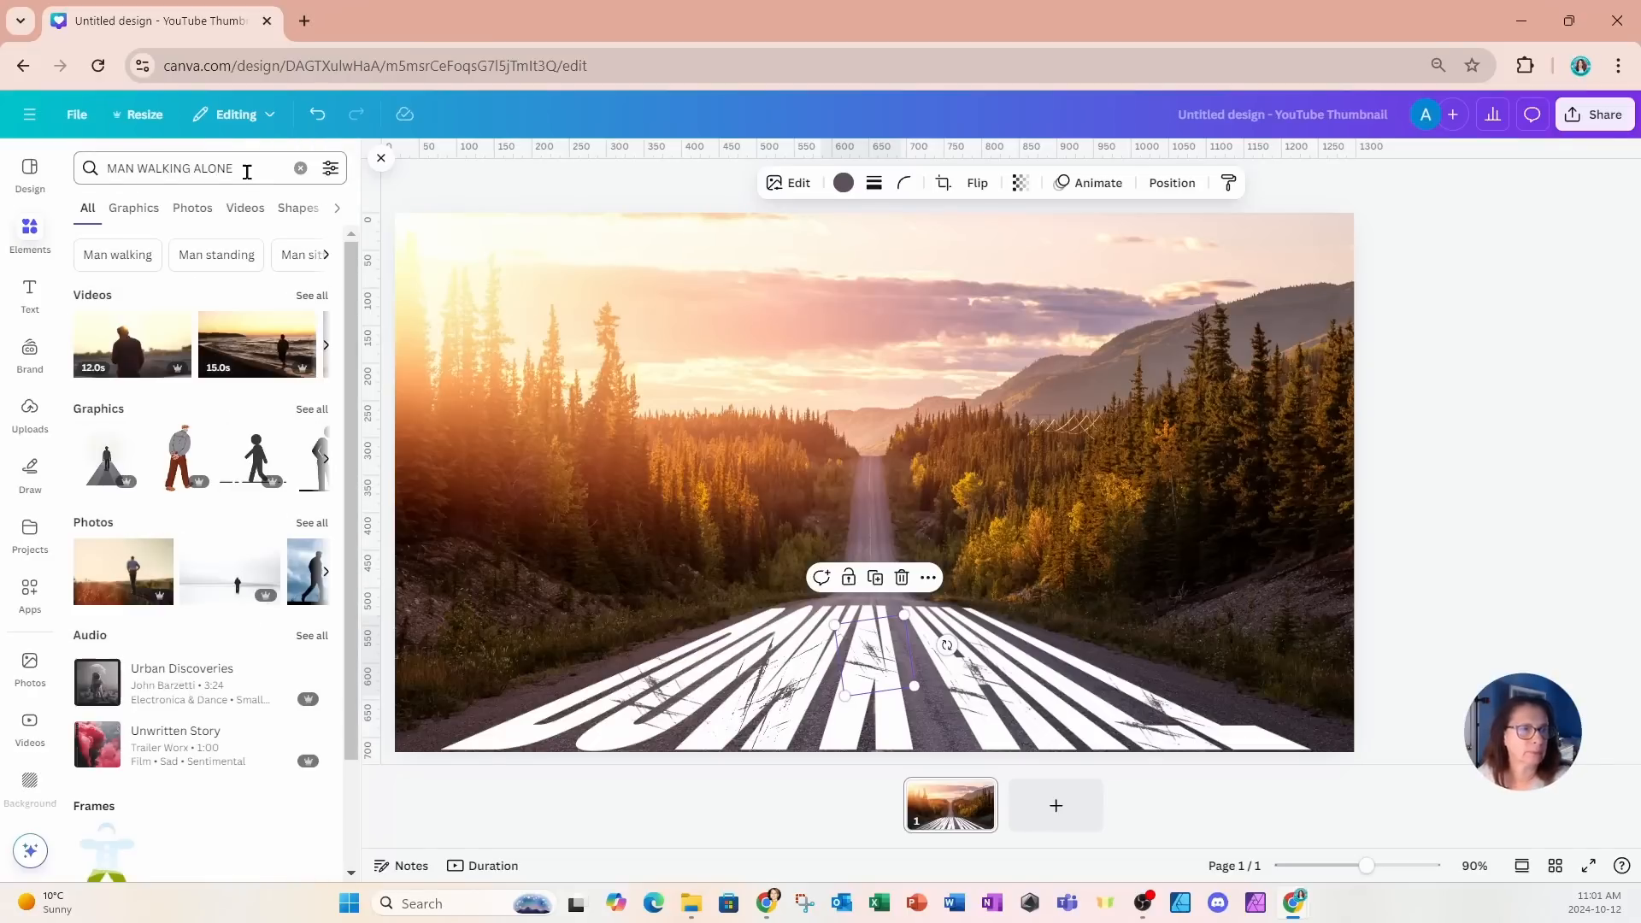
pyautogui.moveTo(131, 343)
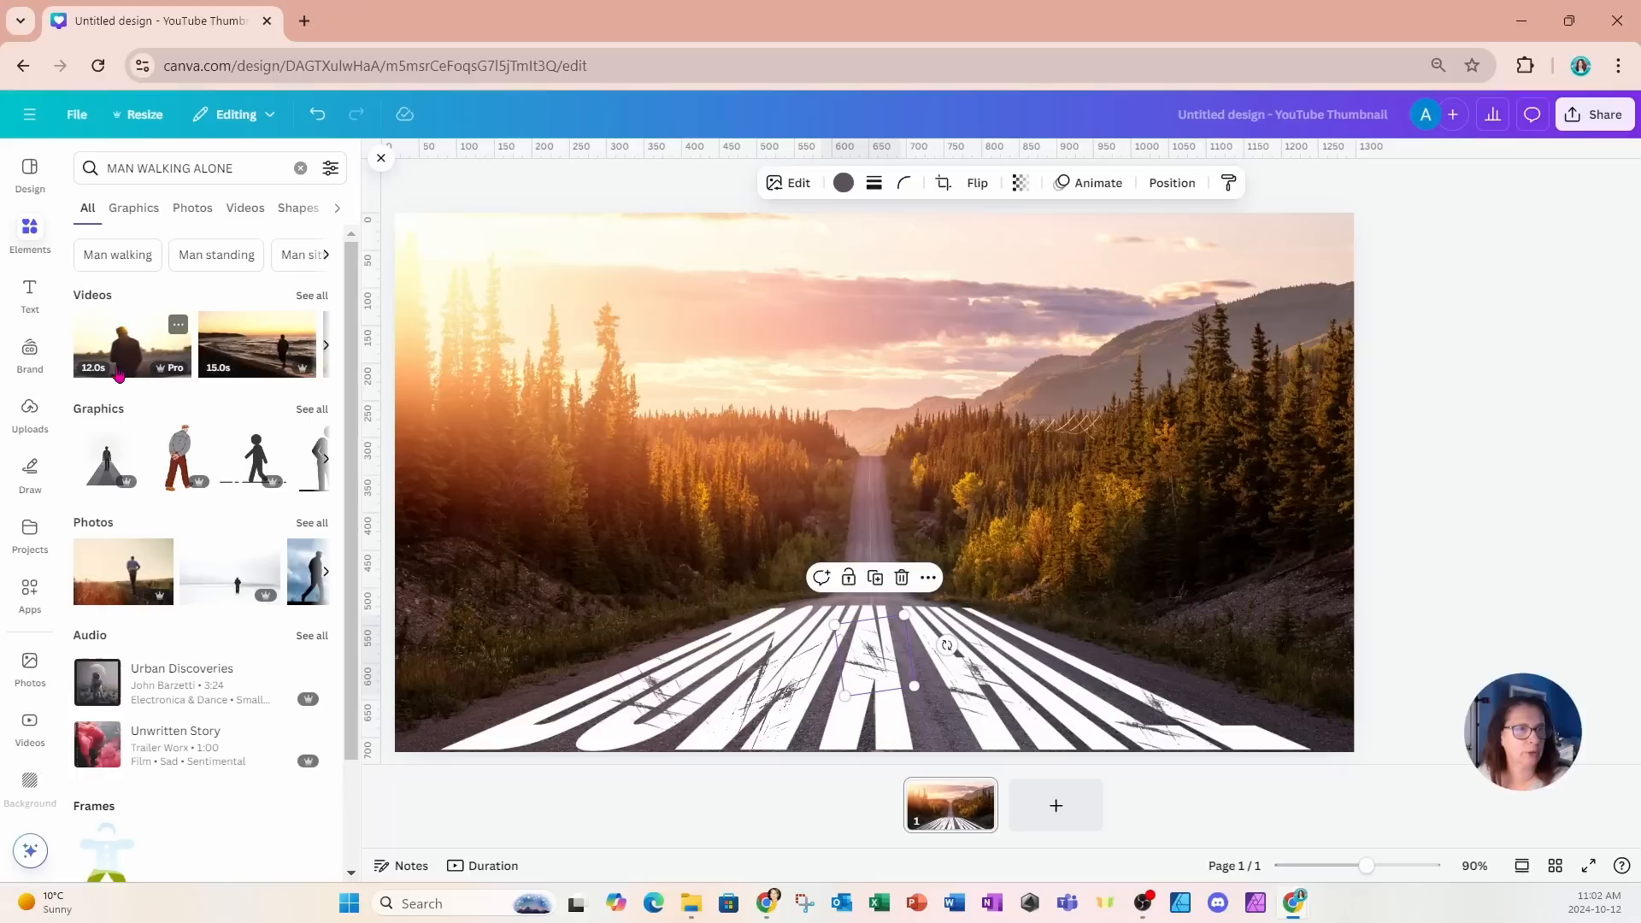
pyautogui.moveTo(280, 533)
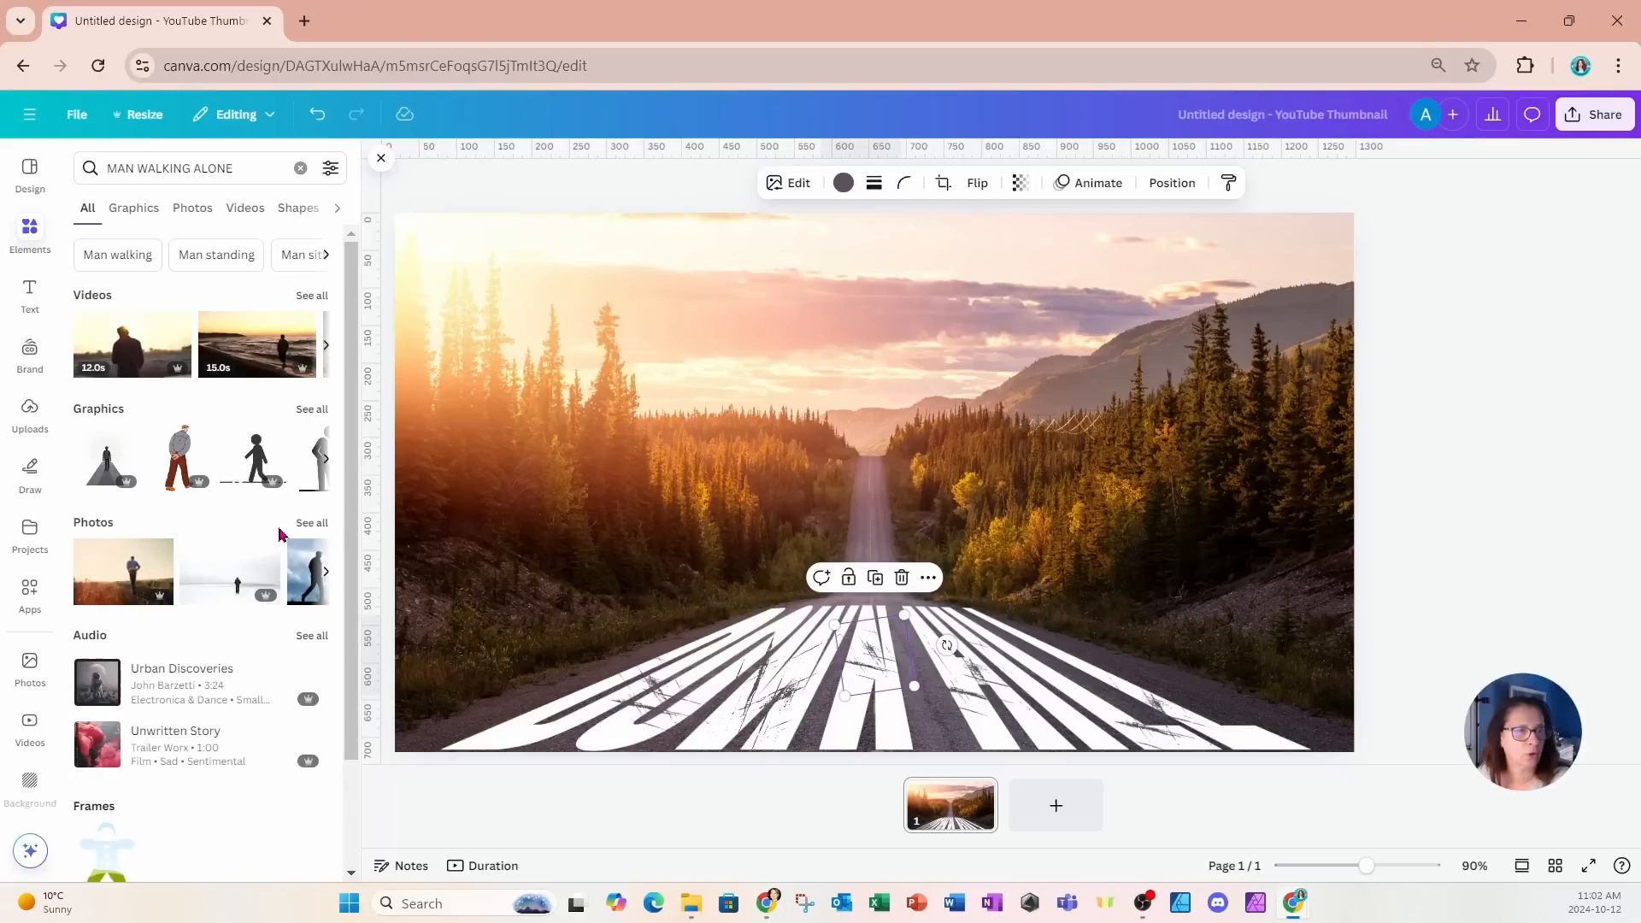
pyautogui.click(192, 207)
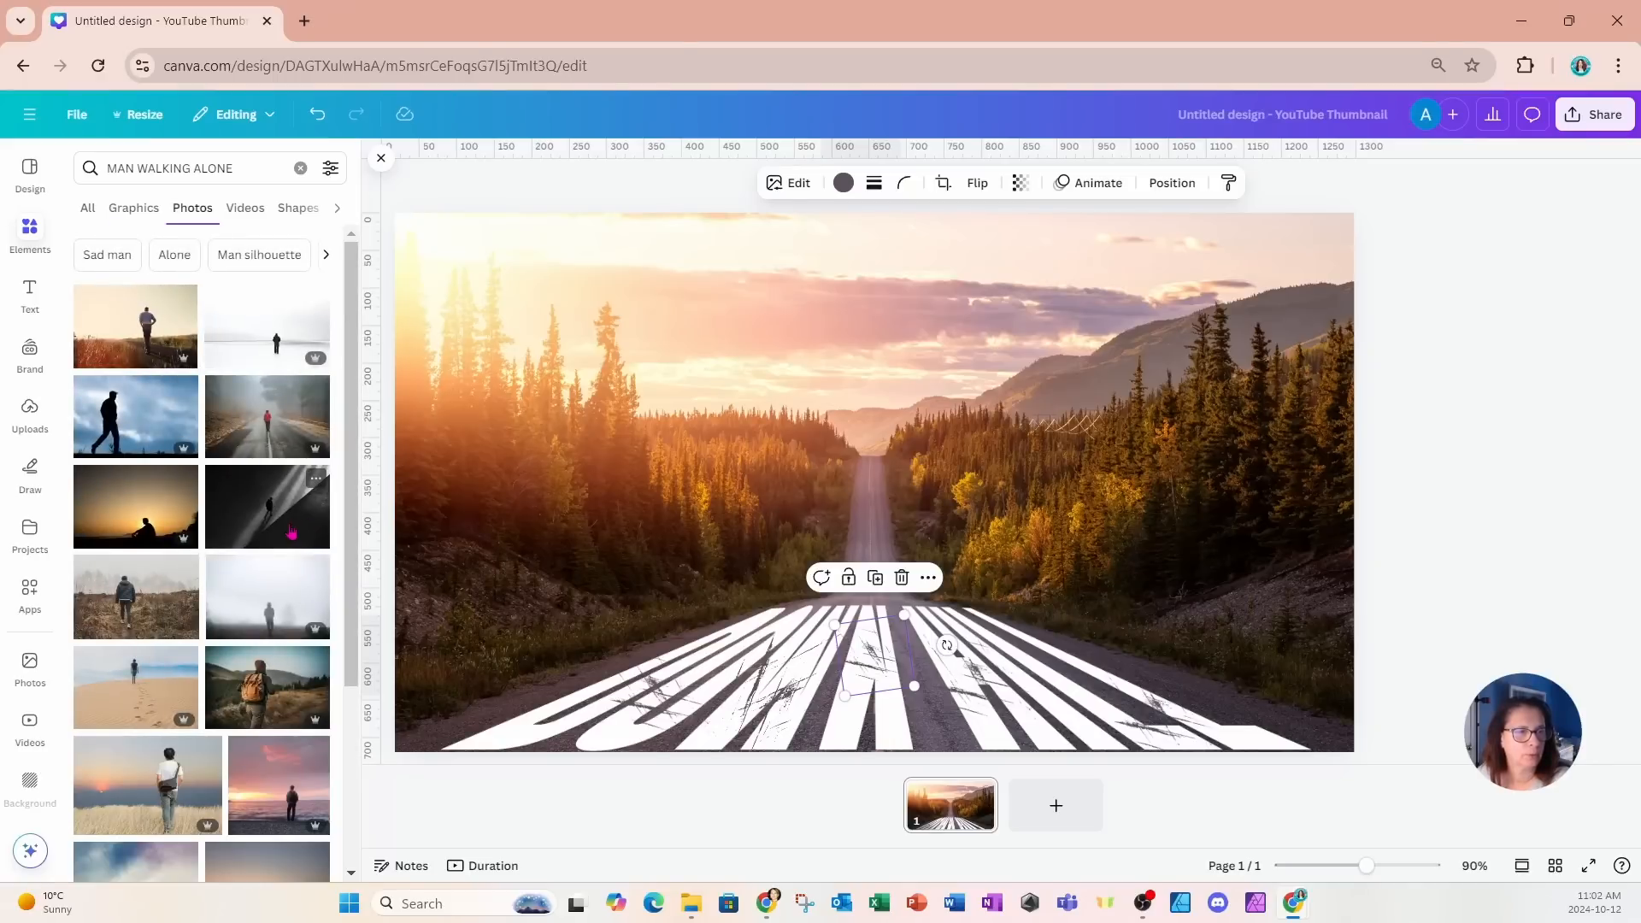
pyautogui.click(135, 594)
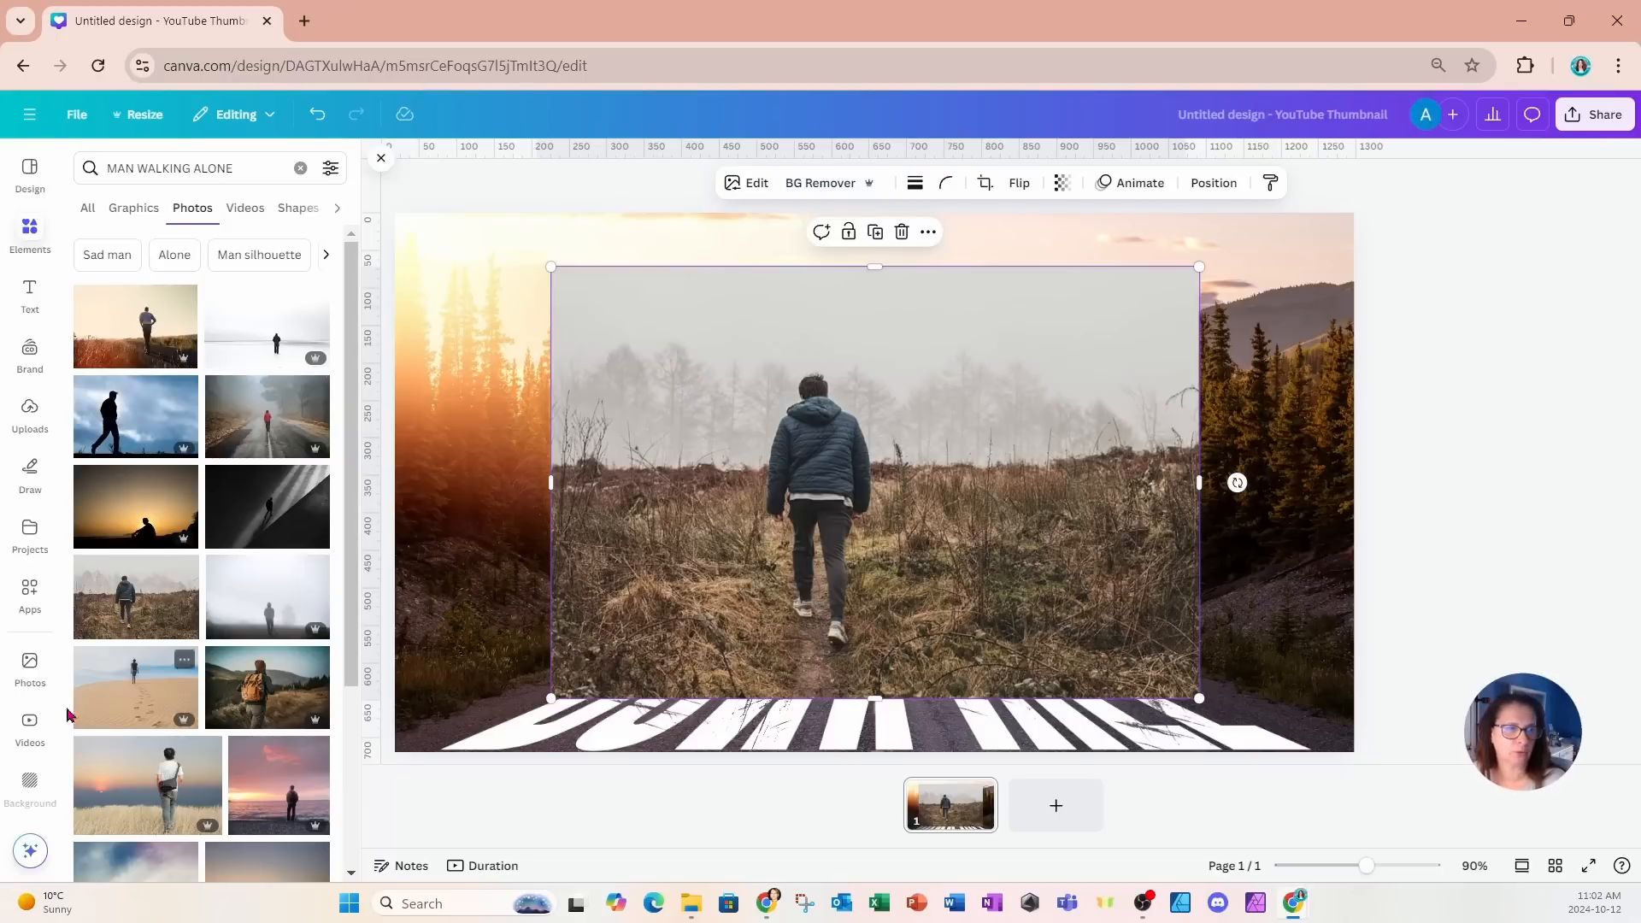
pyautogui.moveTo(29, 597)
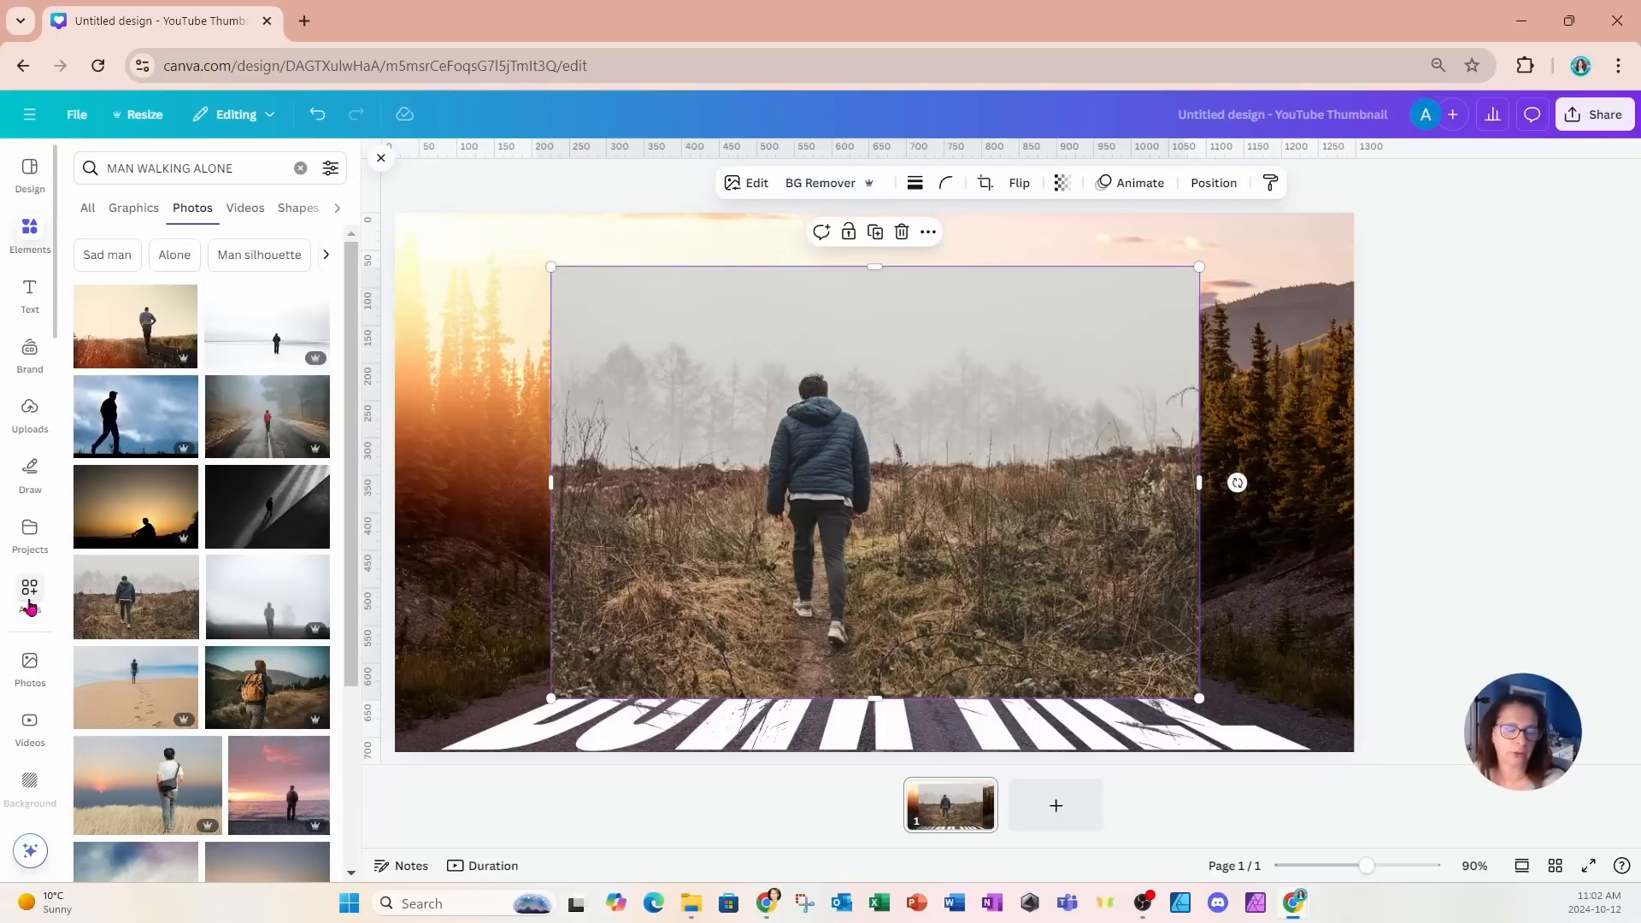
pyautogui.moveTo(29, 588)
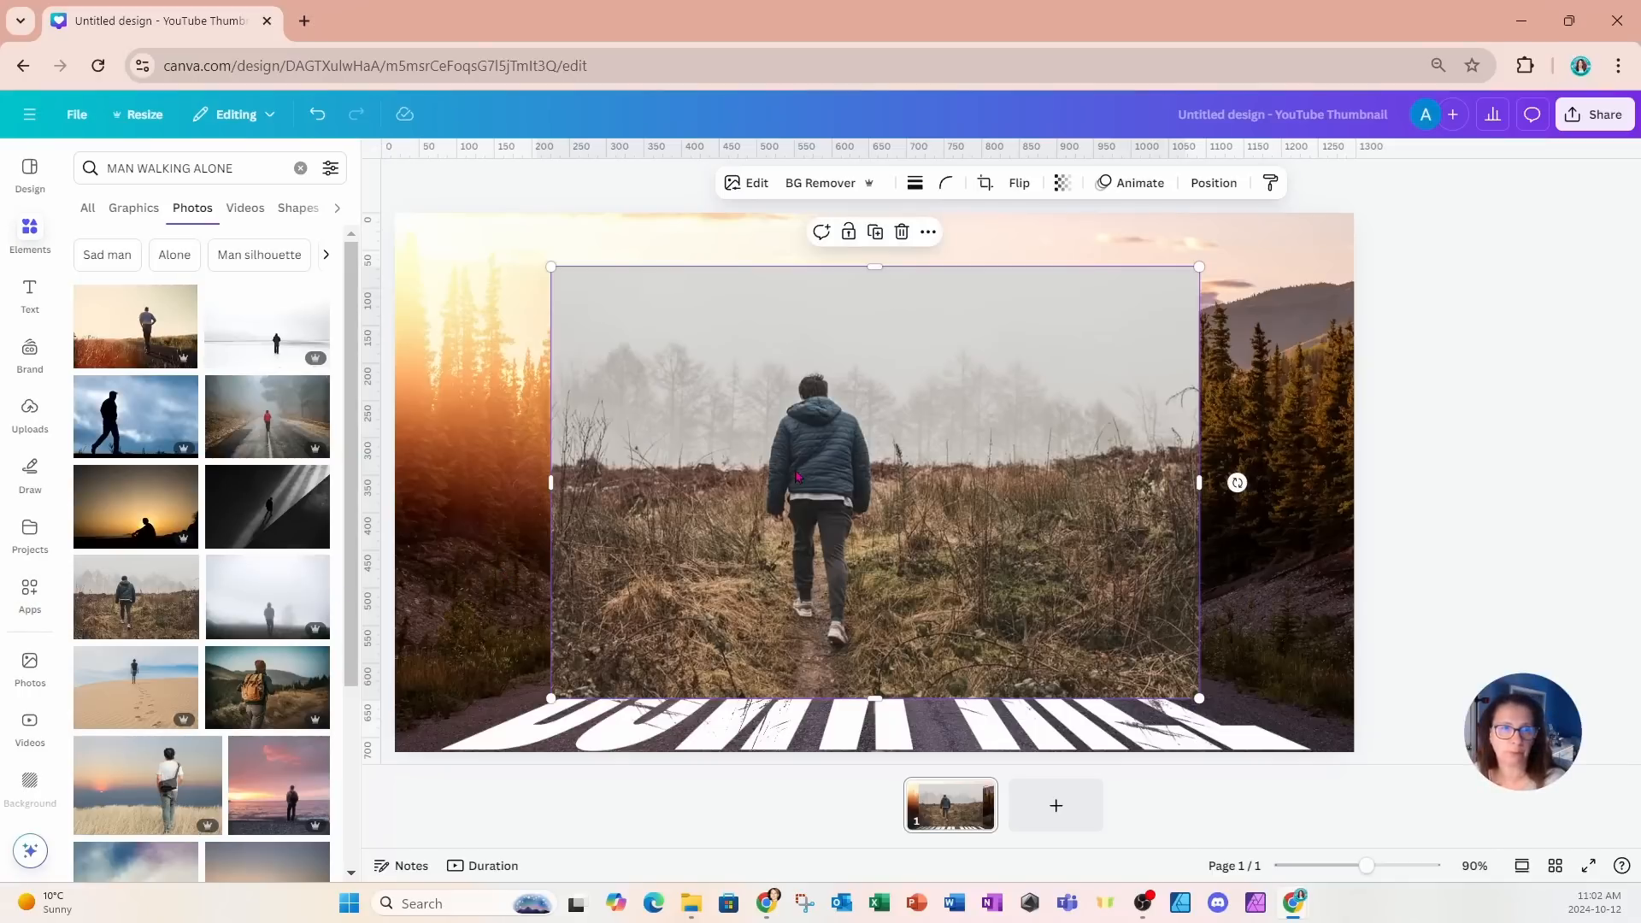
pyautogui.click(820, 183)
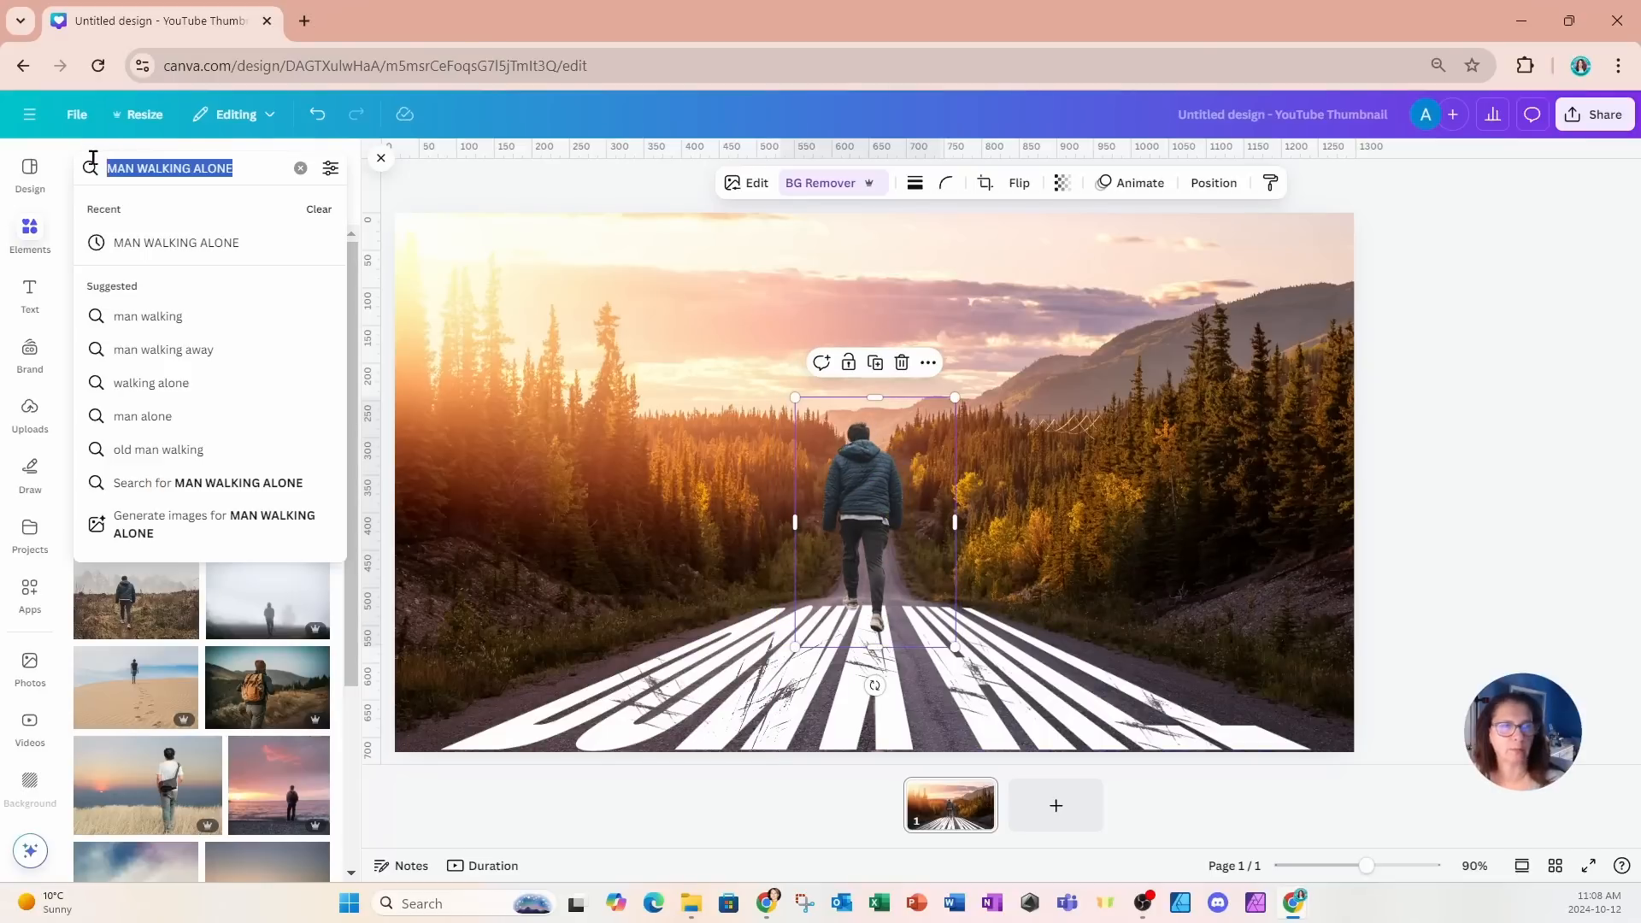
# Search 'FOG' graphics and place a small fog cloud at the walking man's feet.
pyautogui.write('FOG')
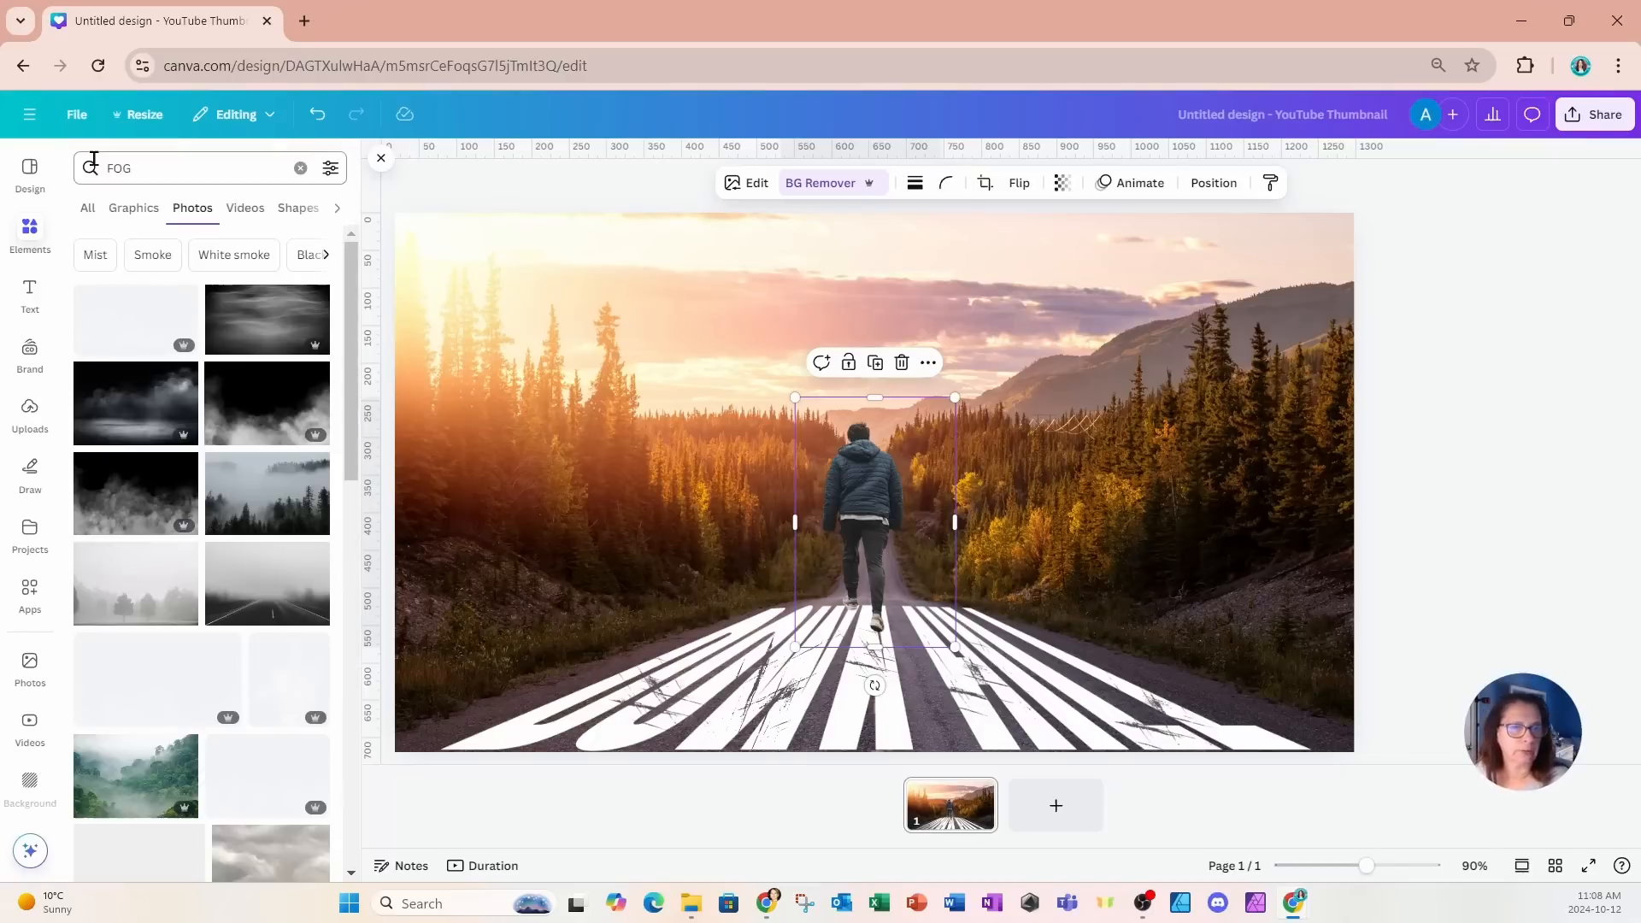
pyautogui.click(134, 207)
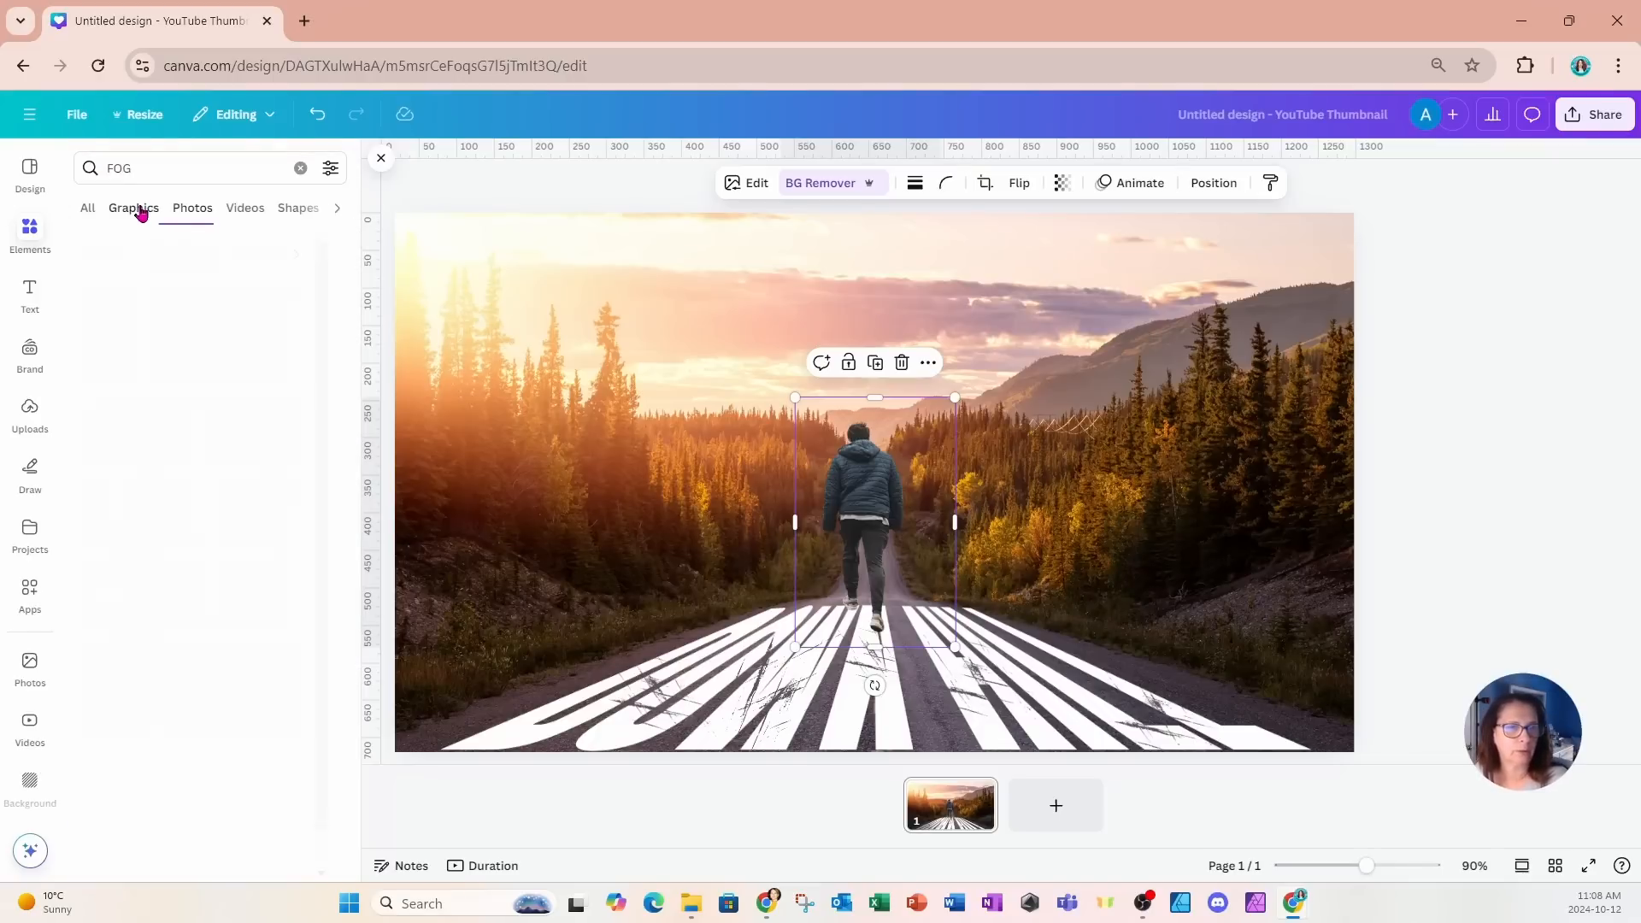
pyautogui.click(133, 207)
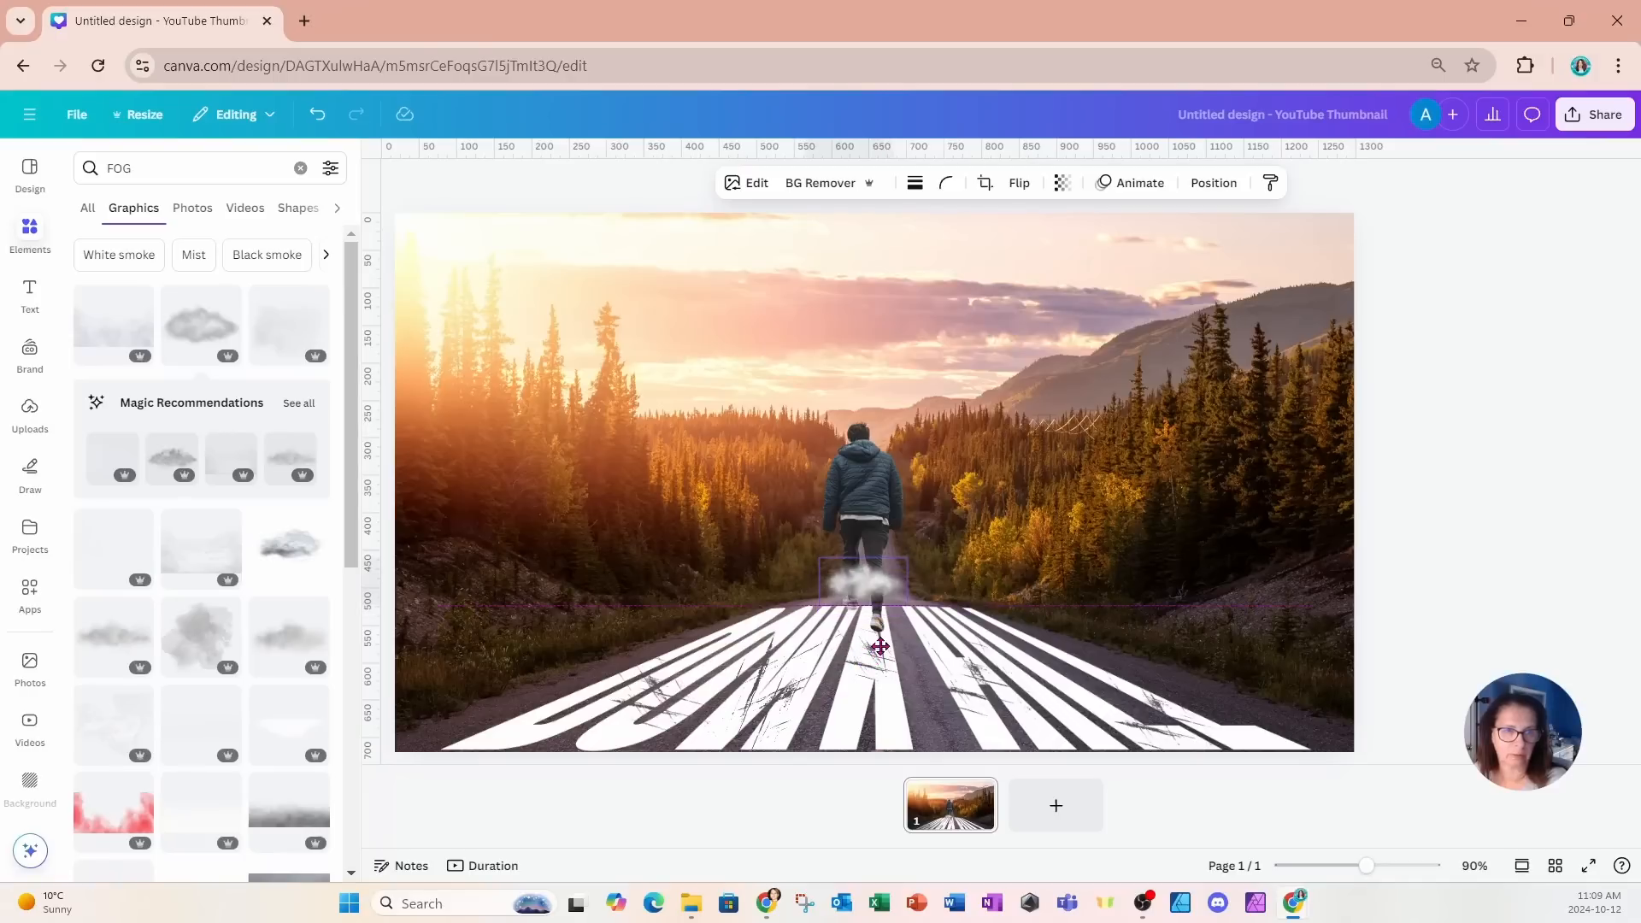
pyautogui.click(860, 583)
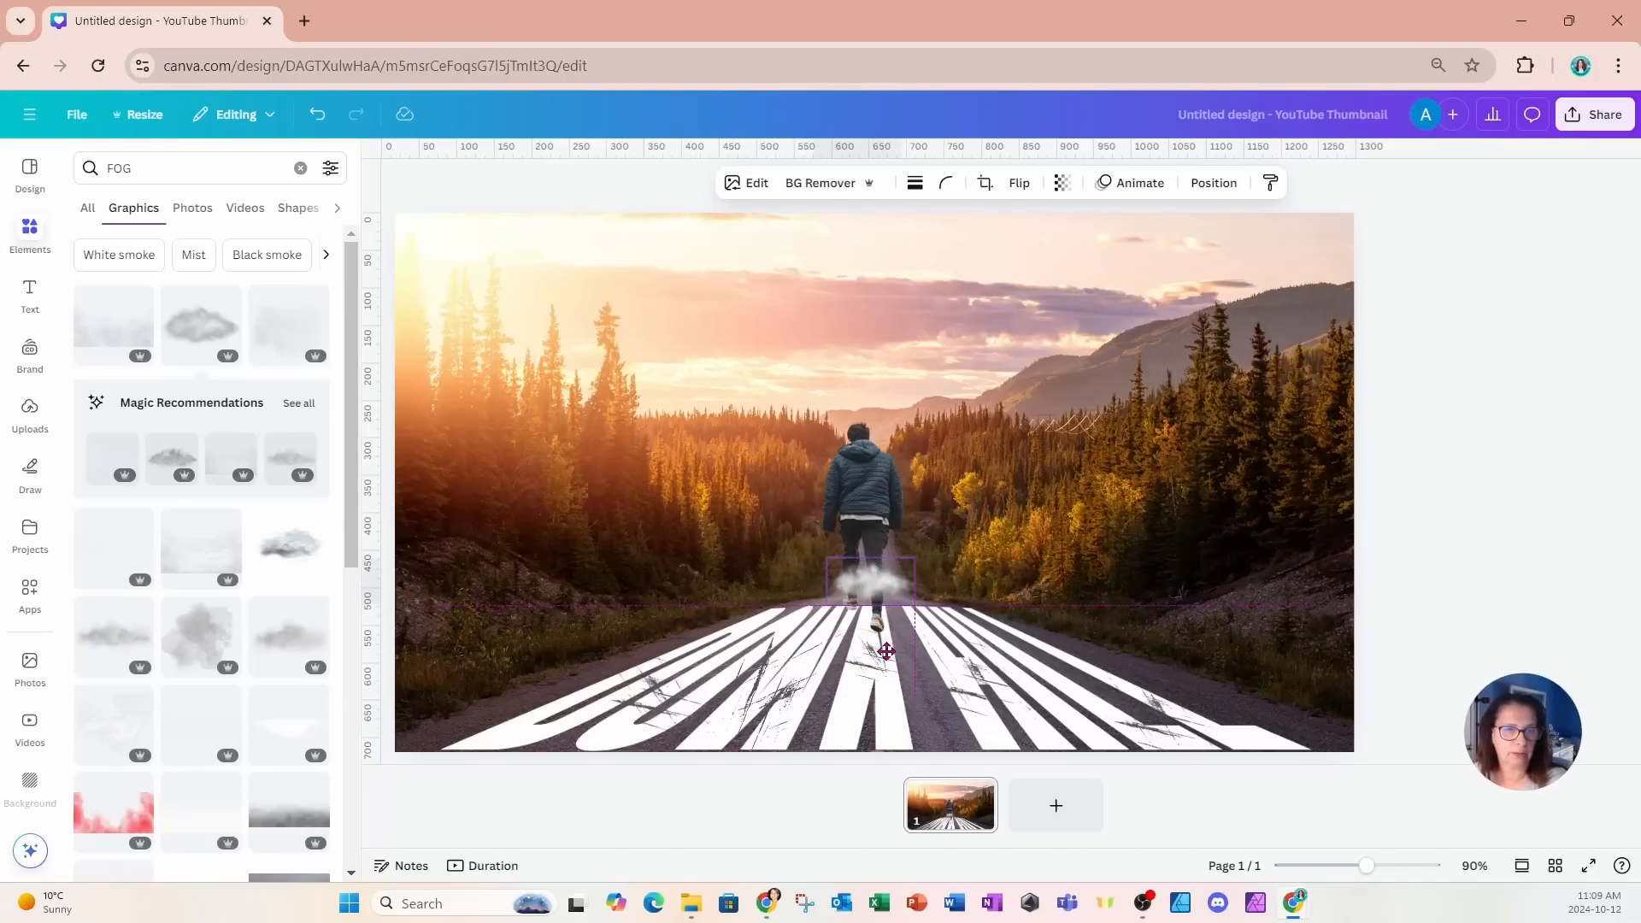
pyautogui.click(868, 586)
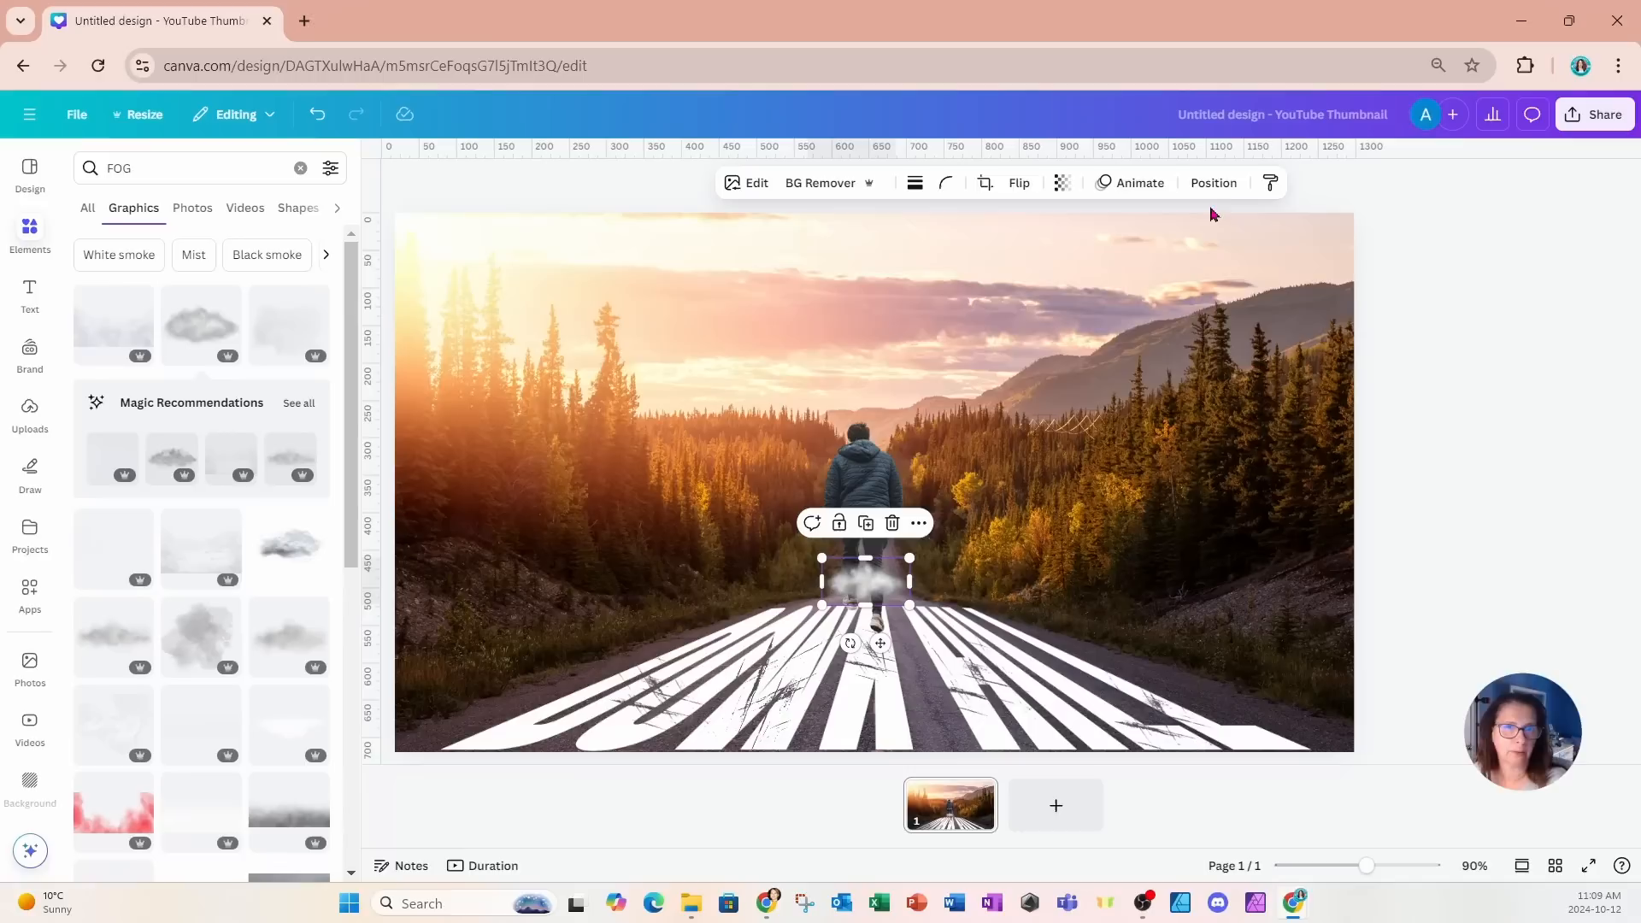
# Pick the fog in the Layers list and lower its transparency into a faint haze.
pyautogui.click(1211, 183)
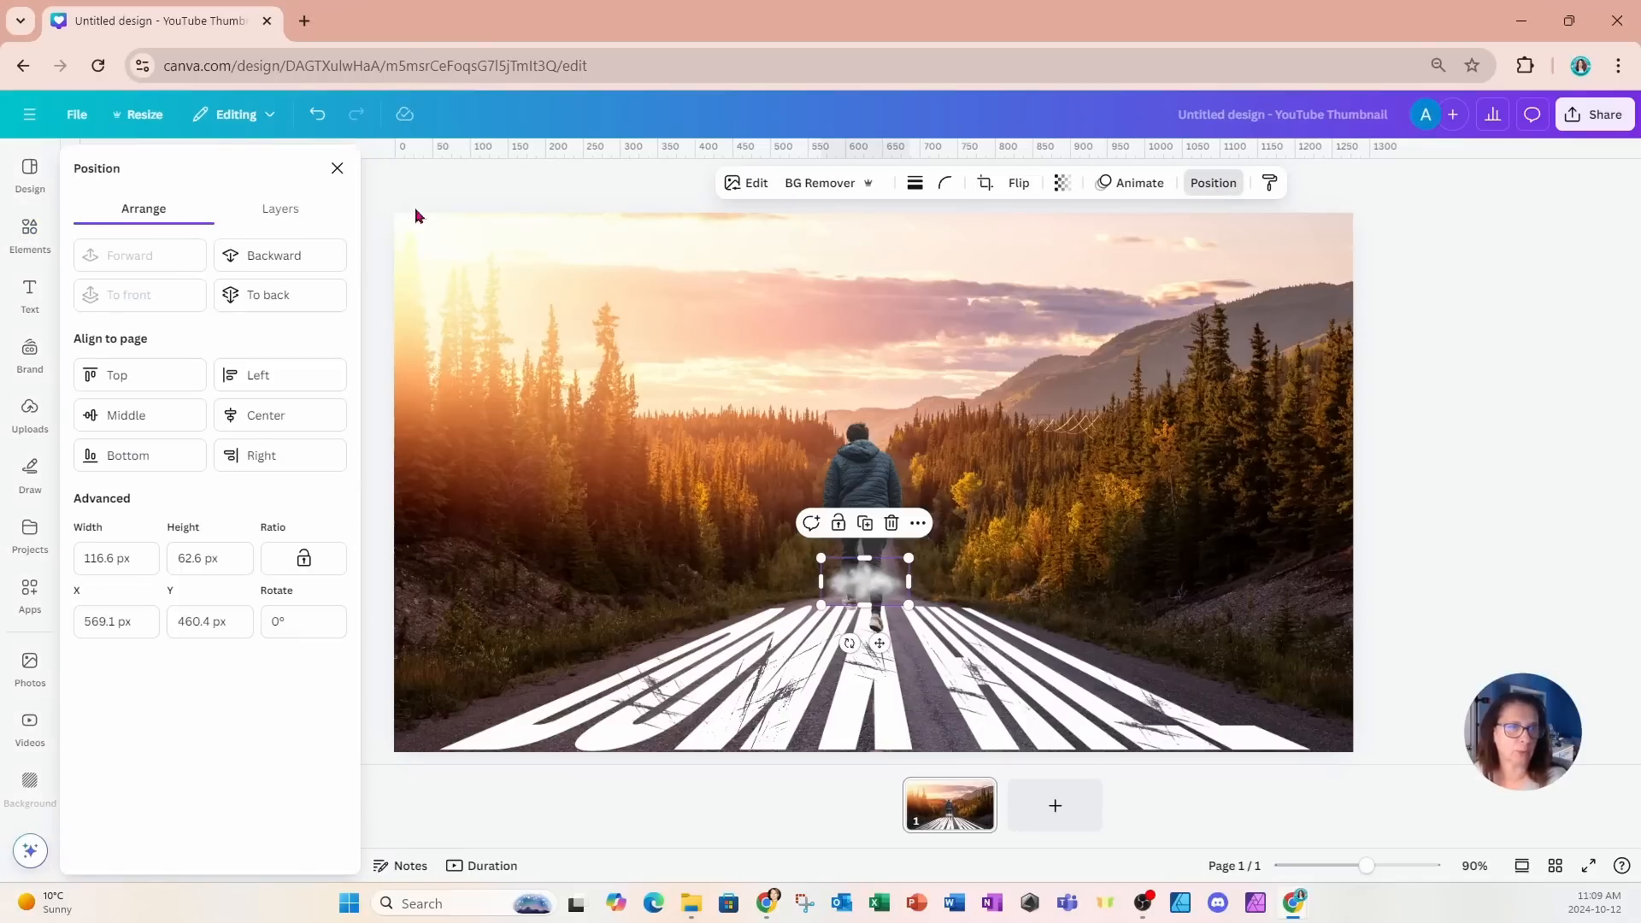
pyautogui.click(279, 208)
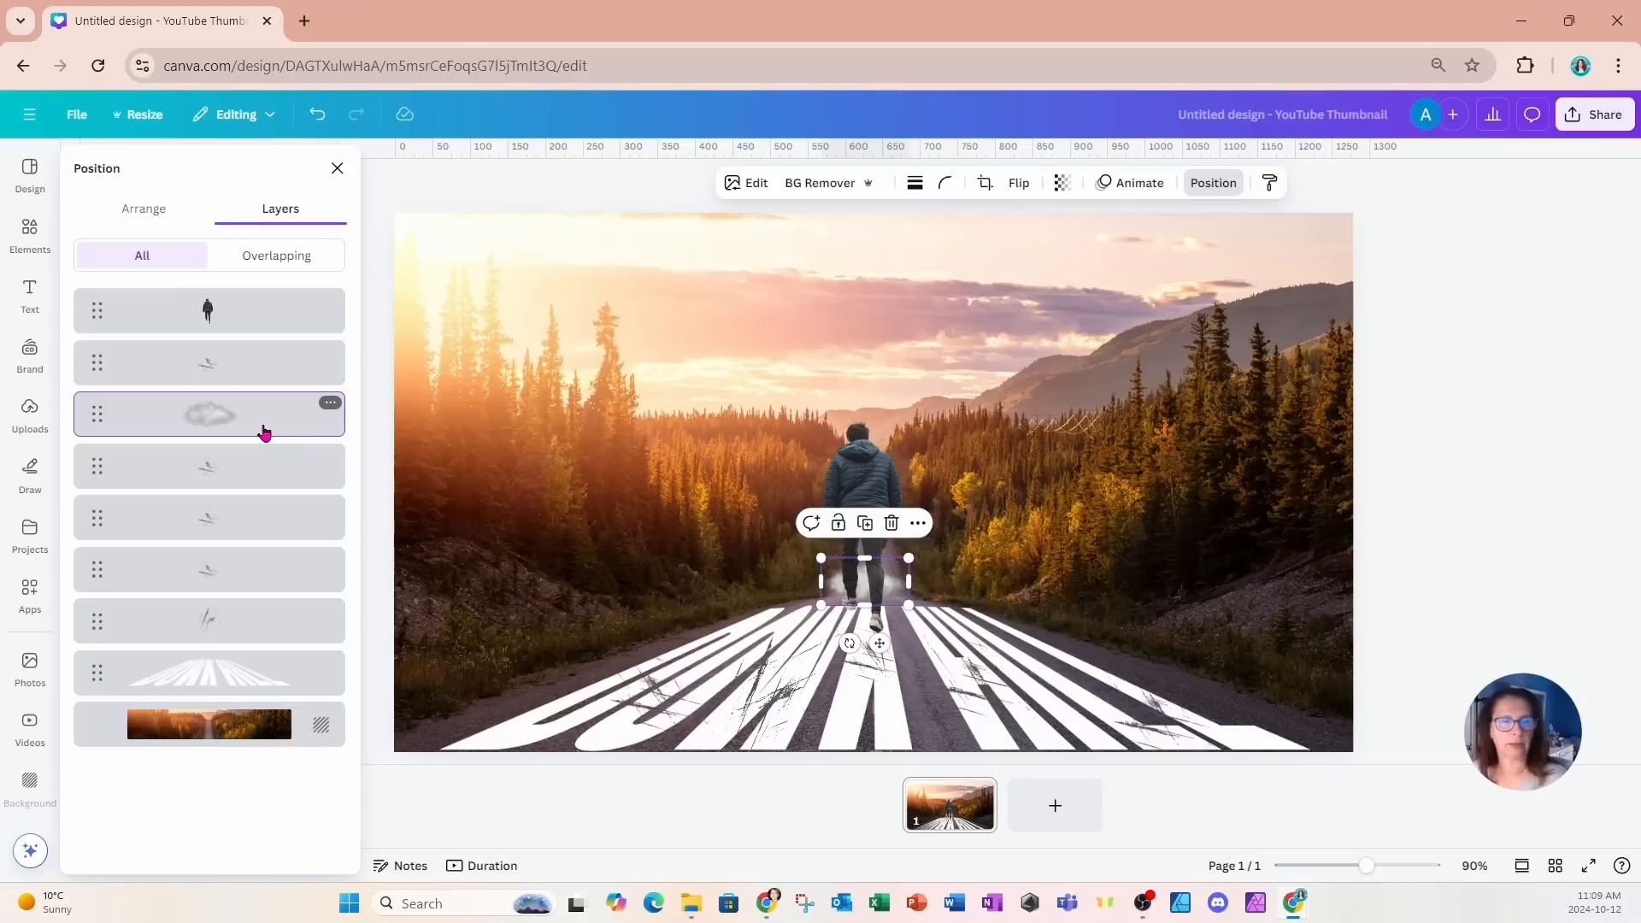
pyautogui.click(209, 413)
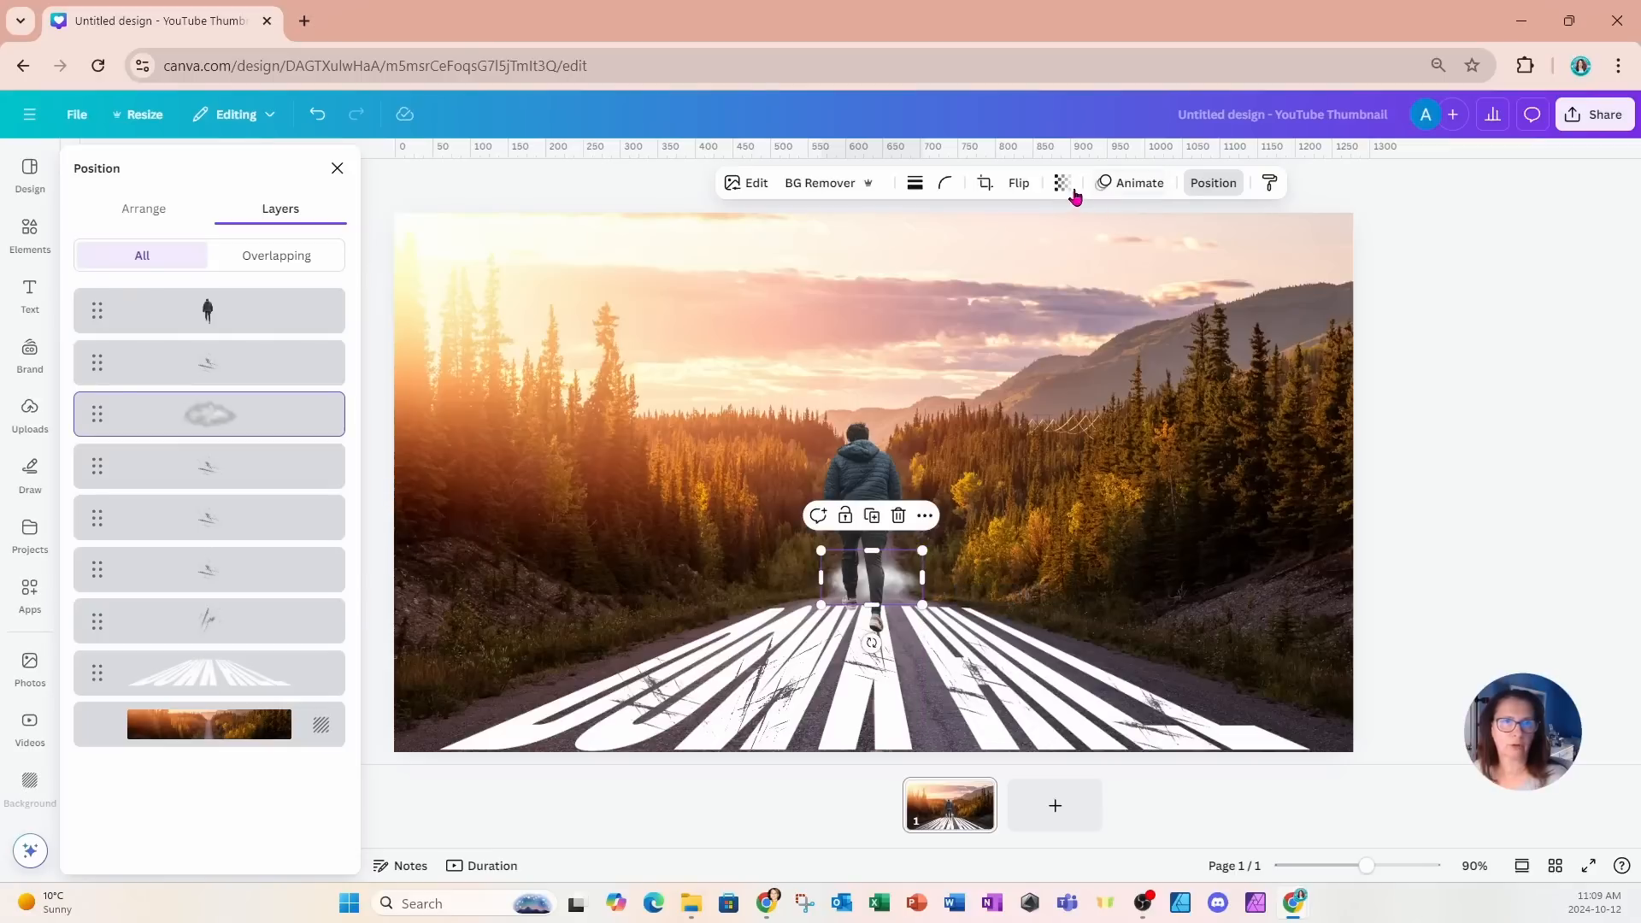
pyautogui.click(1059, 183)
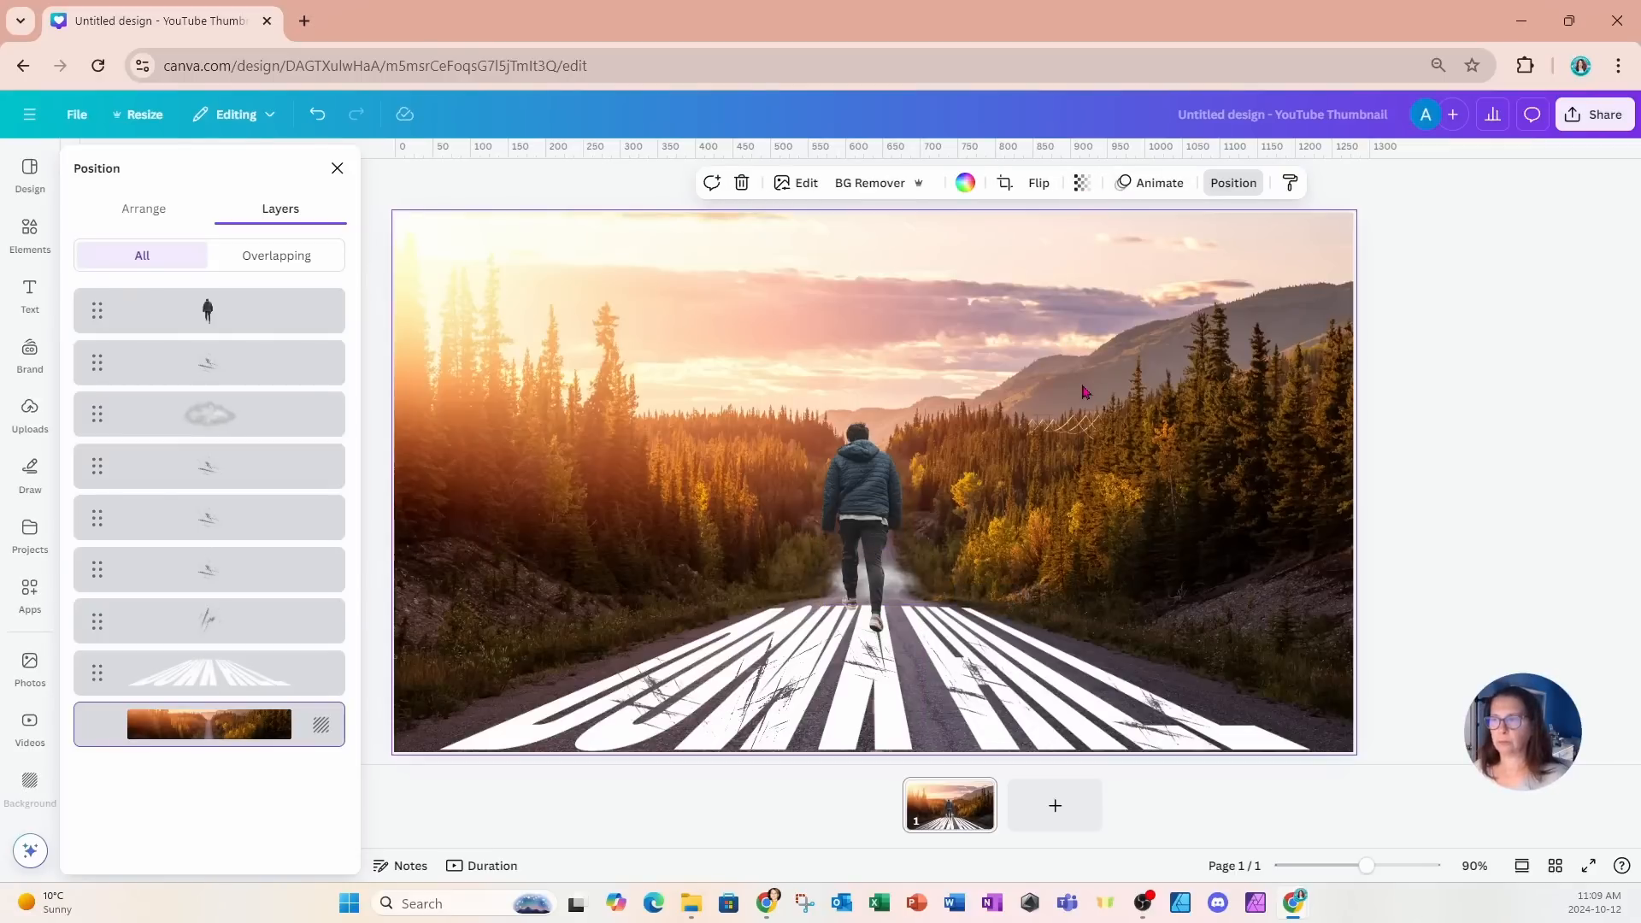
pyautogui.click(1015, 714)
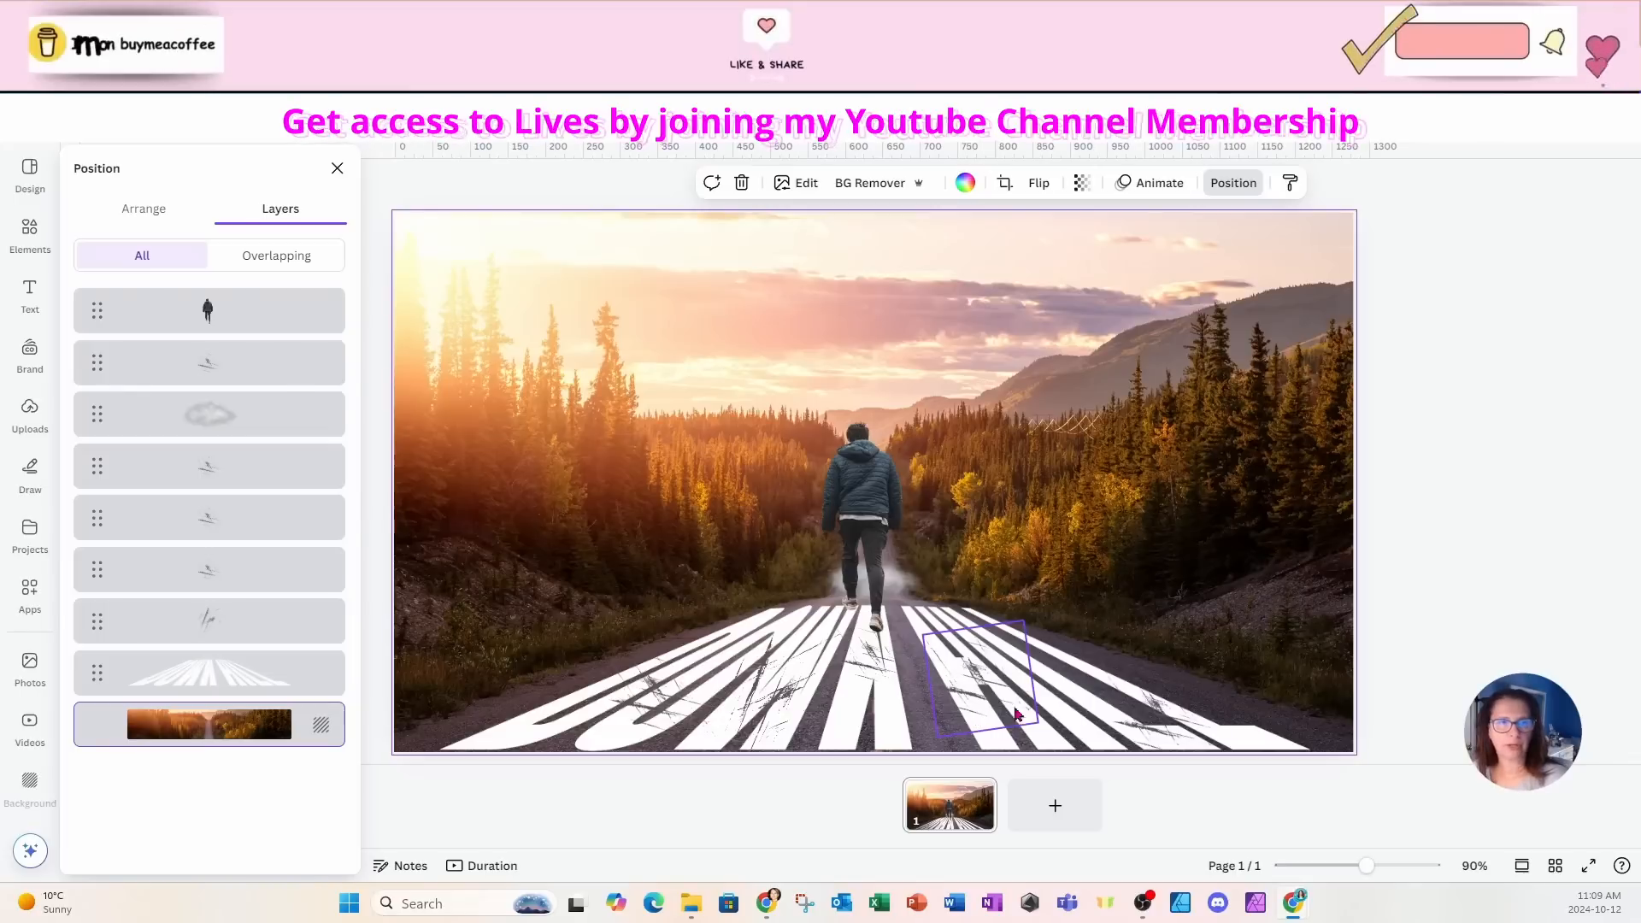
pyautogui.click(29, 231)
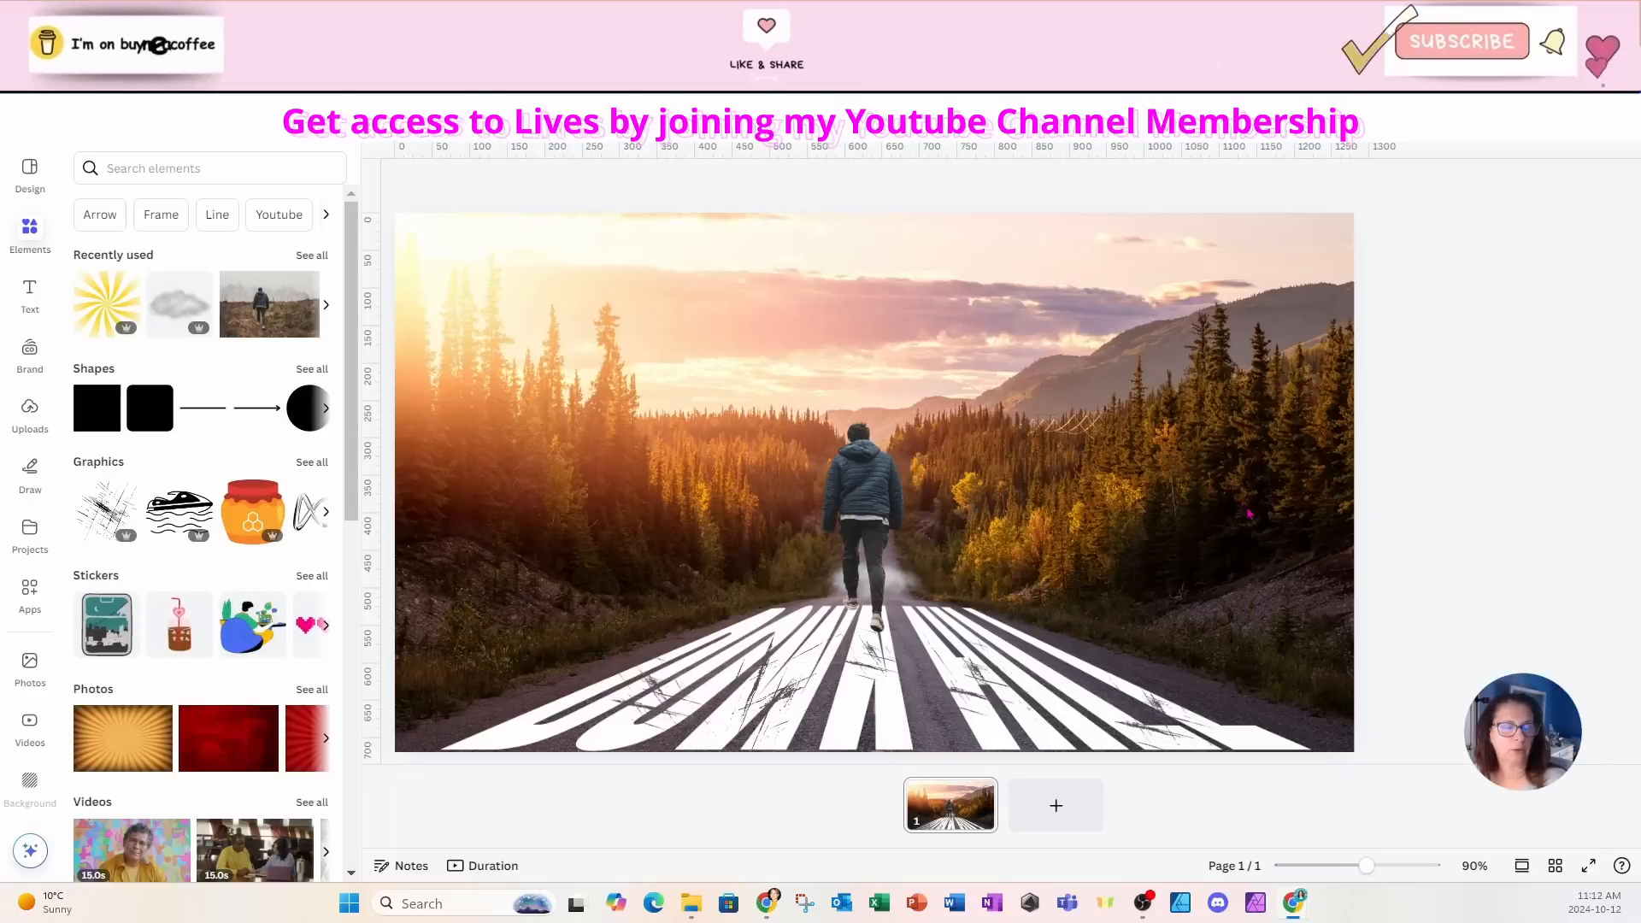
# Find a 'sunrays' light rays graphic and stretch it to fill the entire thumbnail.
pyautogui.click(203, 167)
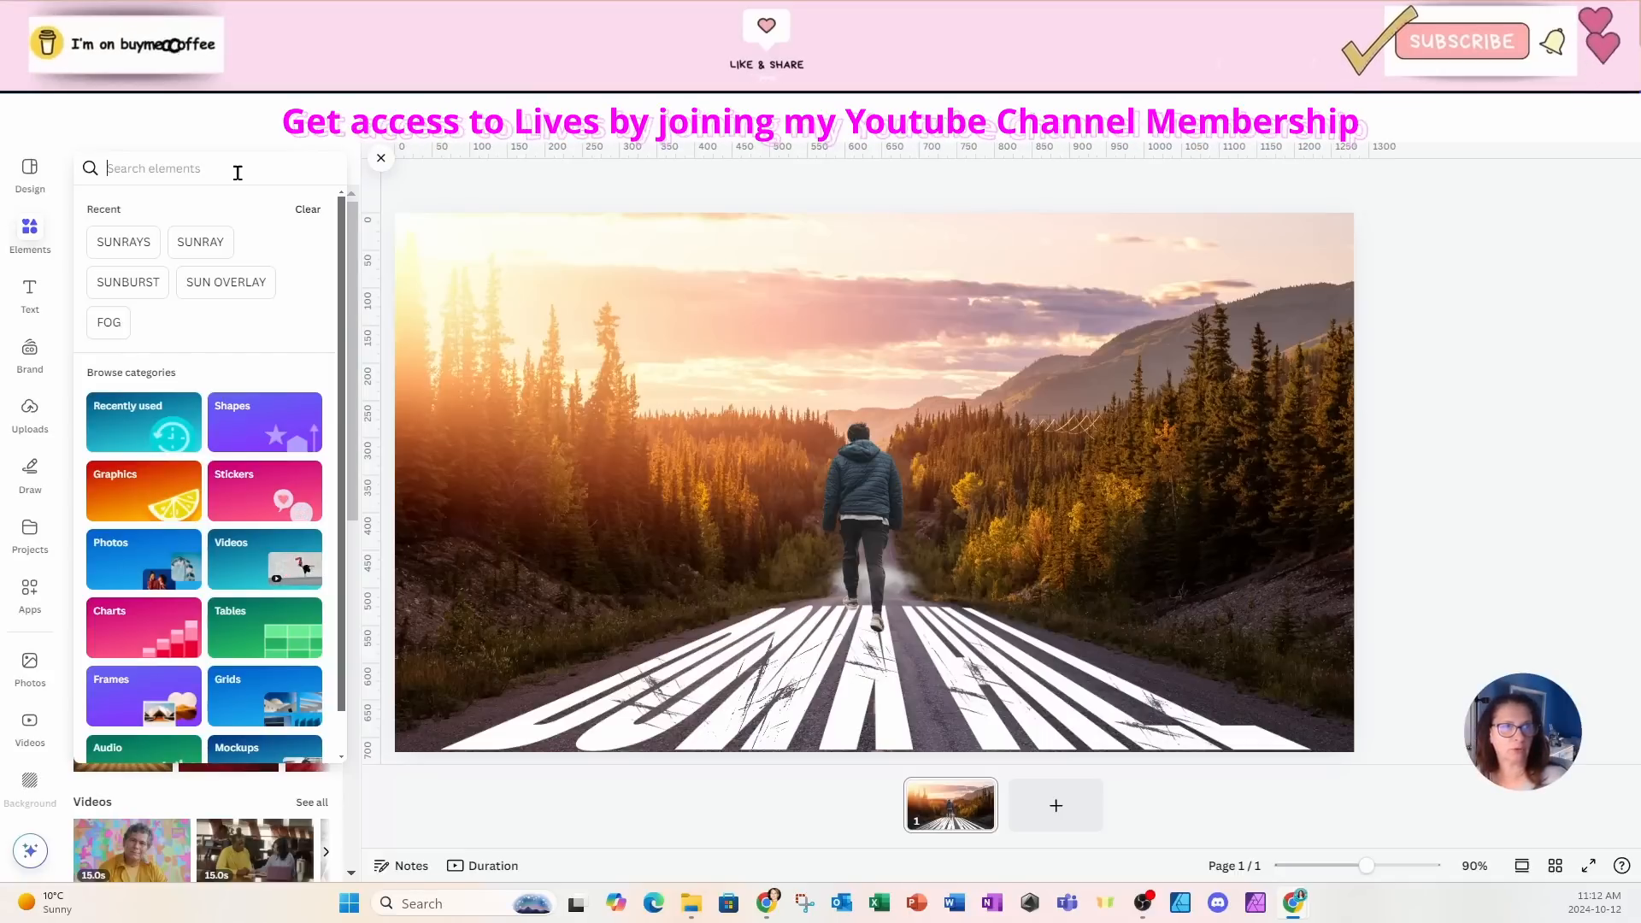
pyautogui.write('SUNR')
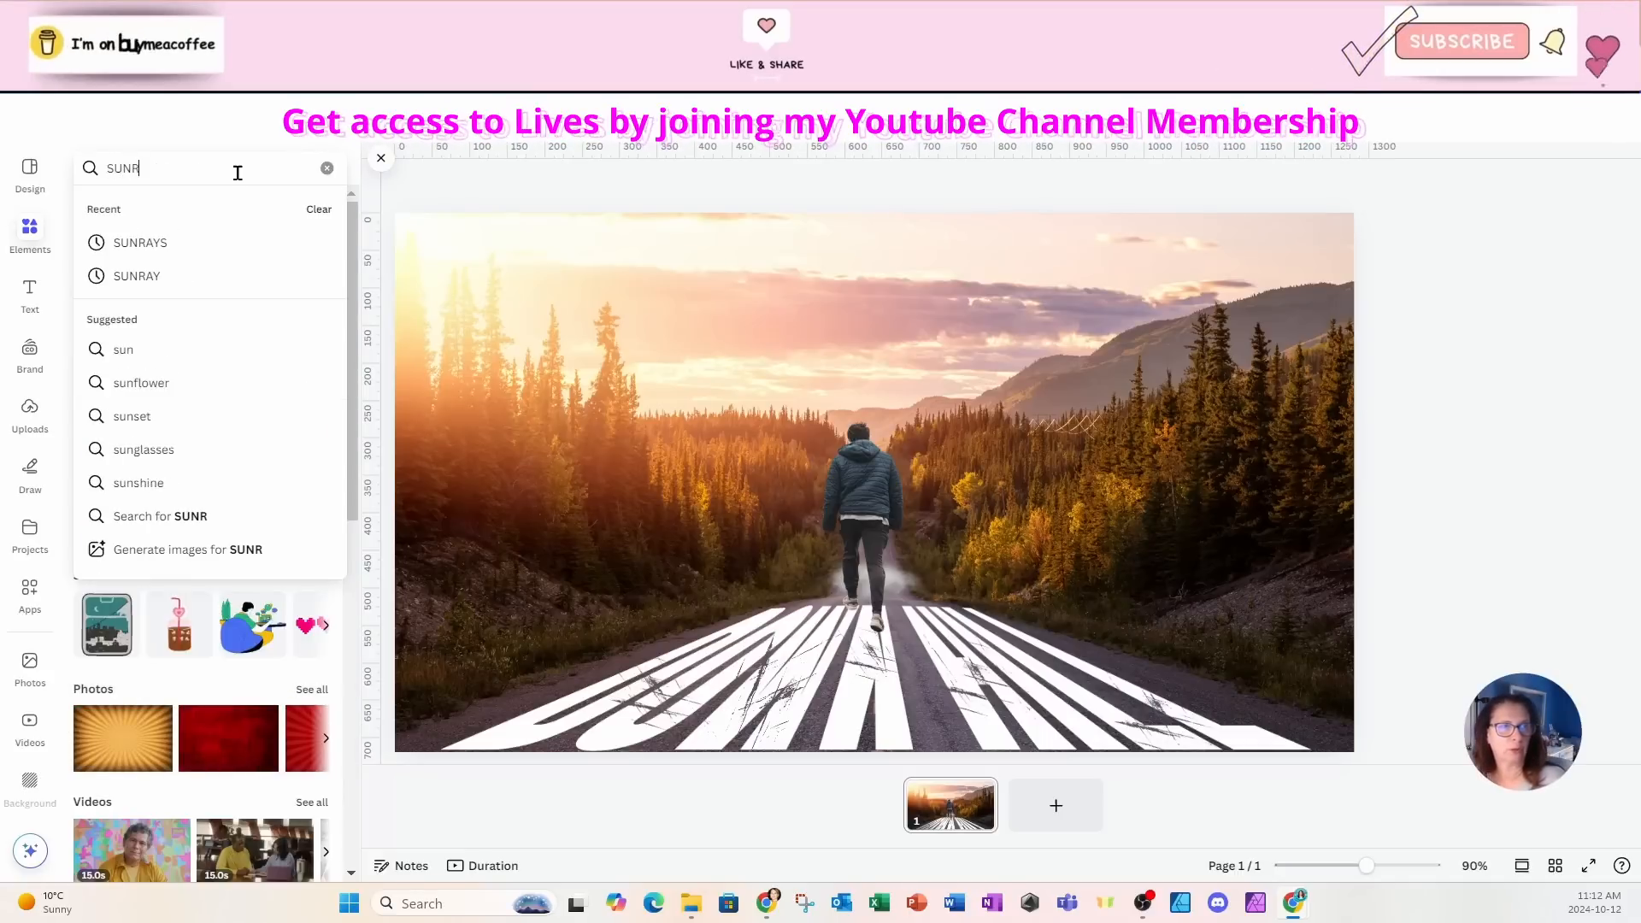
pyautogui.click(139, 241)
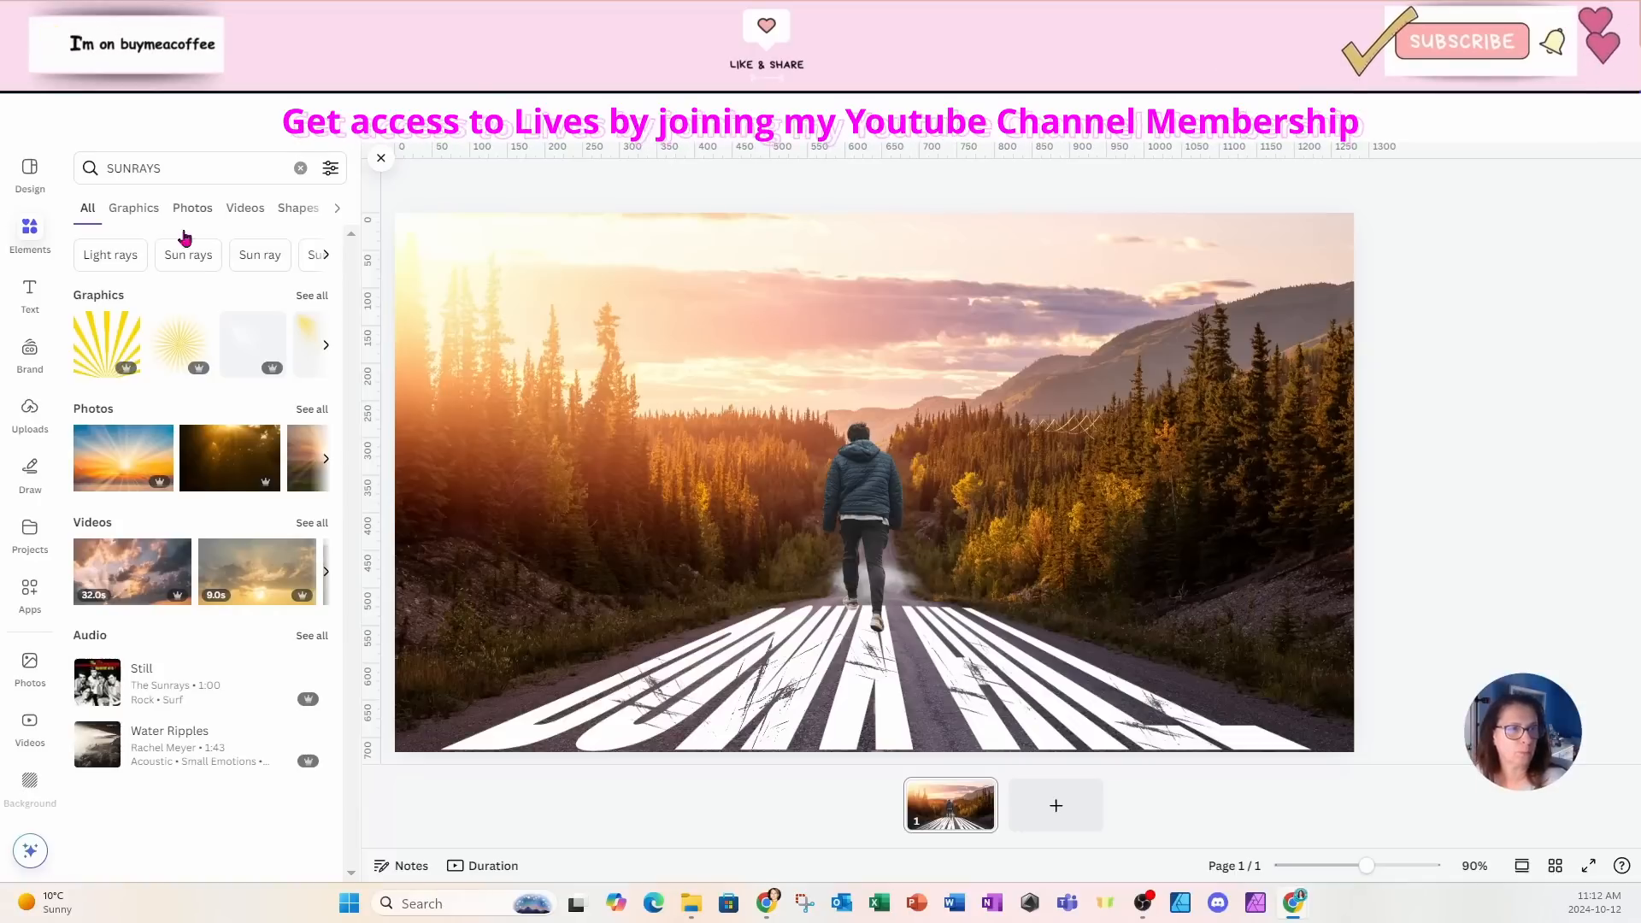
pyautogui.click(133, 207)
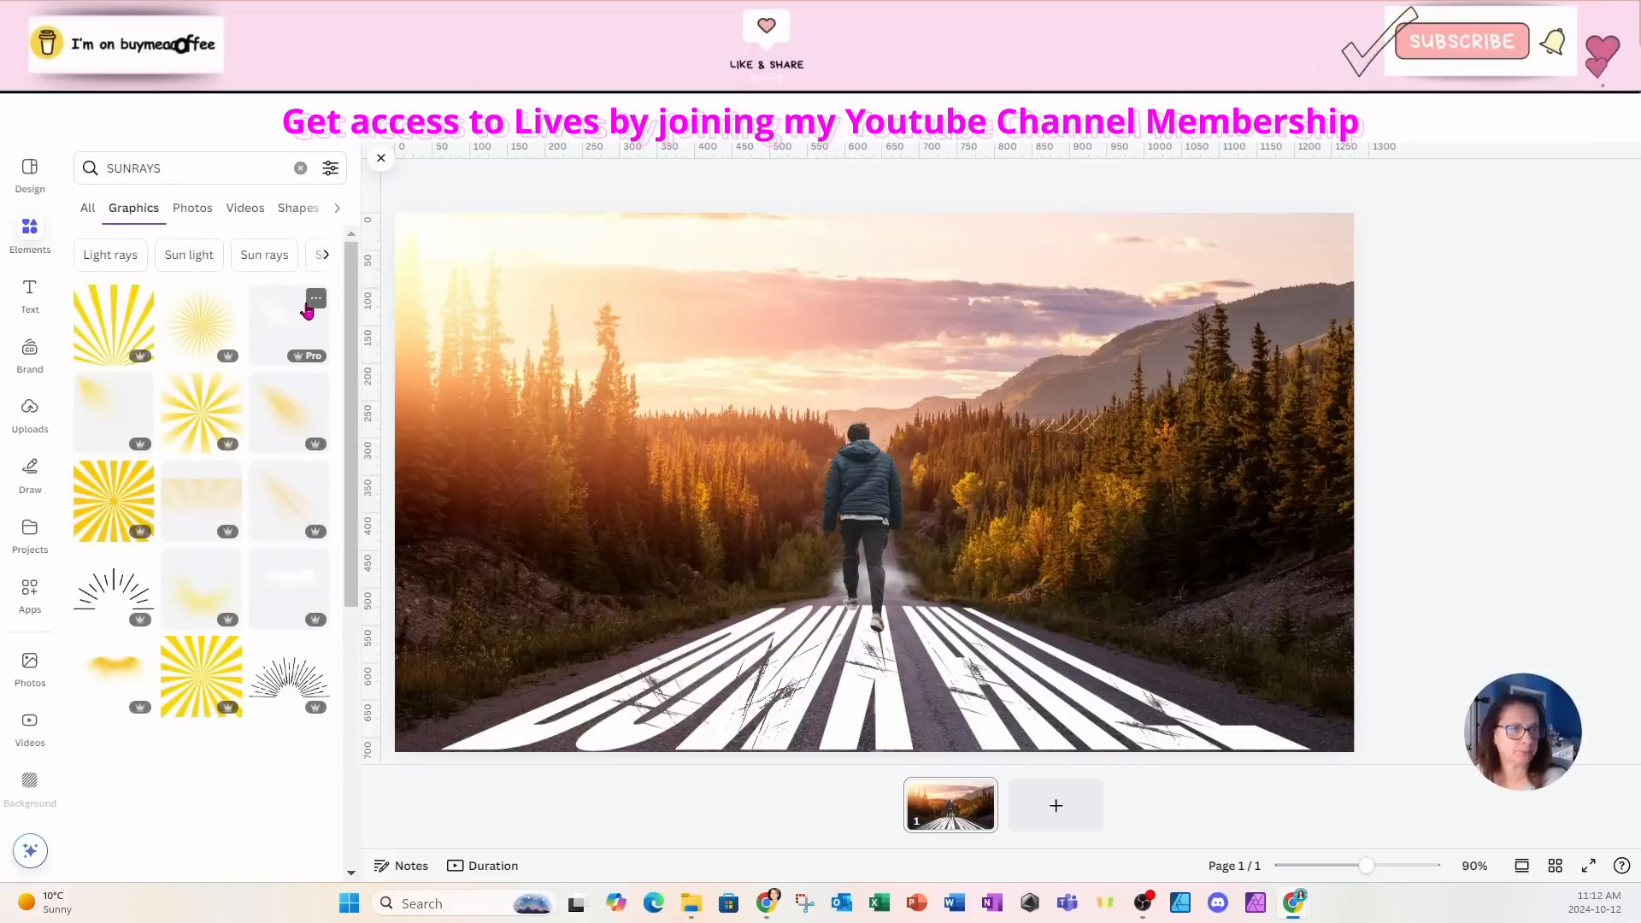
pyautogui.scroll(-3)
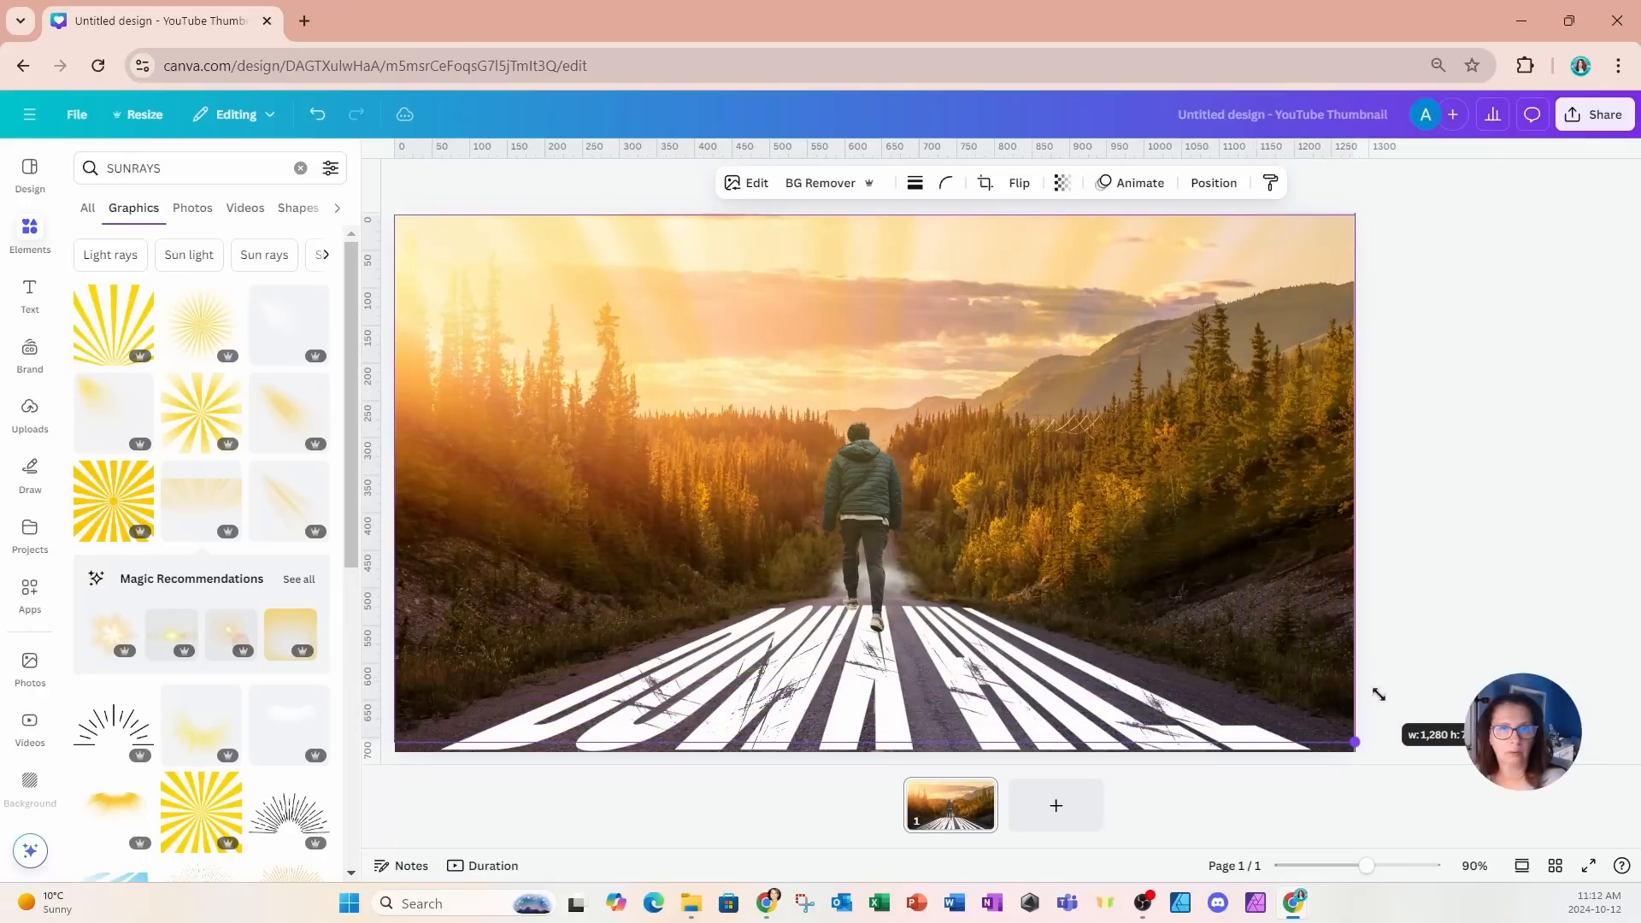
pyautogui.click(874, 479)
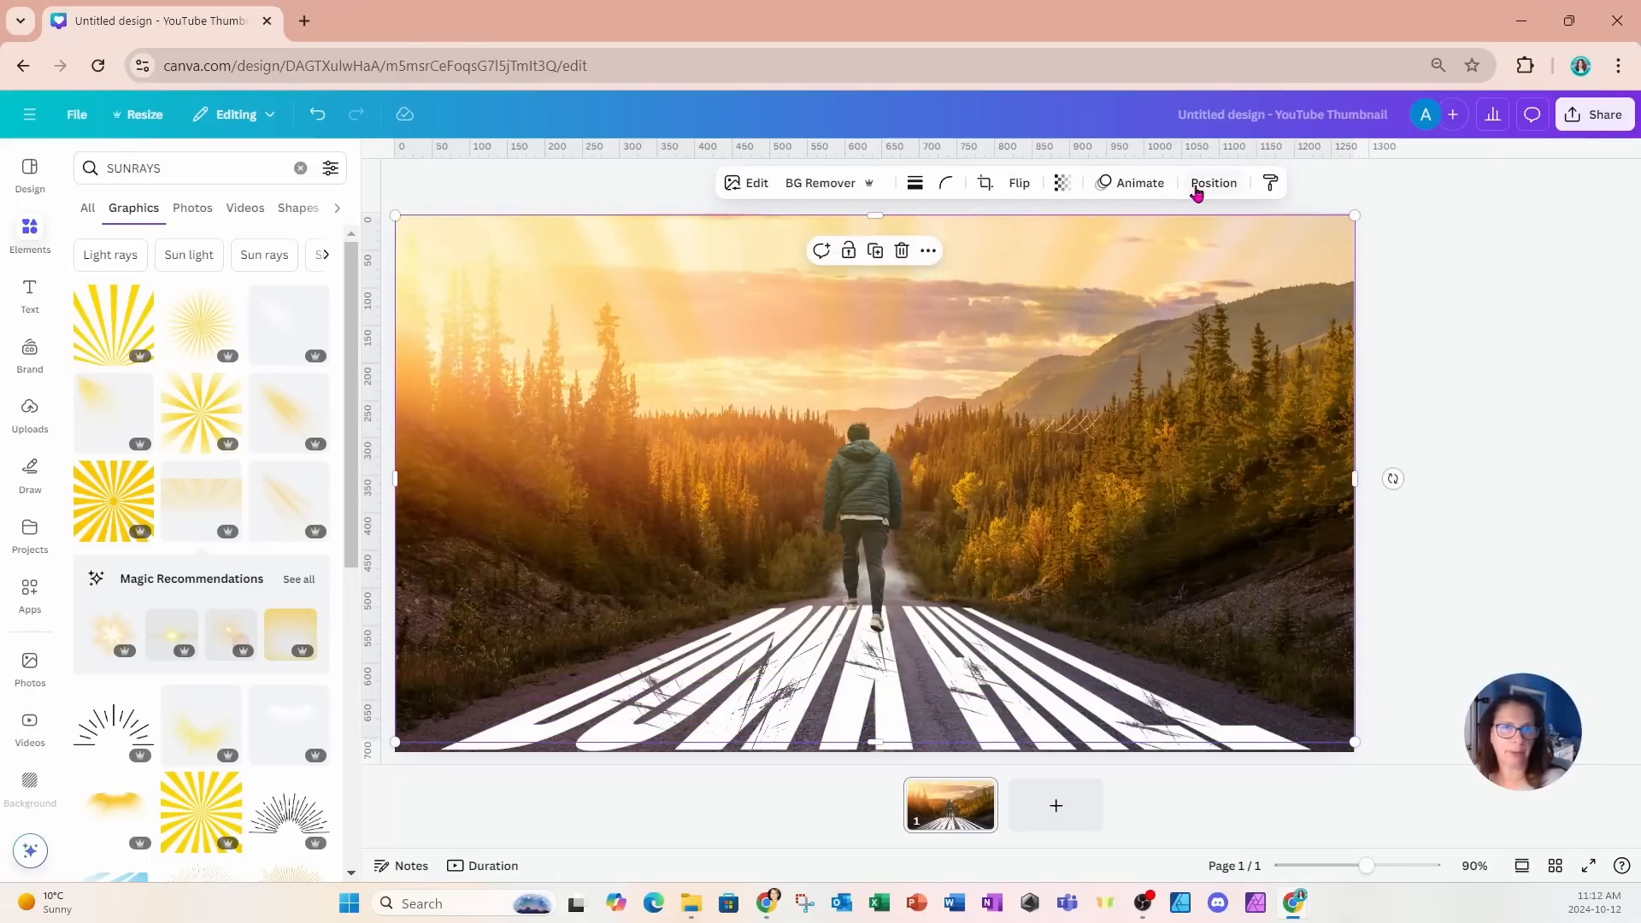
# Confirm in Layers that the sun rays sit just beneath the walking man, then hide the panel.
pyautogui.click(1213, 183)
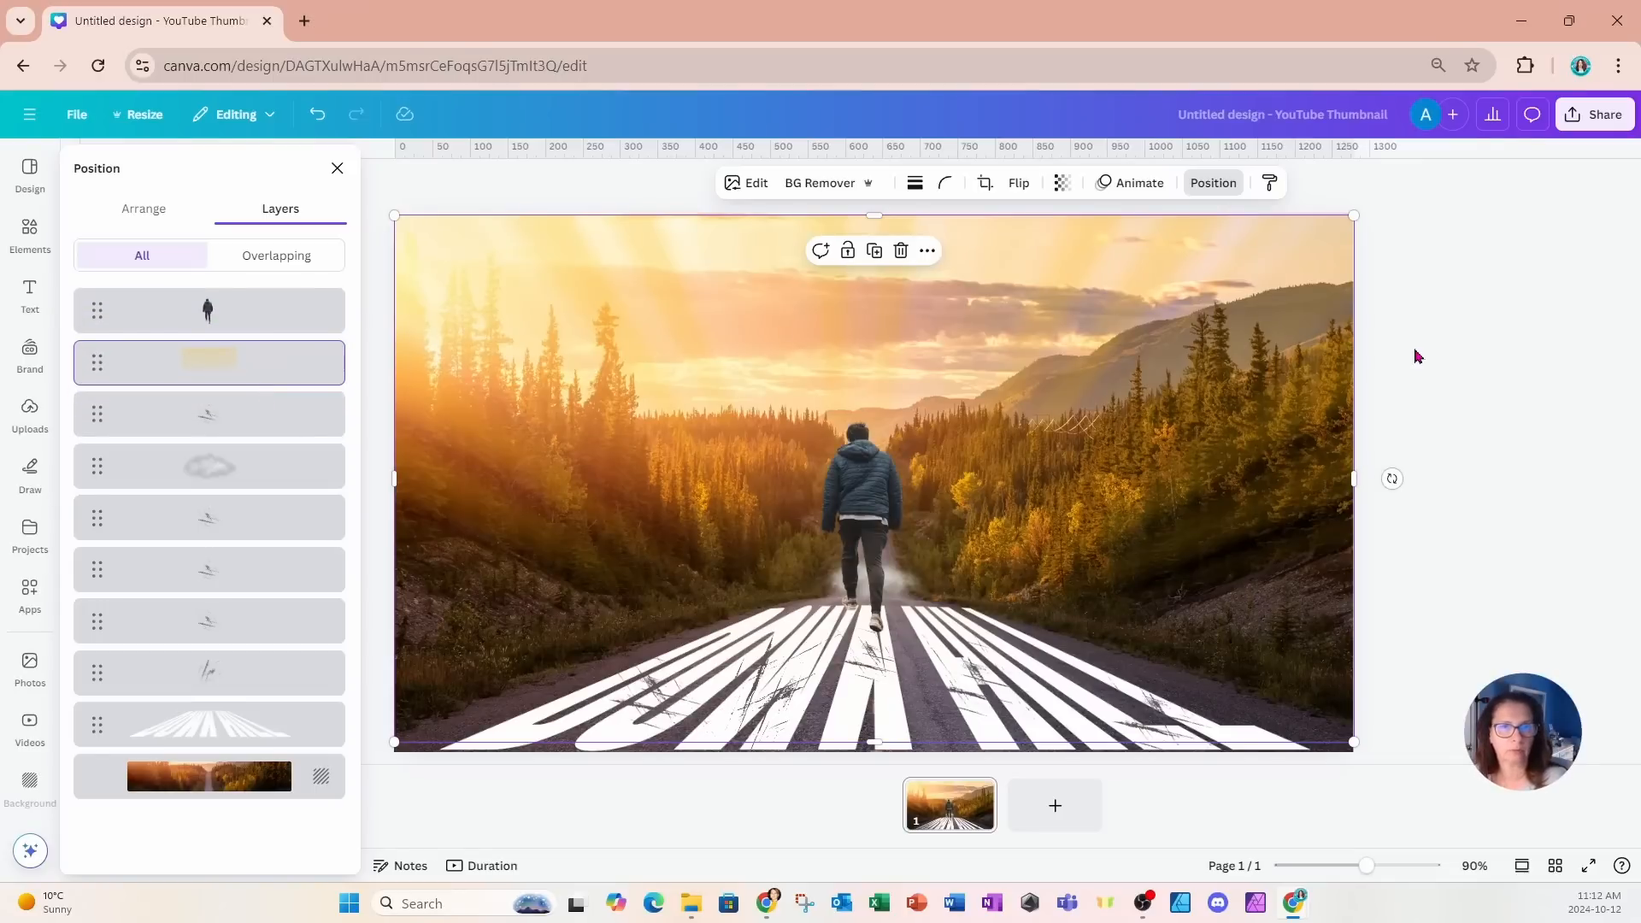
pyautogui.click(337, 167)
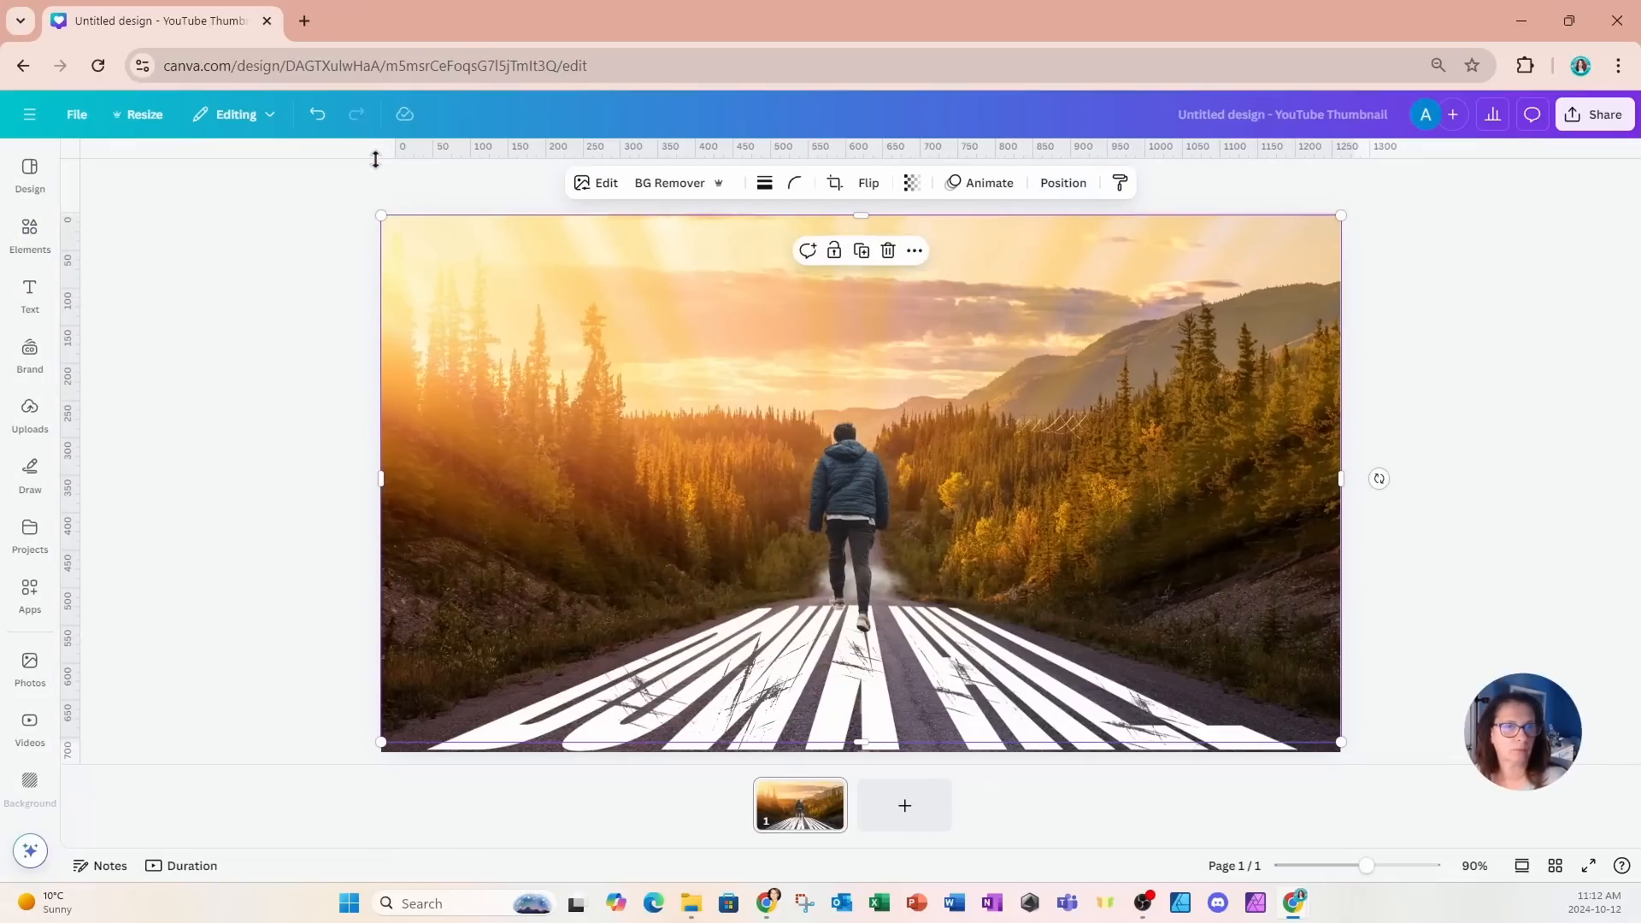
pyautogui.moveTo(349, 493)
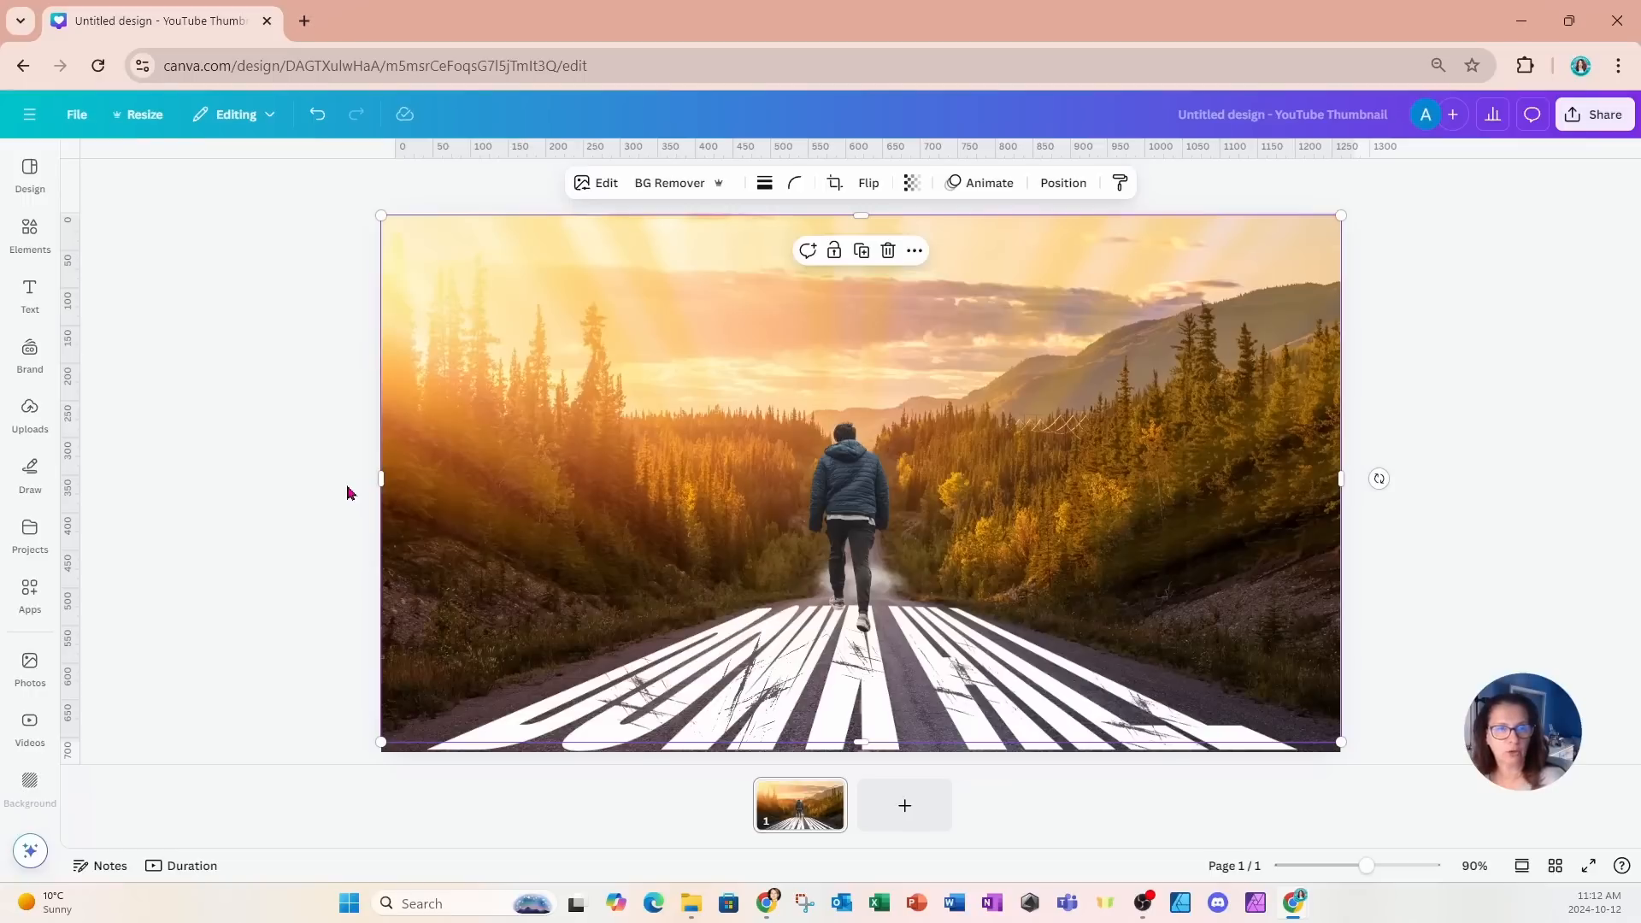